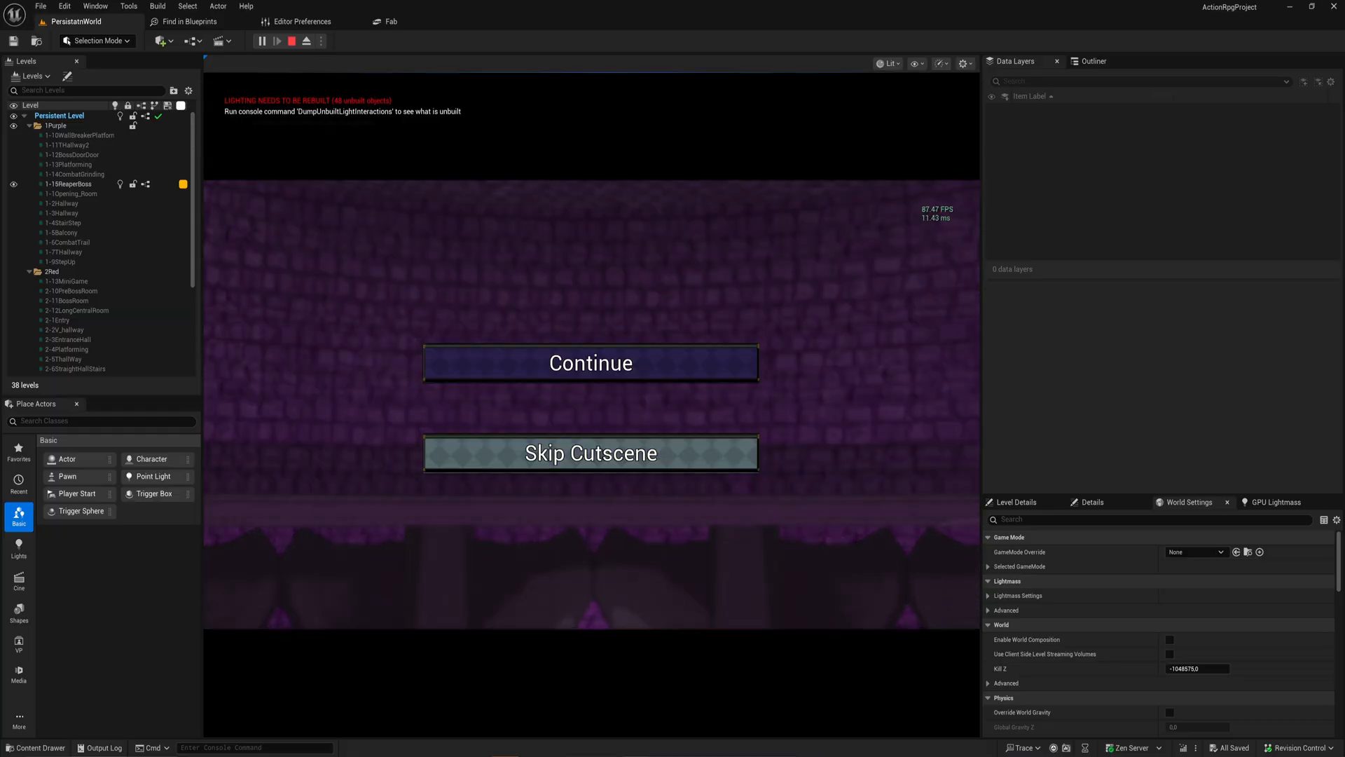
Stop the running game and switch to the CutscenePlayer project on Lvl_ThirdPerson
click(590, 453)
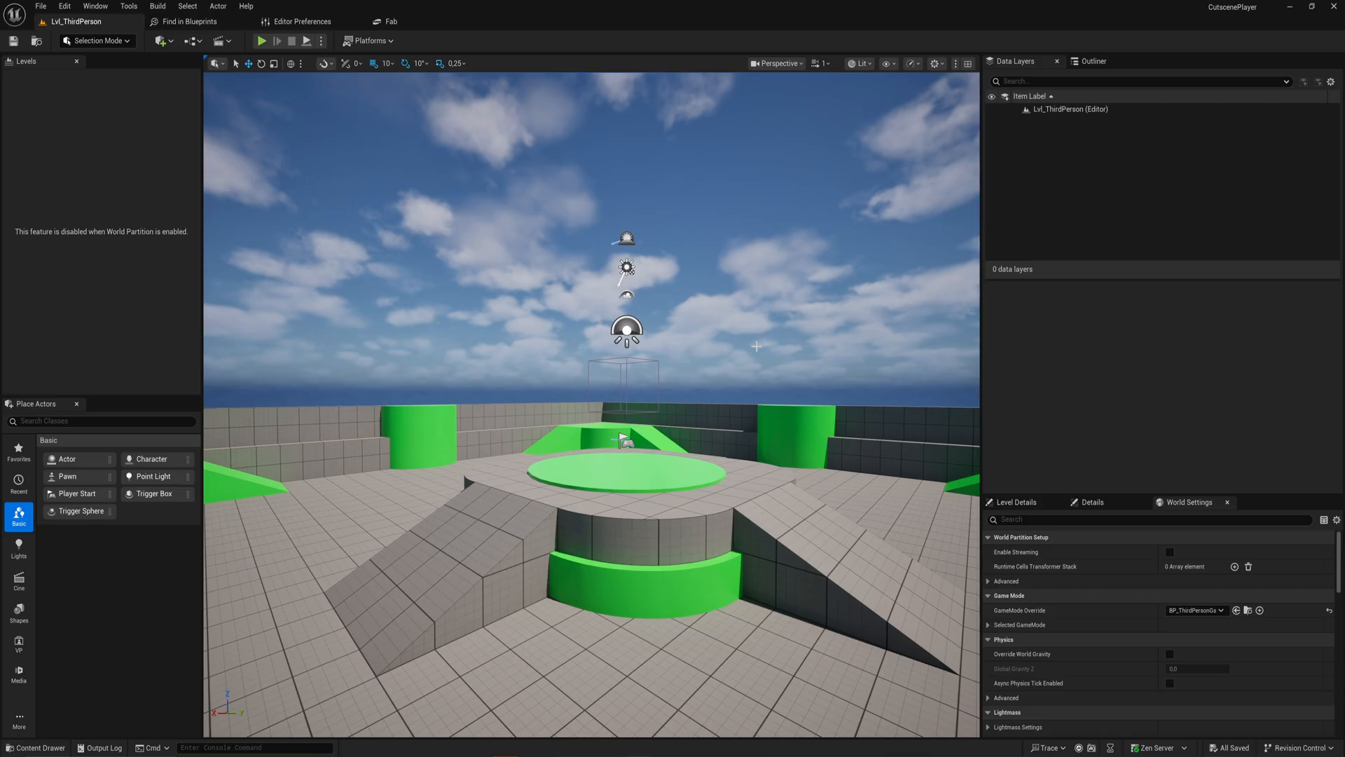
Create a Blueprint Class named BP_CutscenePlayer in the Content folder
click(35, 747)
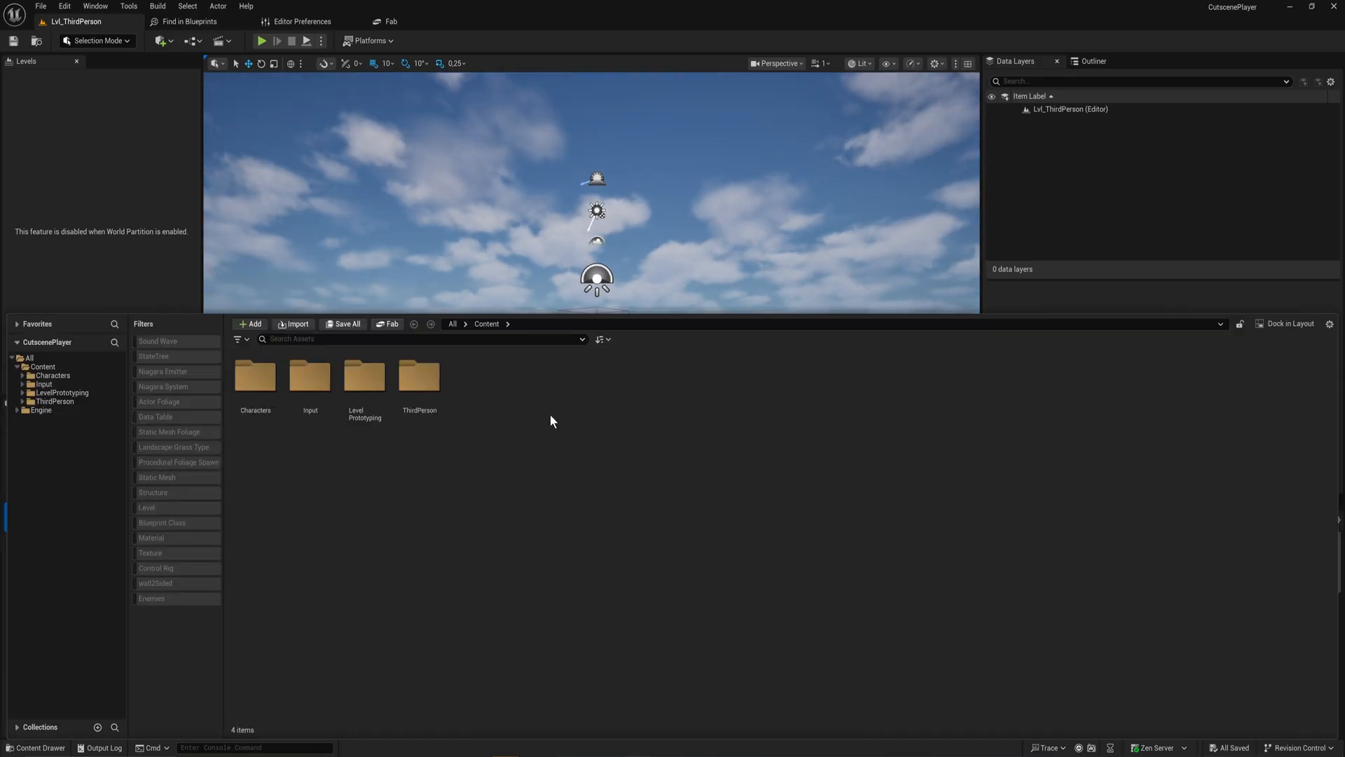
click(251, 325)
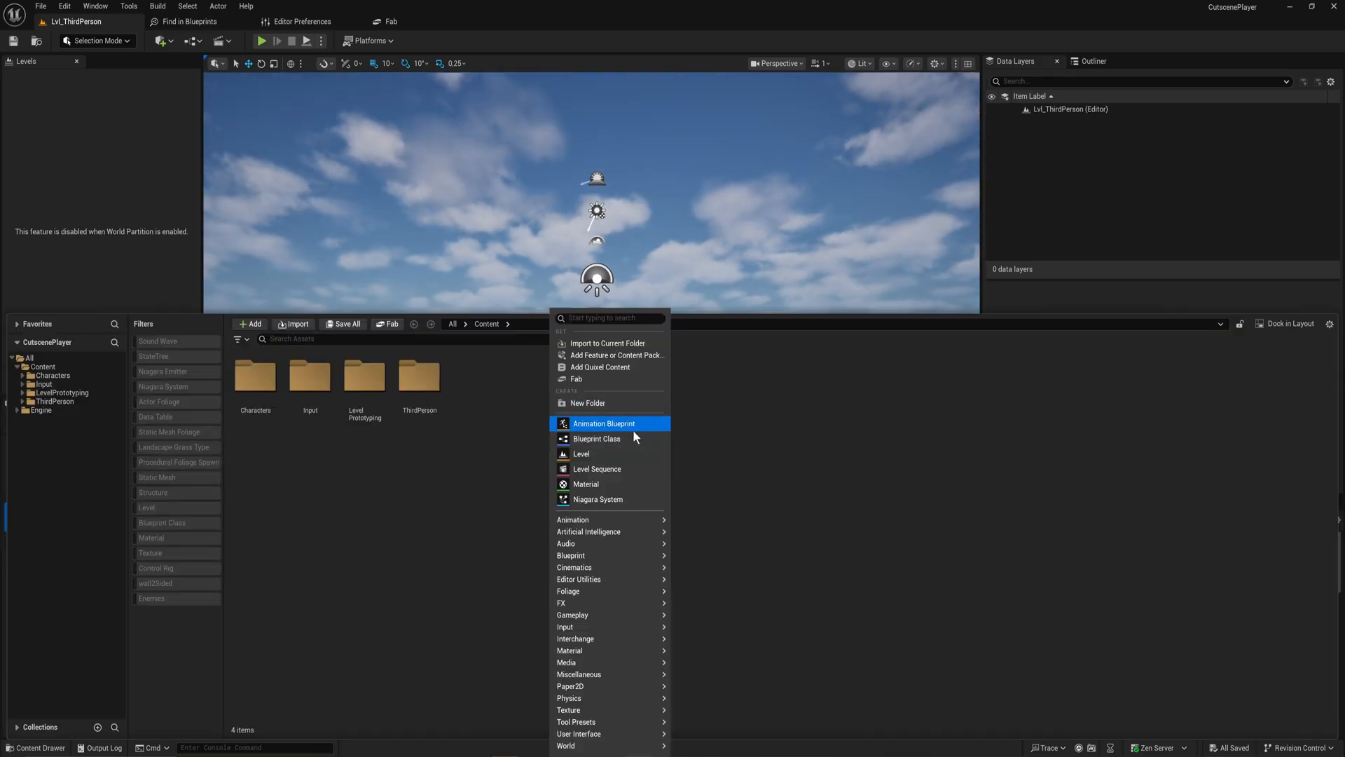
click(596, 439)
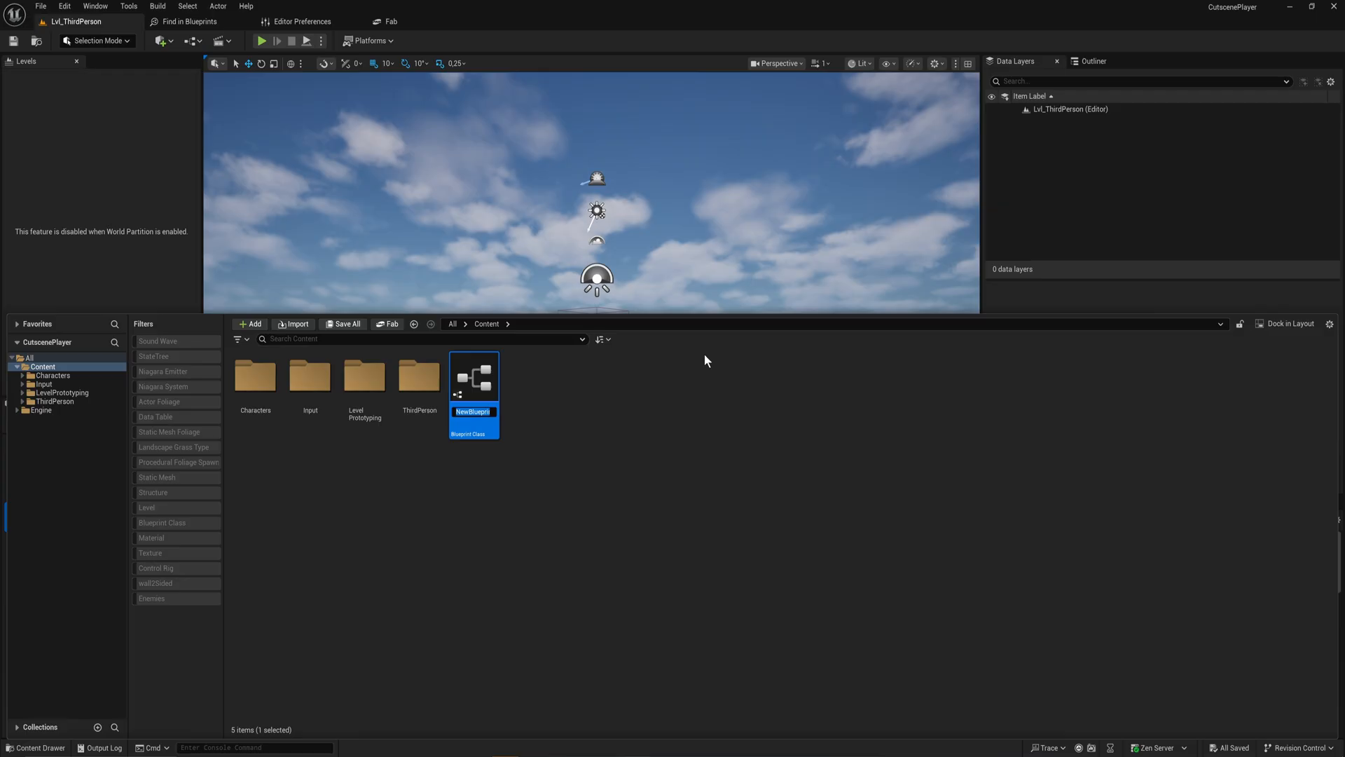
text(Bp)
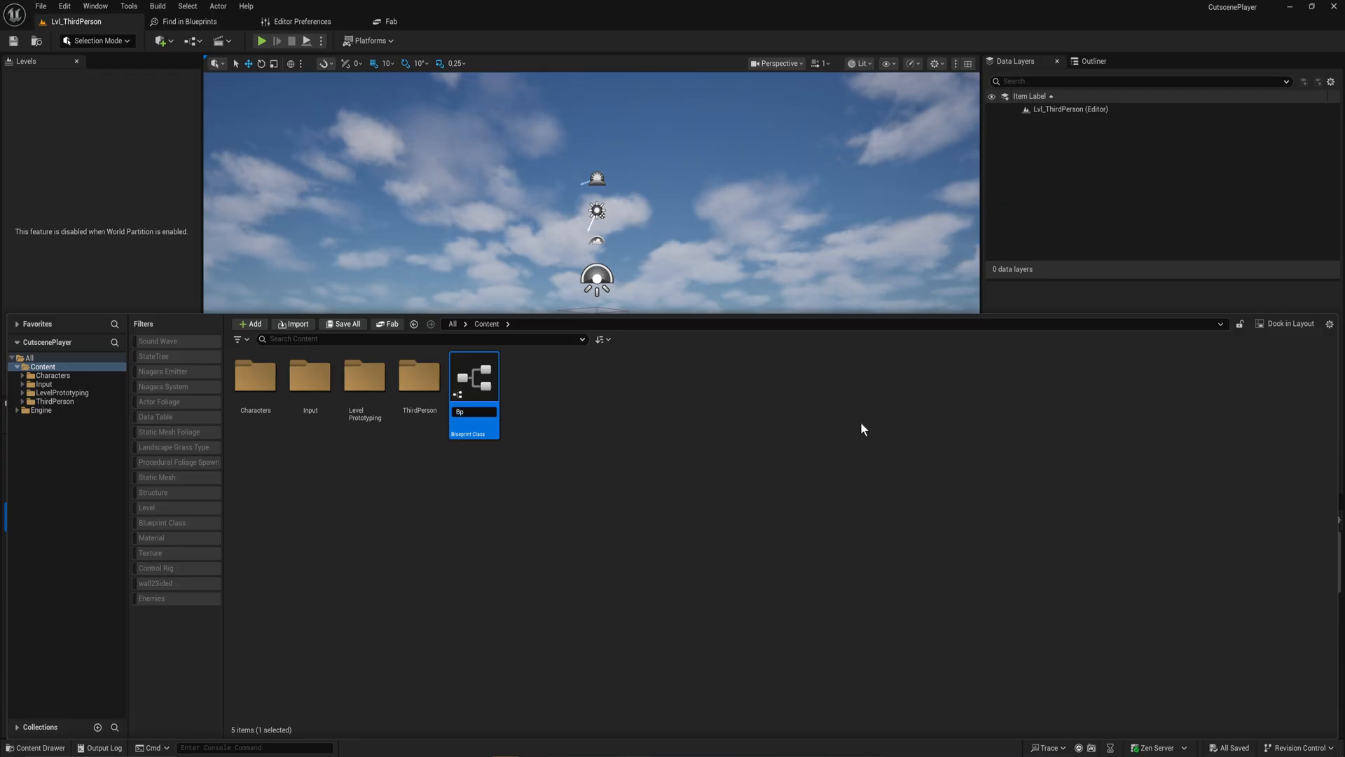
text(tscenePlayer)
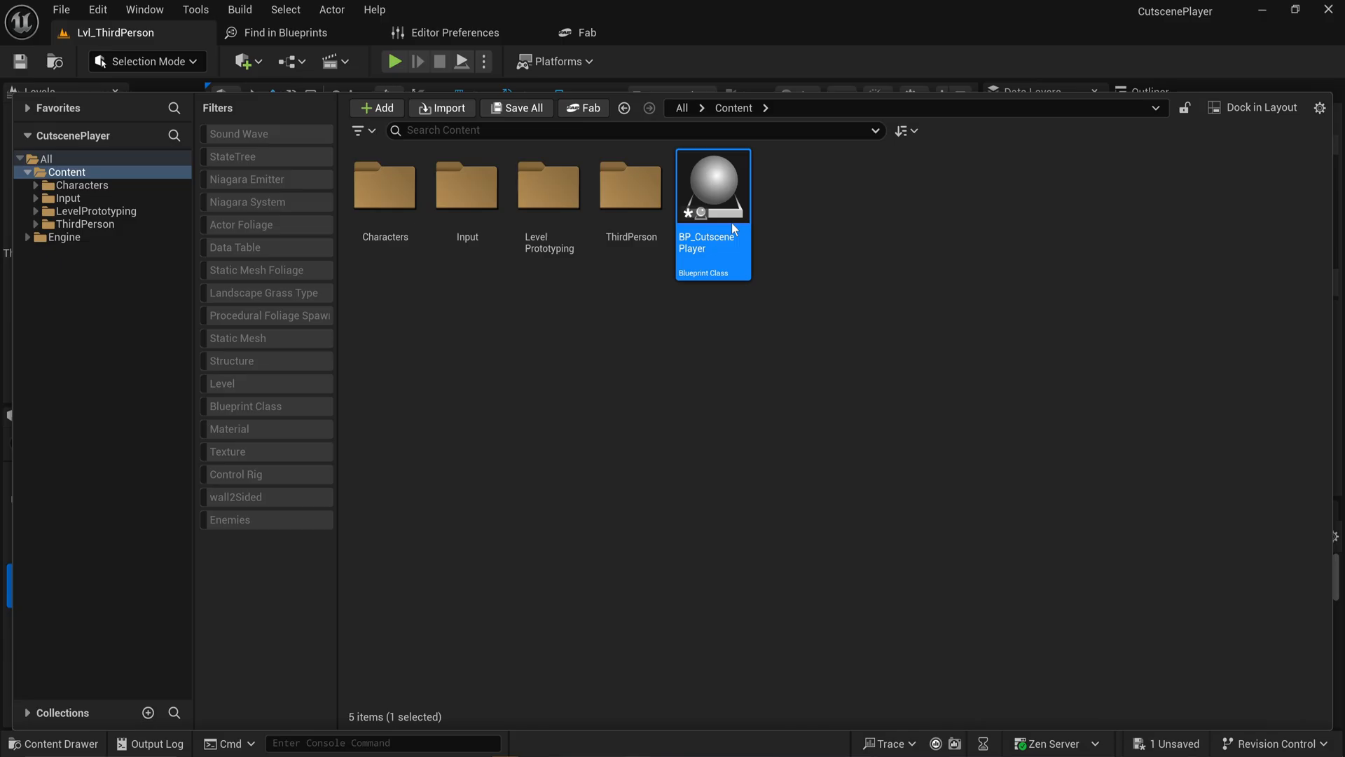
Add a Billboard component with the S_LevelSequence sprite, then clear the Event Graph's default events
double_click(712, 185)
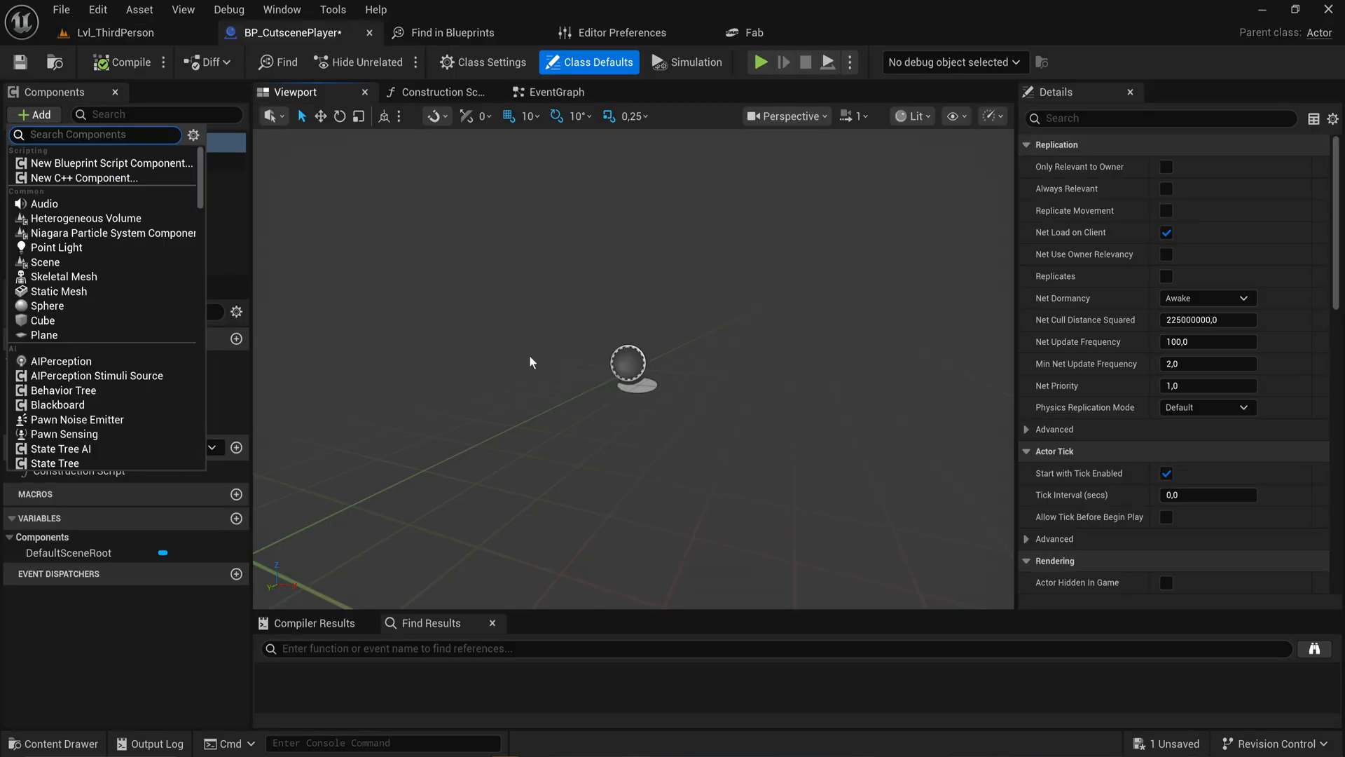
text(bill)
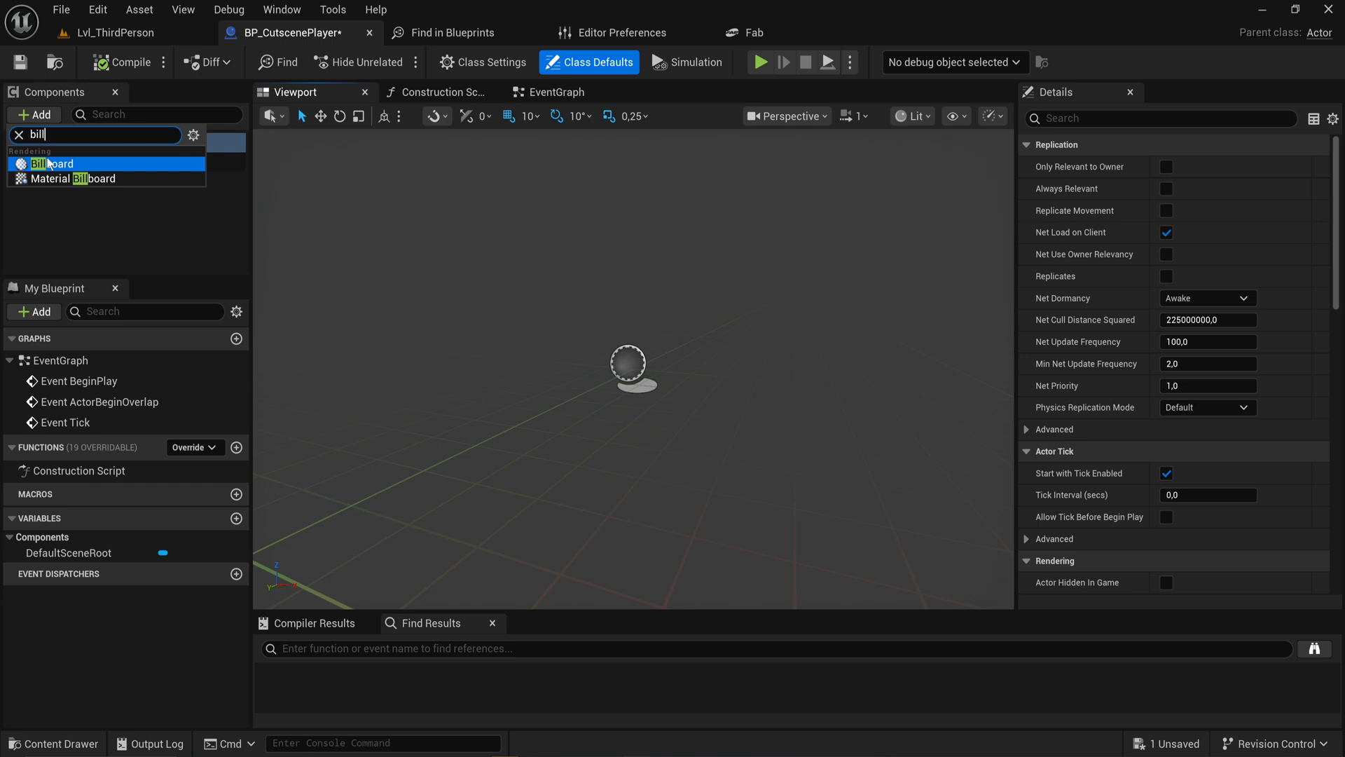
click(54, 163)
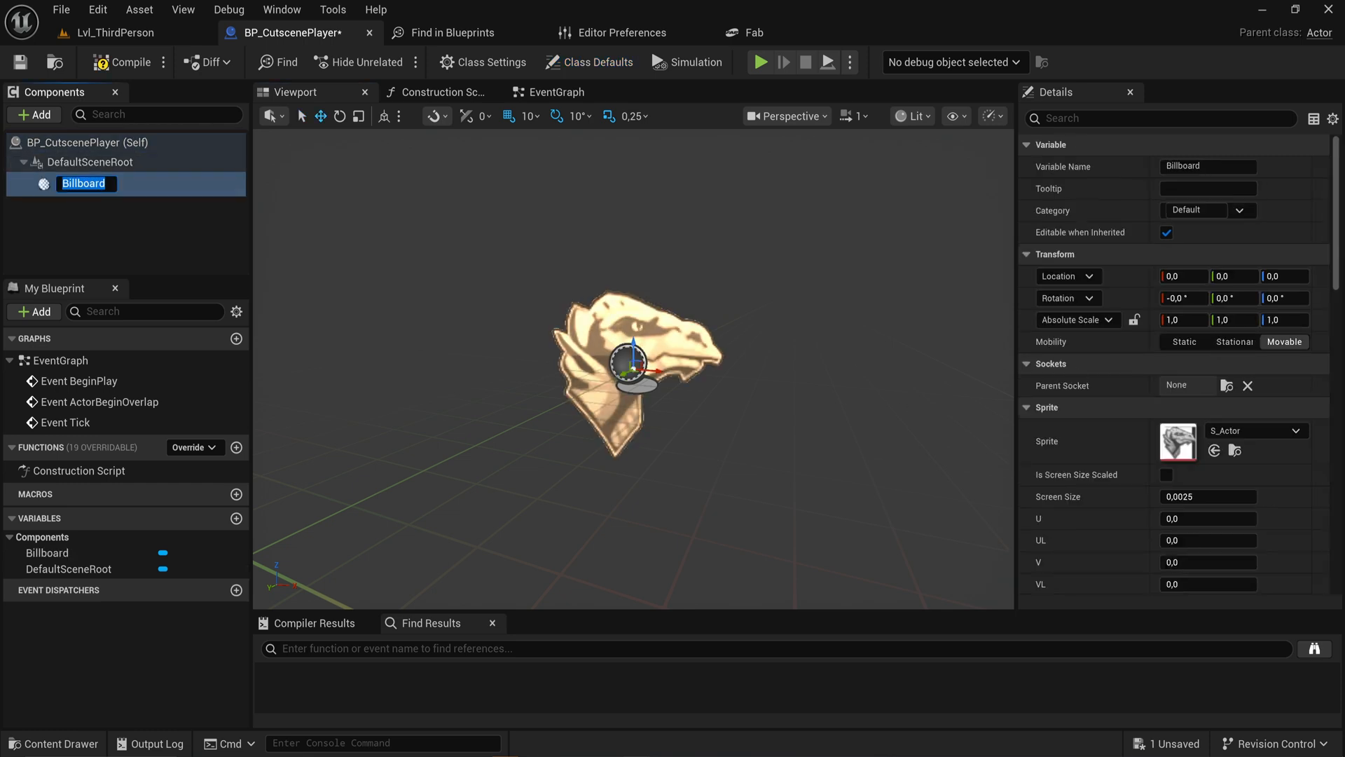
click(1300, 430)
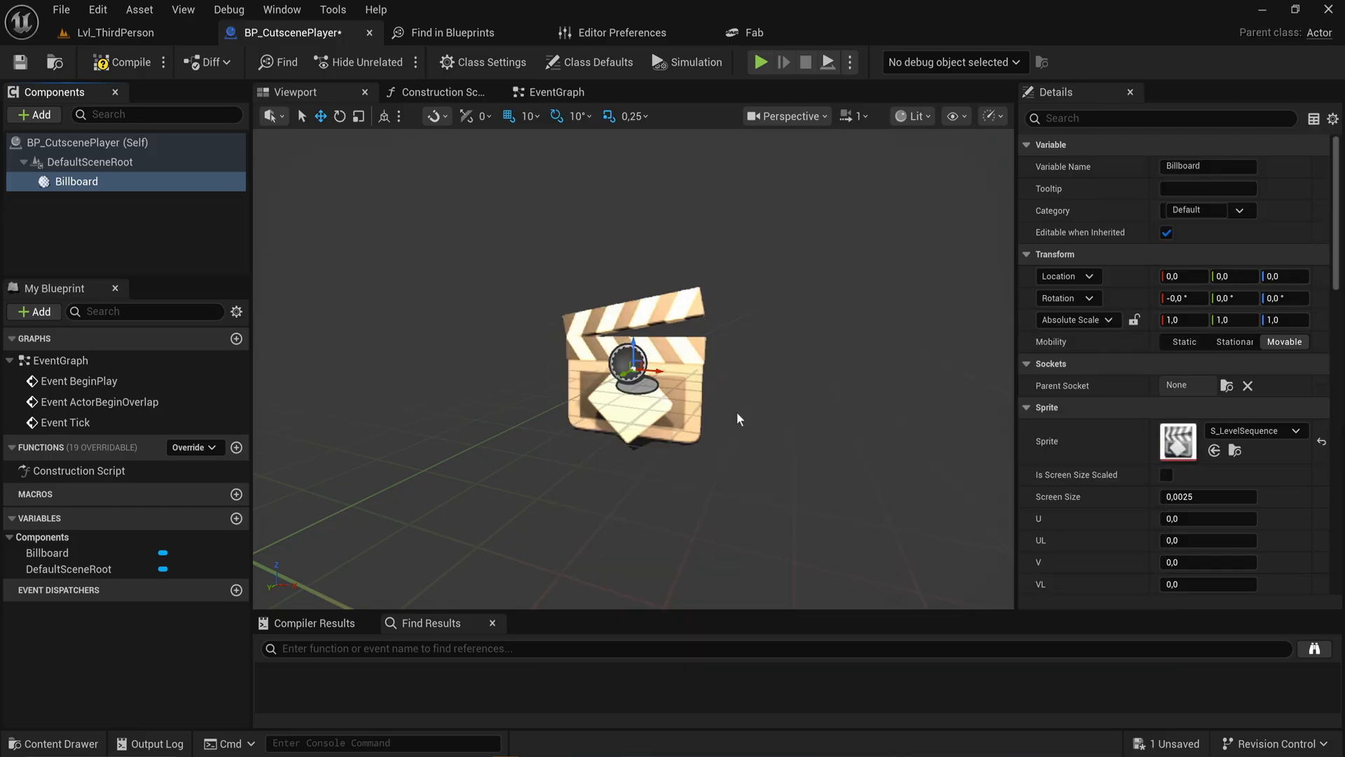
mouse_move(615, 269)
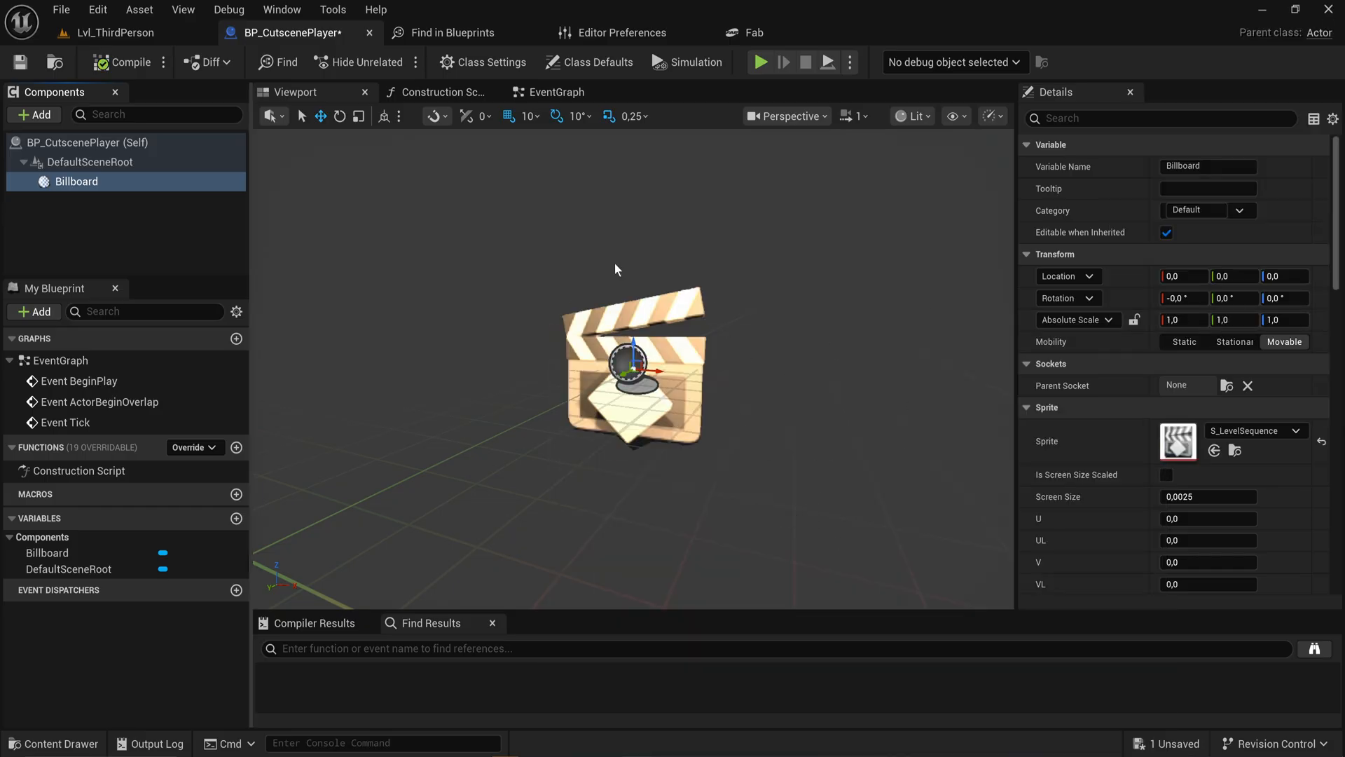
click(554, 91)
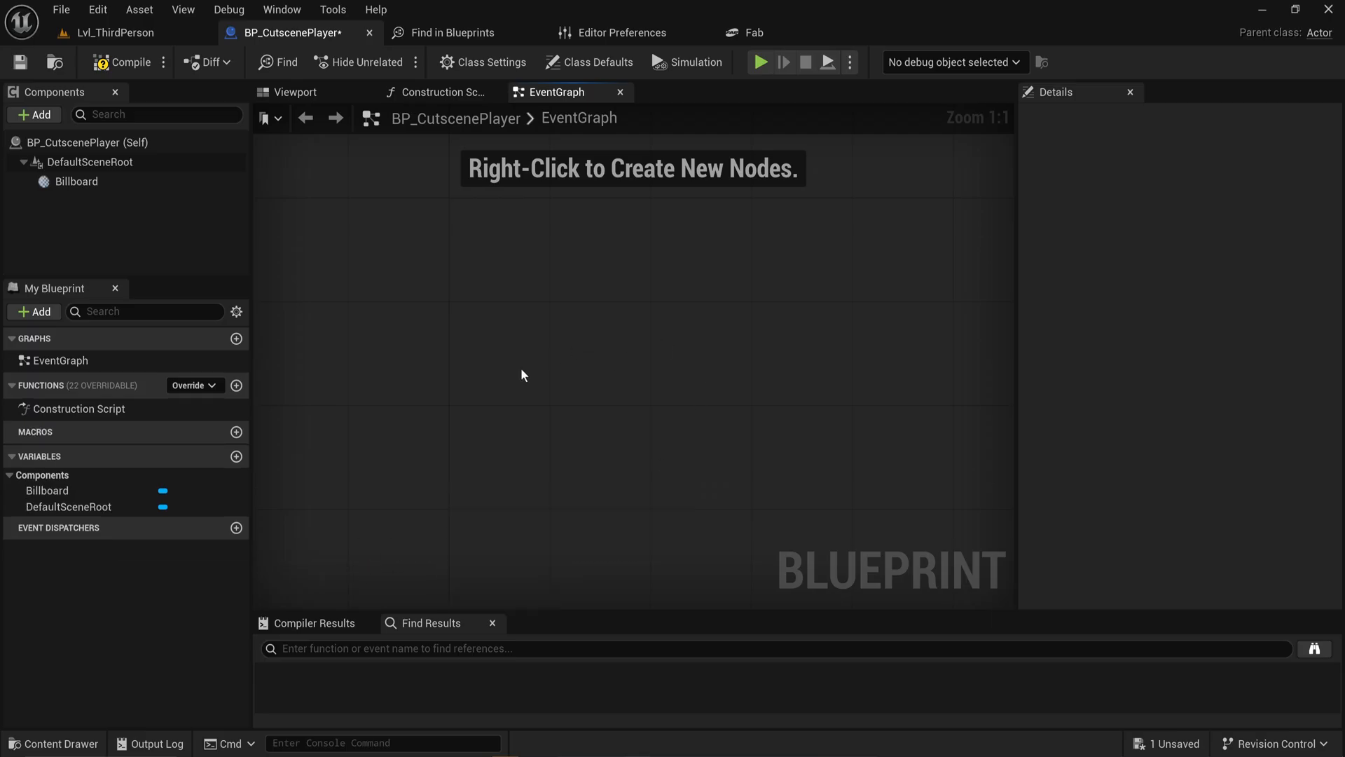
Add a PlayCutscene custom event driving Enable Input, with Get Player Controller connected
right_click(547, 369)
text(e)
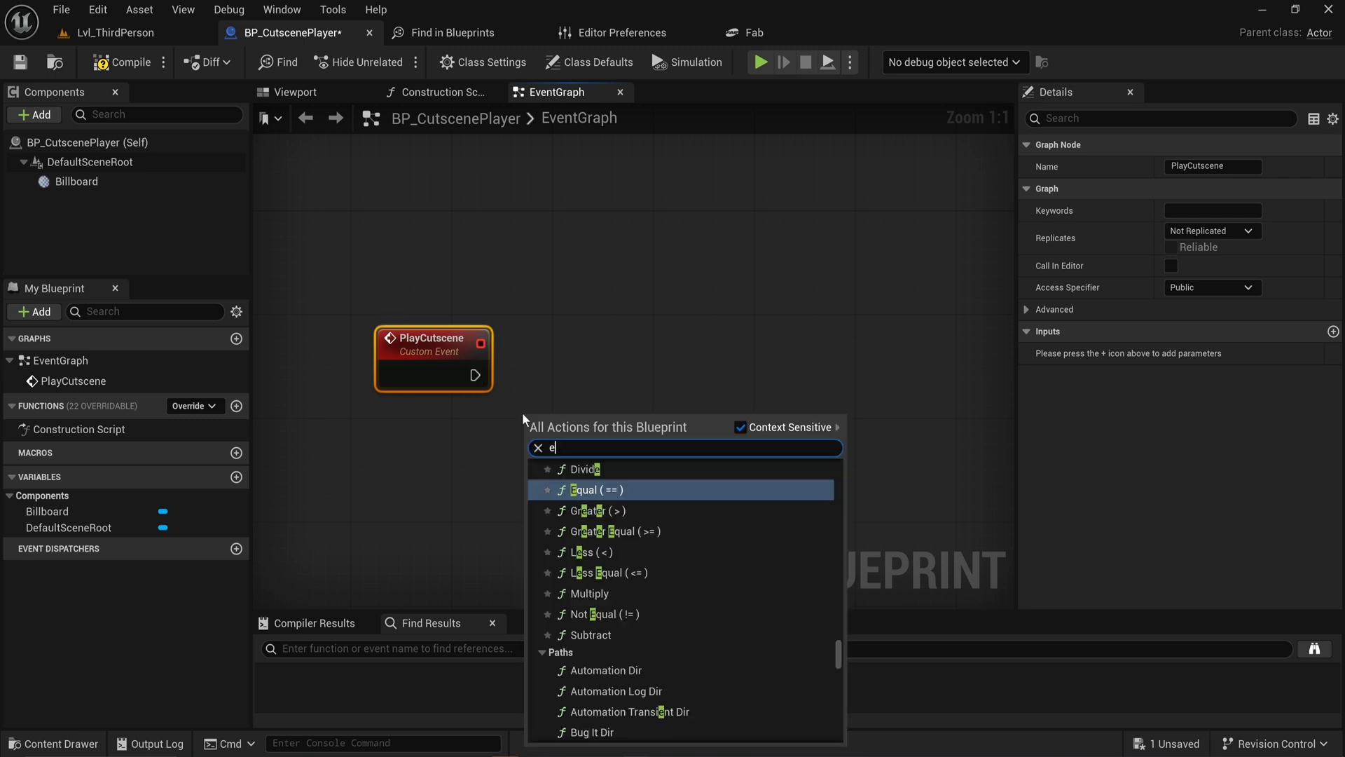
text(ndable)
text(get pl)
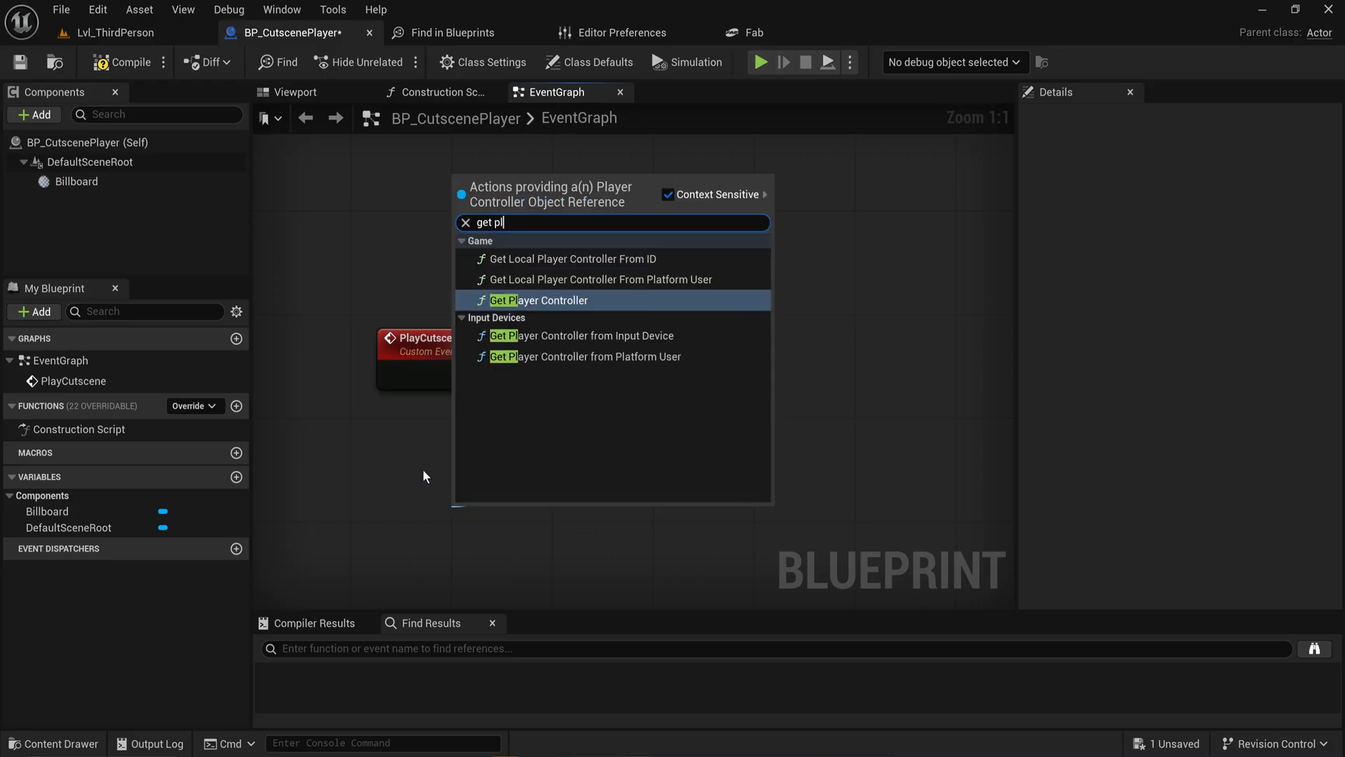
click(539, 300)
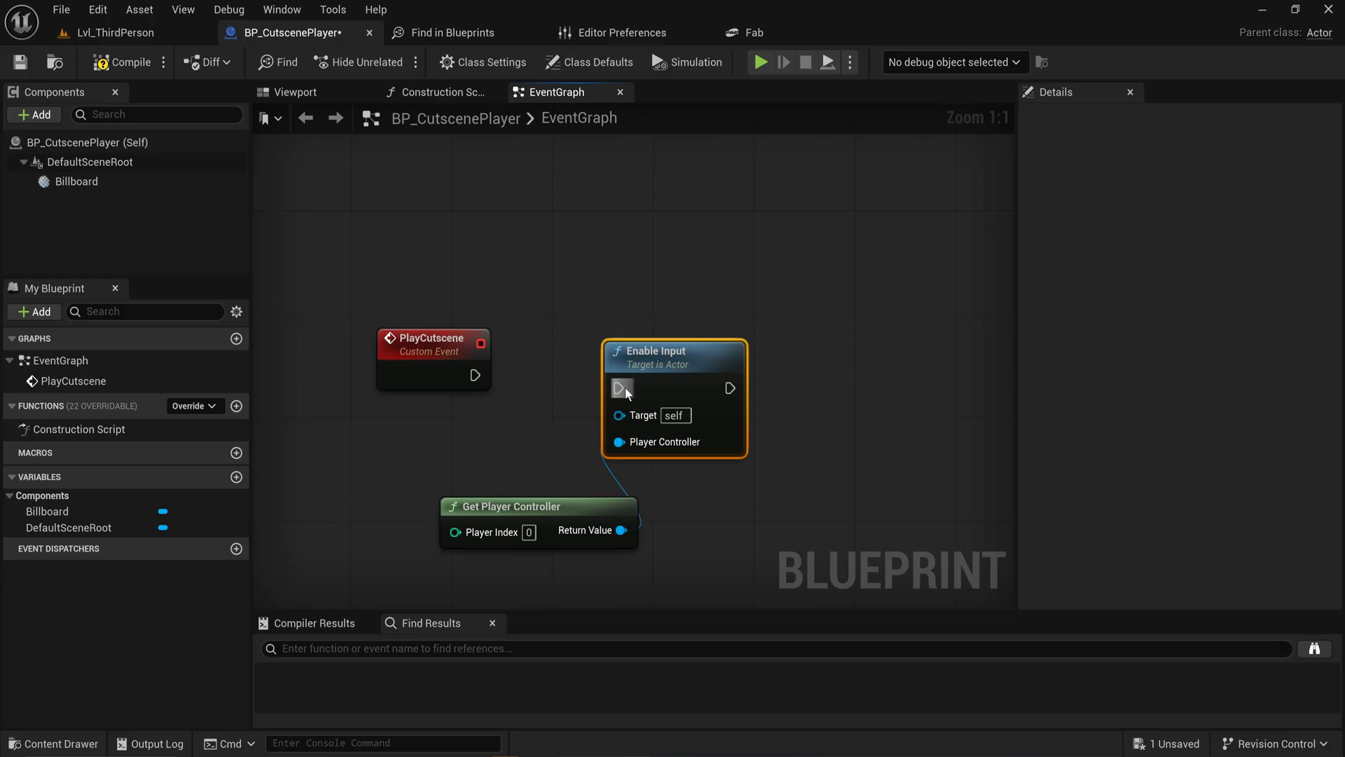
drag(506, 505, 367, 492)
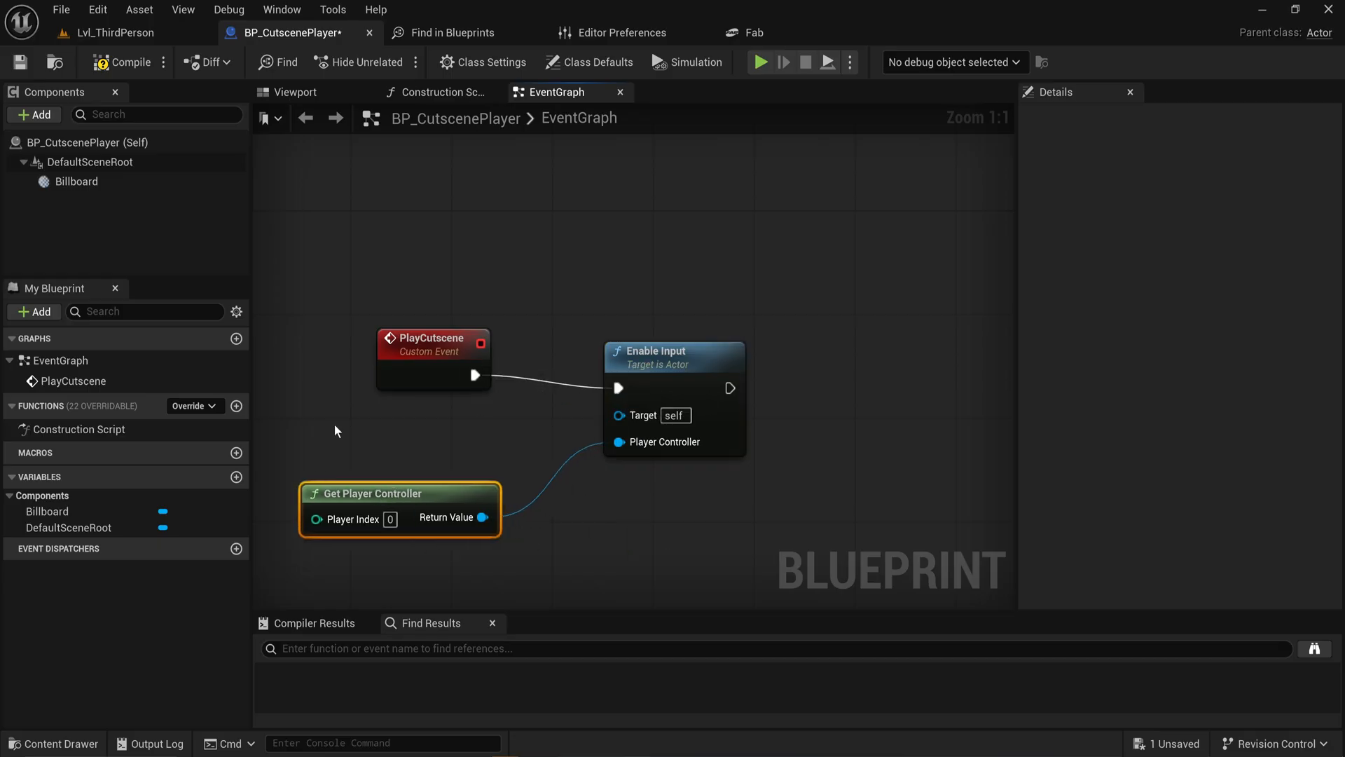
mouse_move(742, 500)
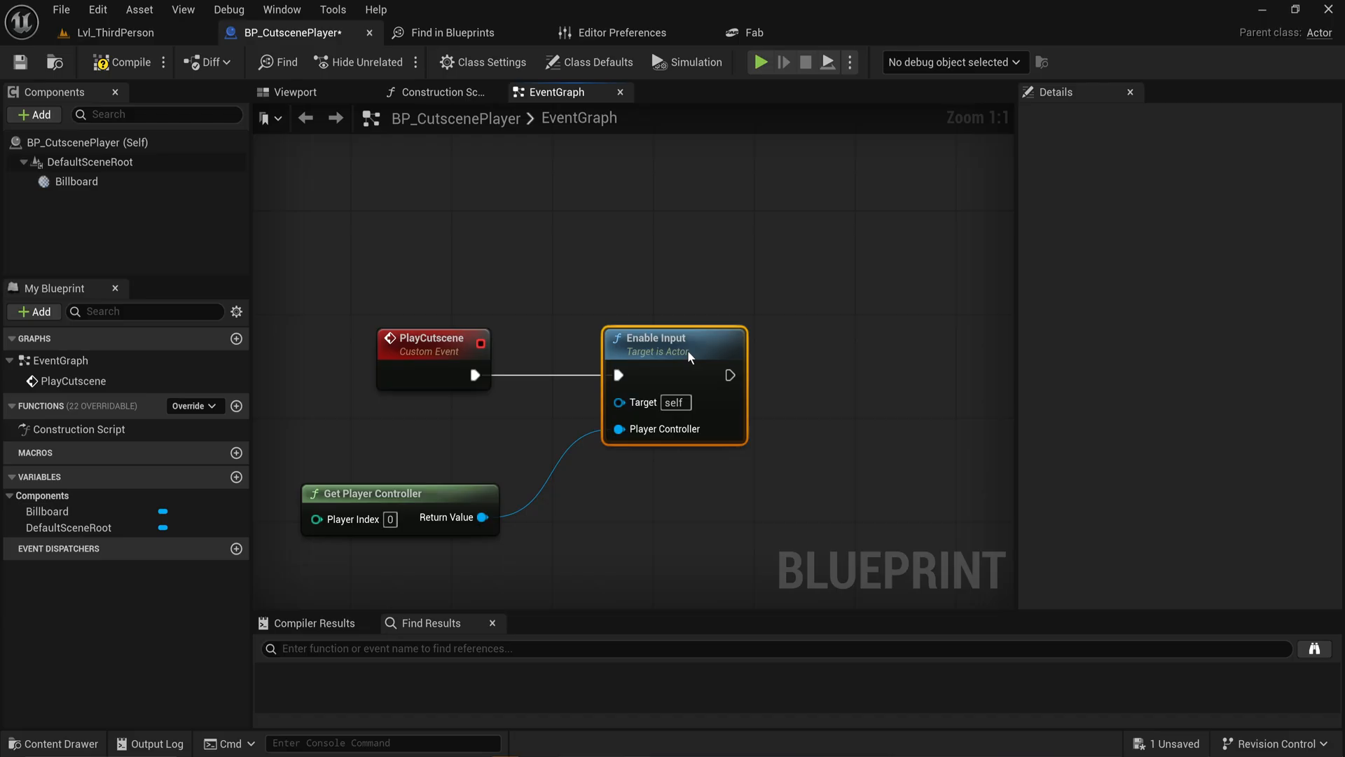
drag(675, 337, 637, 337)
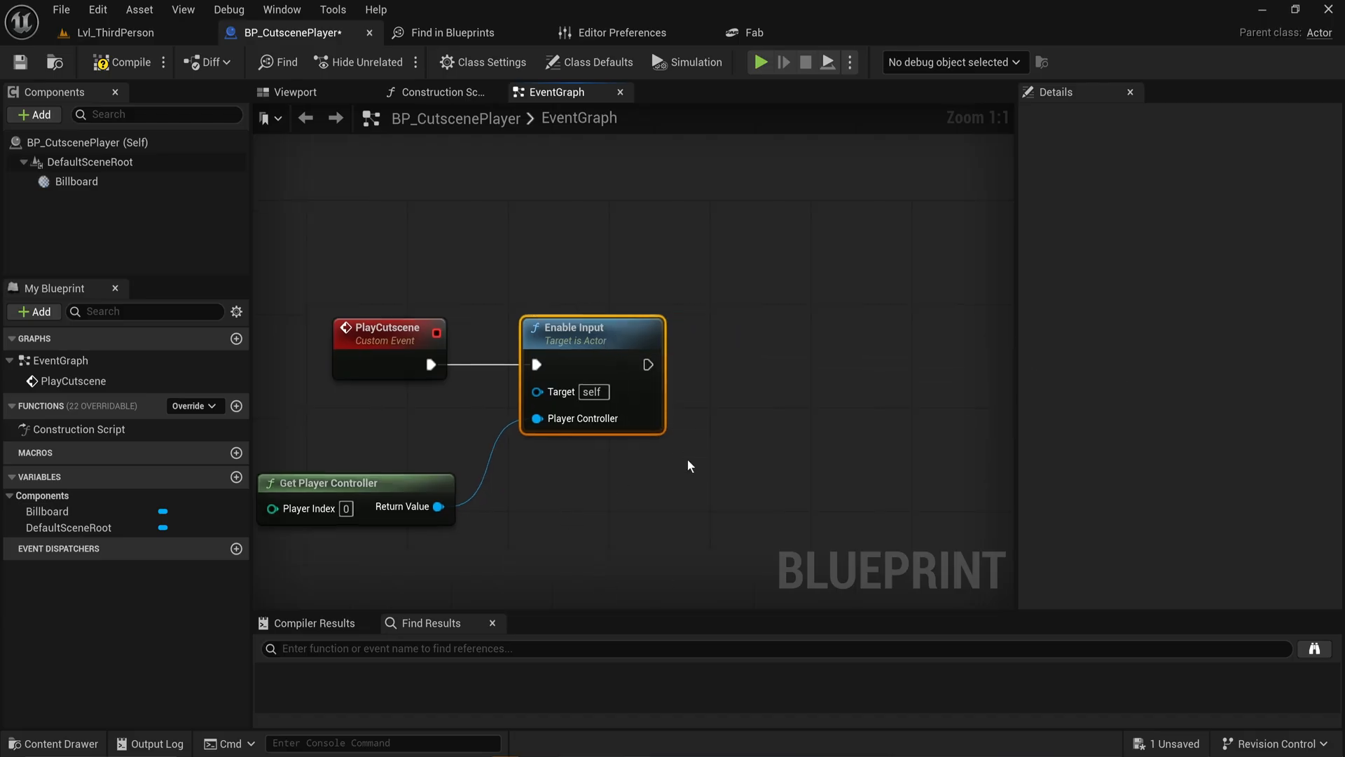
Add a Disable Input node targeting Get Player Pawn, with the player controller connected
text(dis)
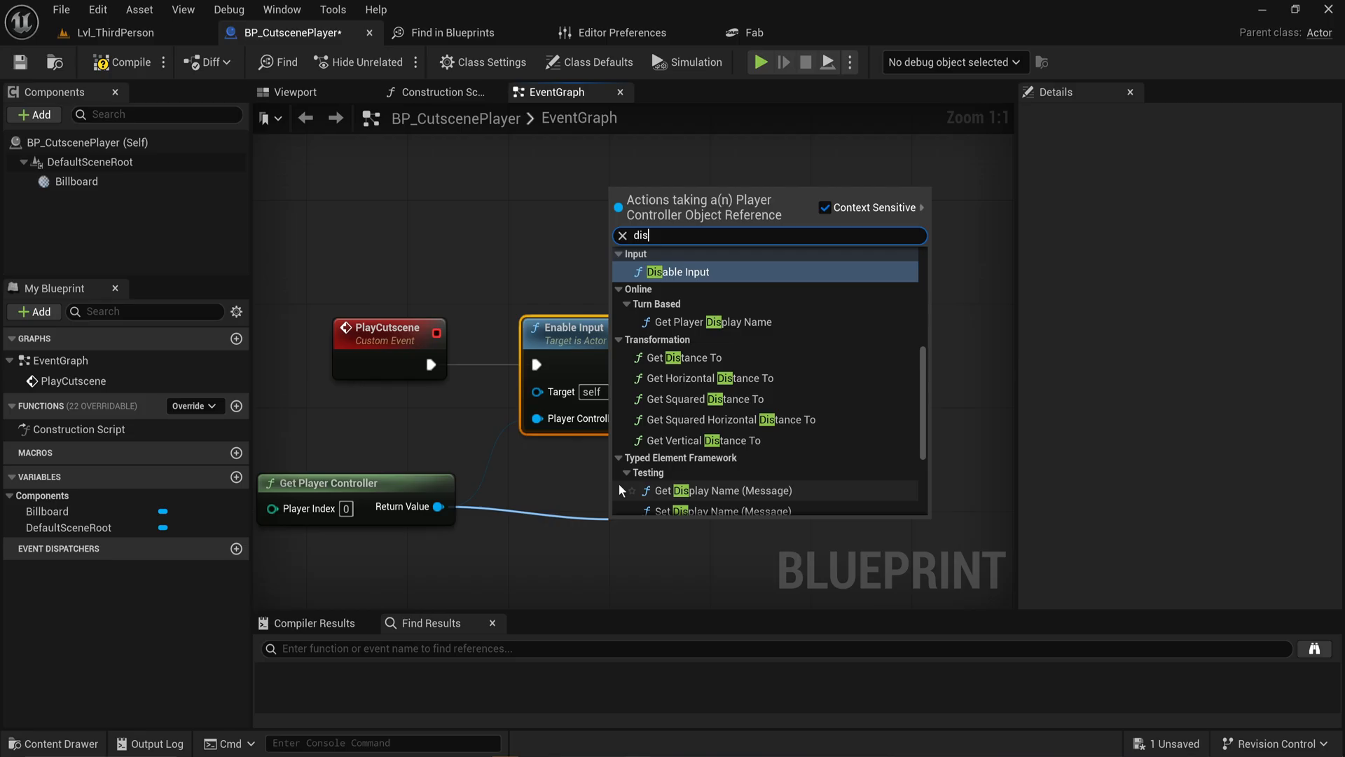
click(679, 271)
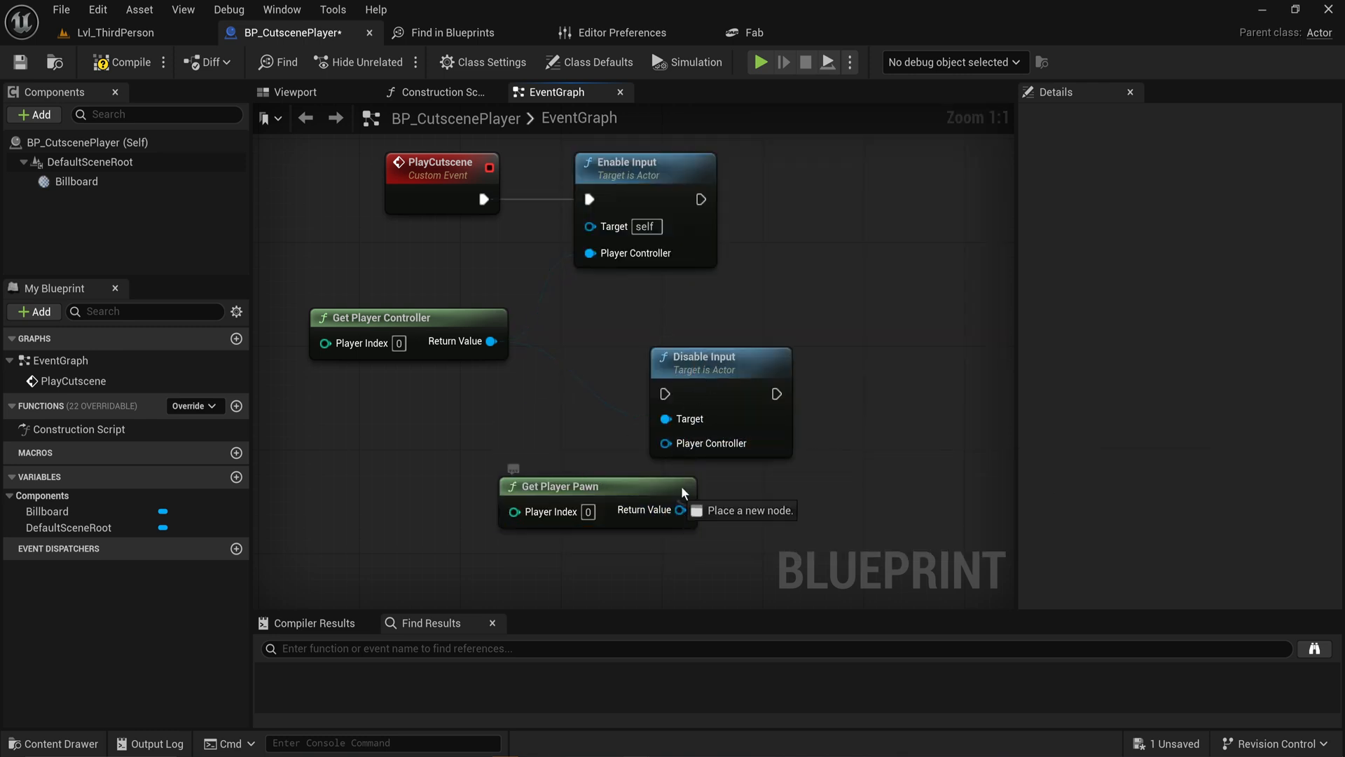
drag(492, 340, 665, 443)
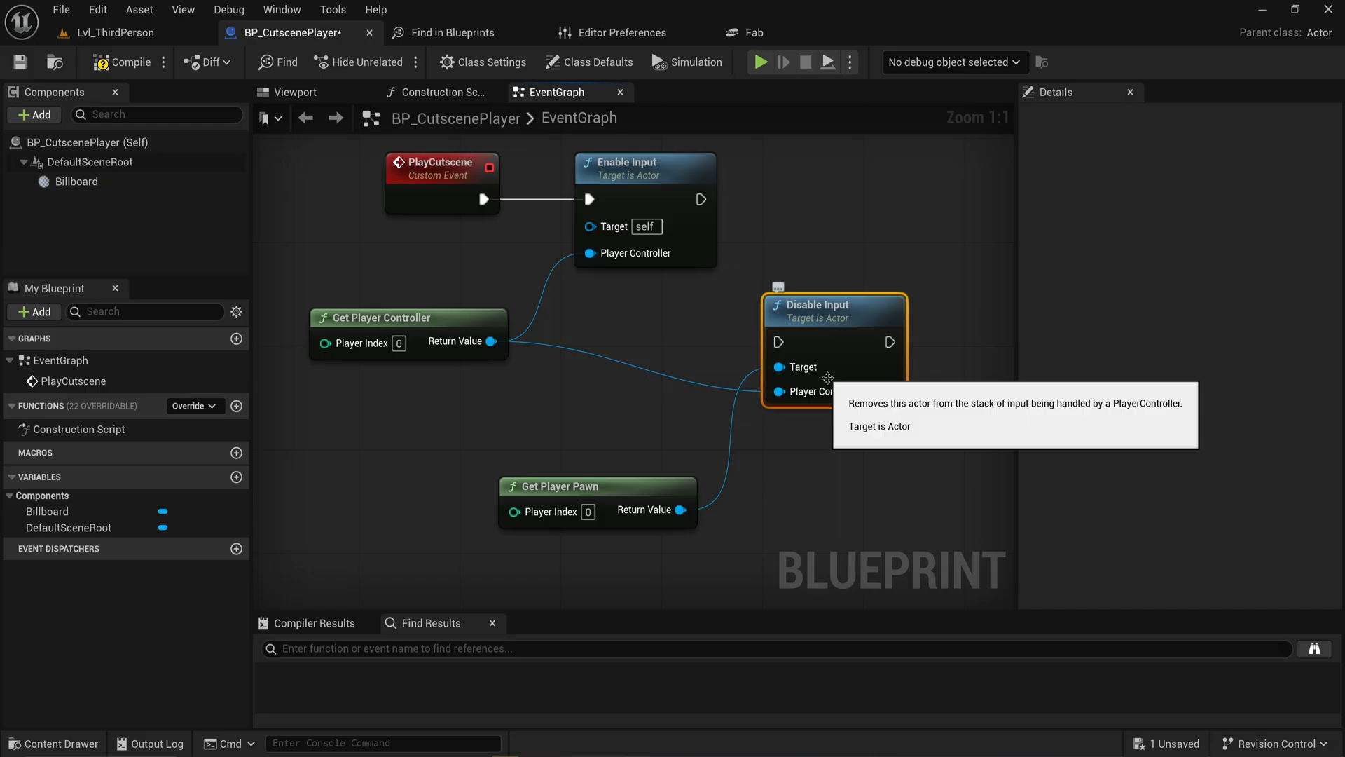
mouse_move(798, 444)
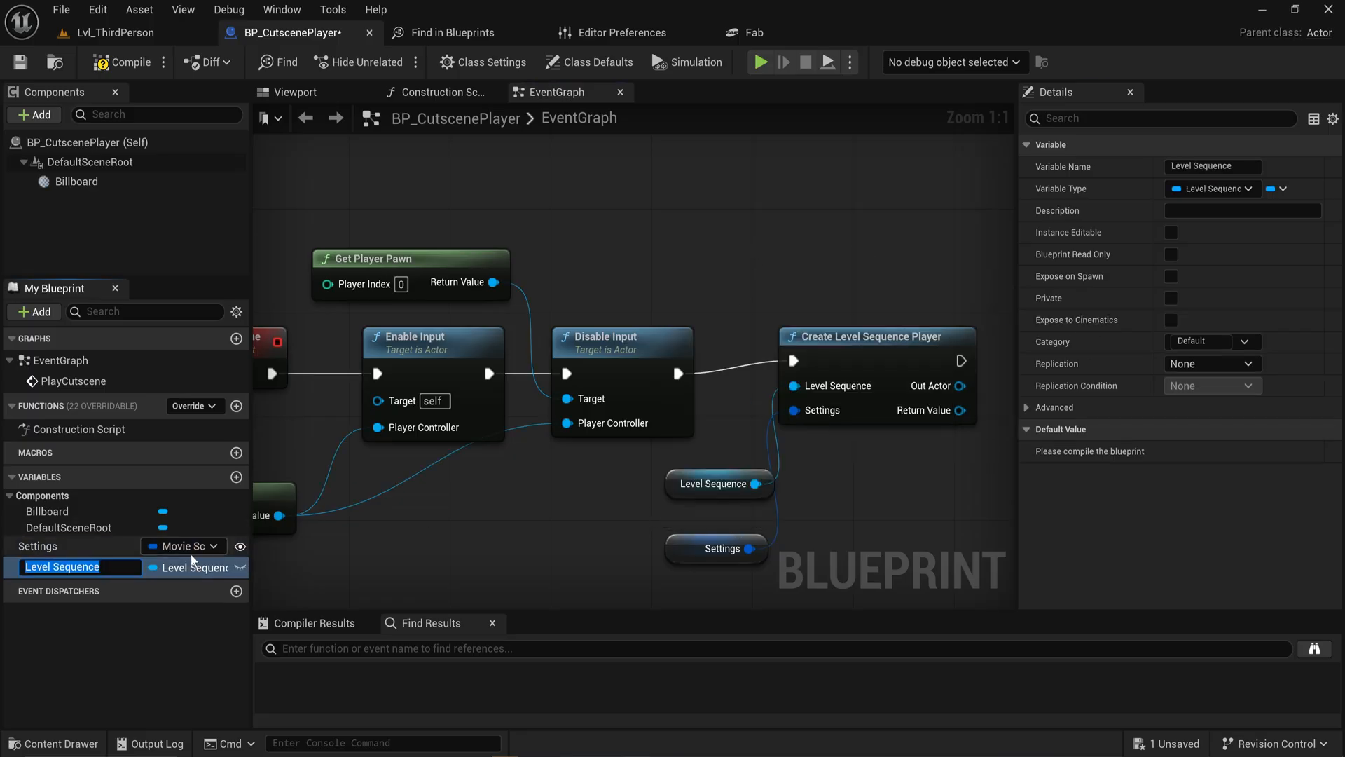
Chain Create Level Sequence Player after Disable Input, promoting Level Sequence and Settings to variables
click(1170, 232)
text(bind event)
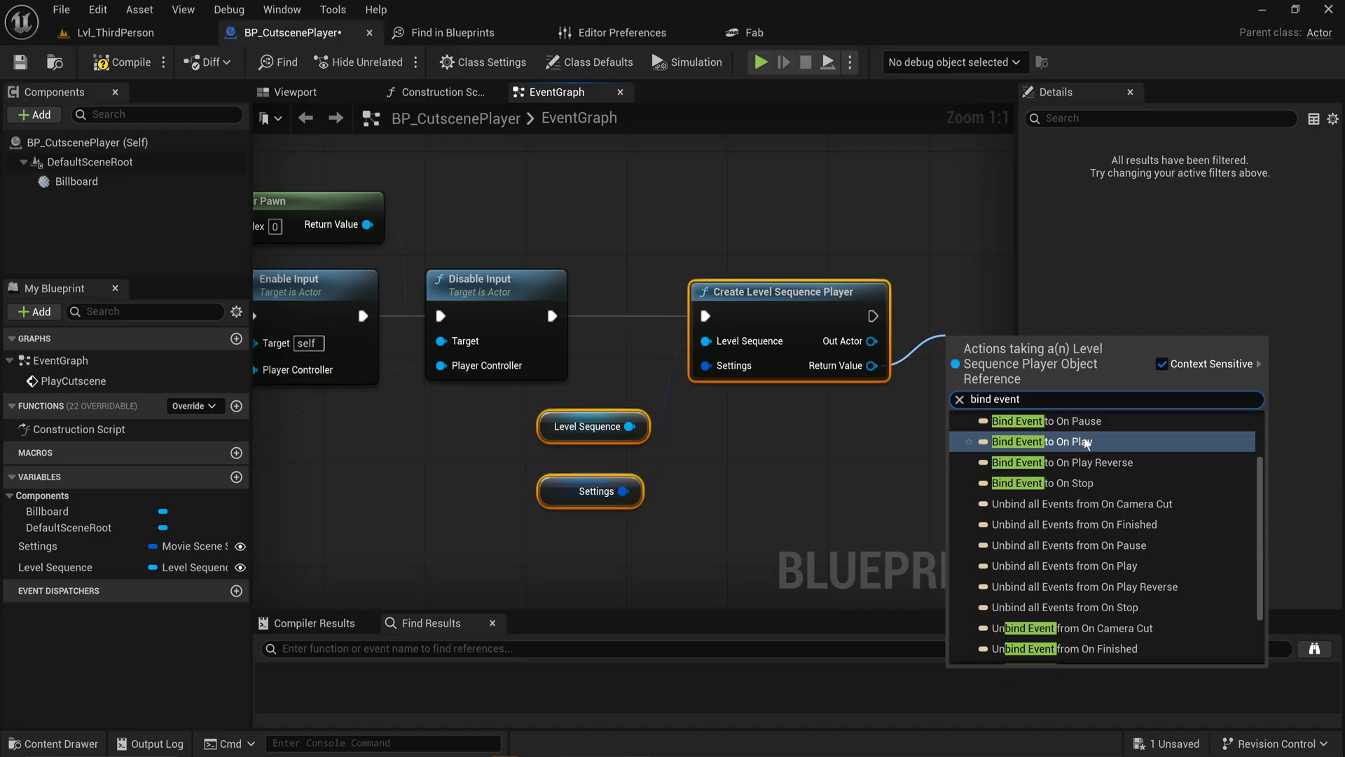
Add Bind Event to On Play and On Finished, creating StartedPlaying and FinishedPlaying events
click(1040, 441)
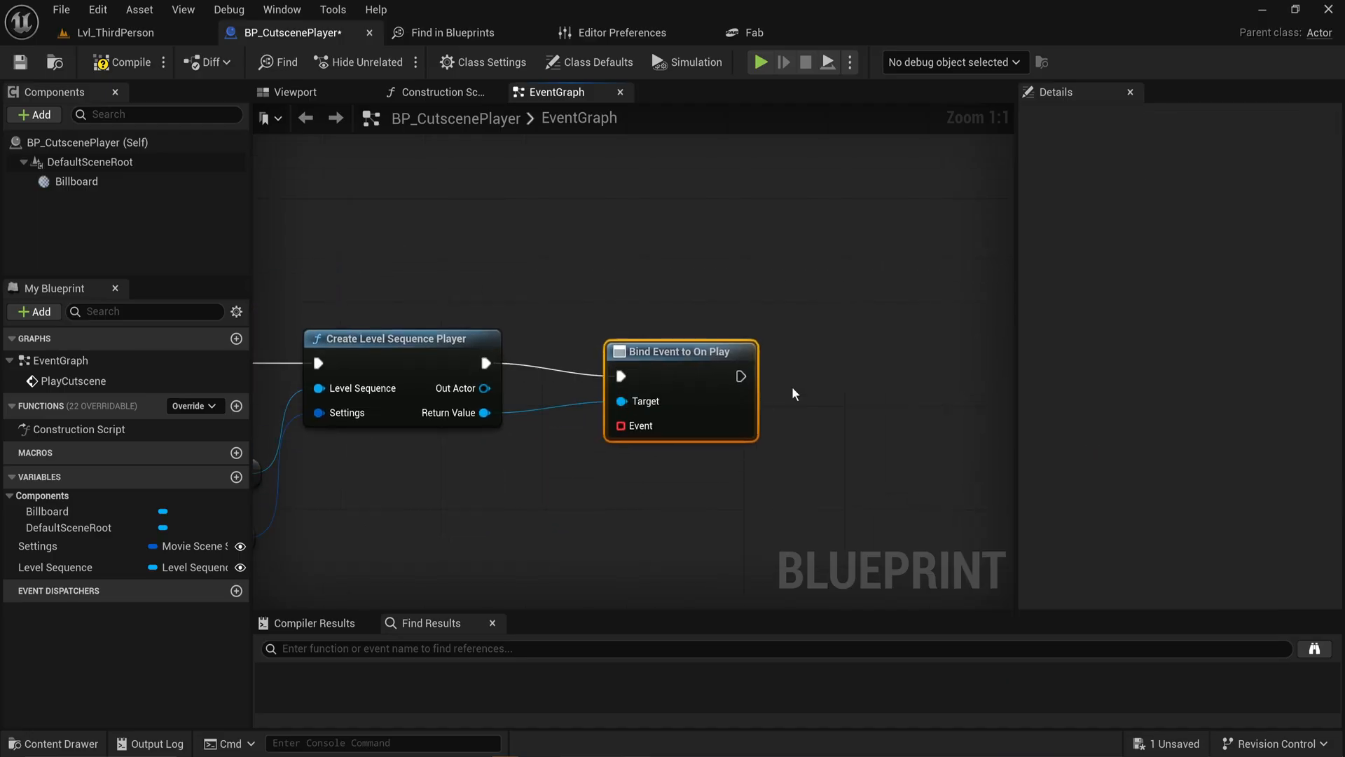
text(bind event)
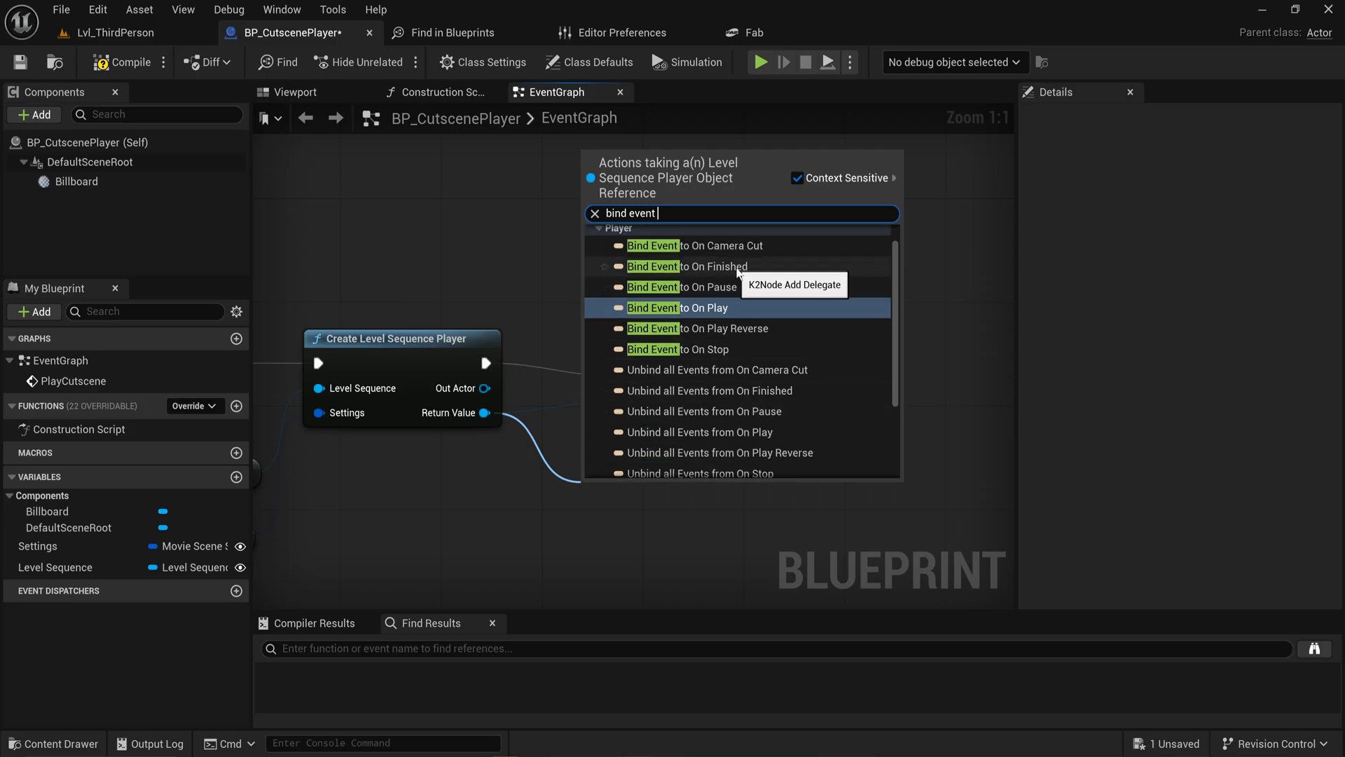
click(677, 307)
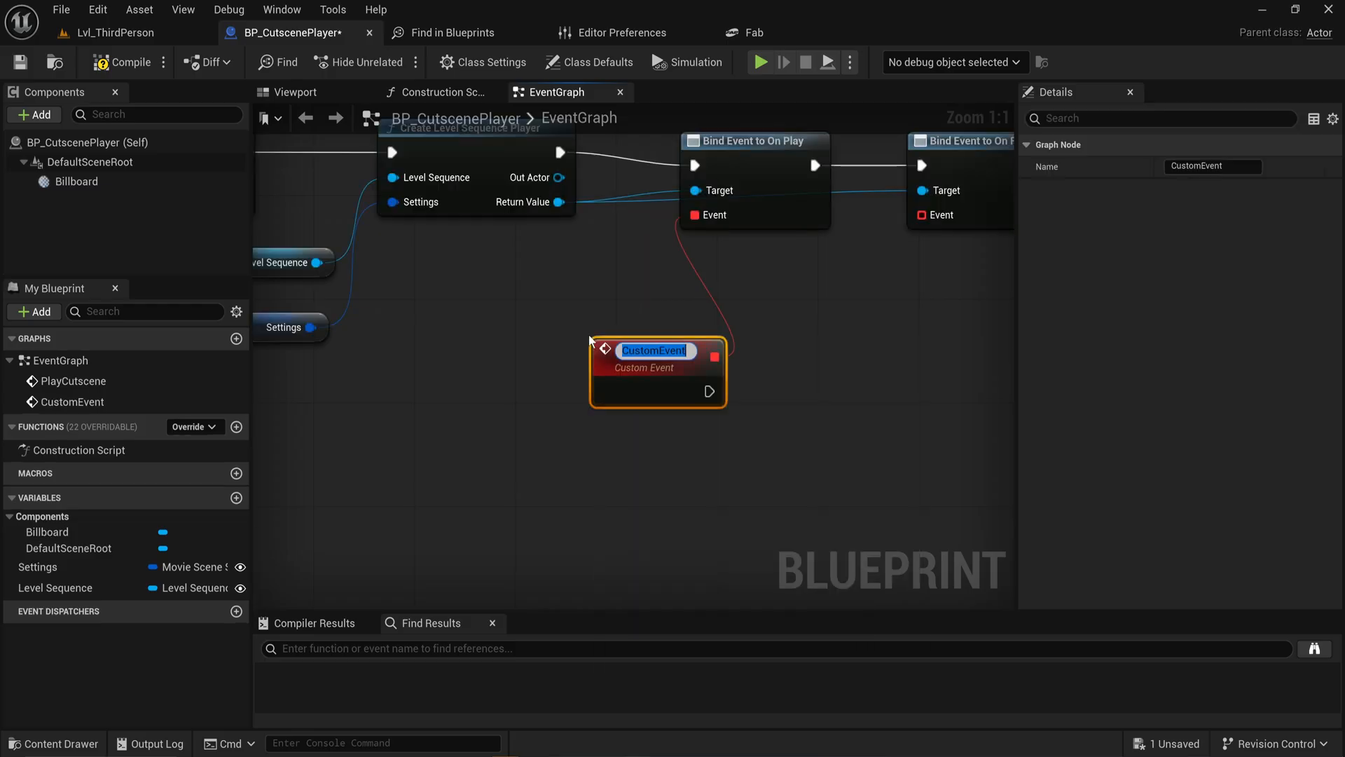
text(StartedPlaying)
text(cus)
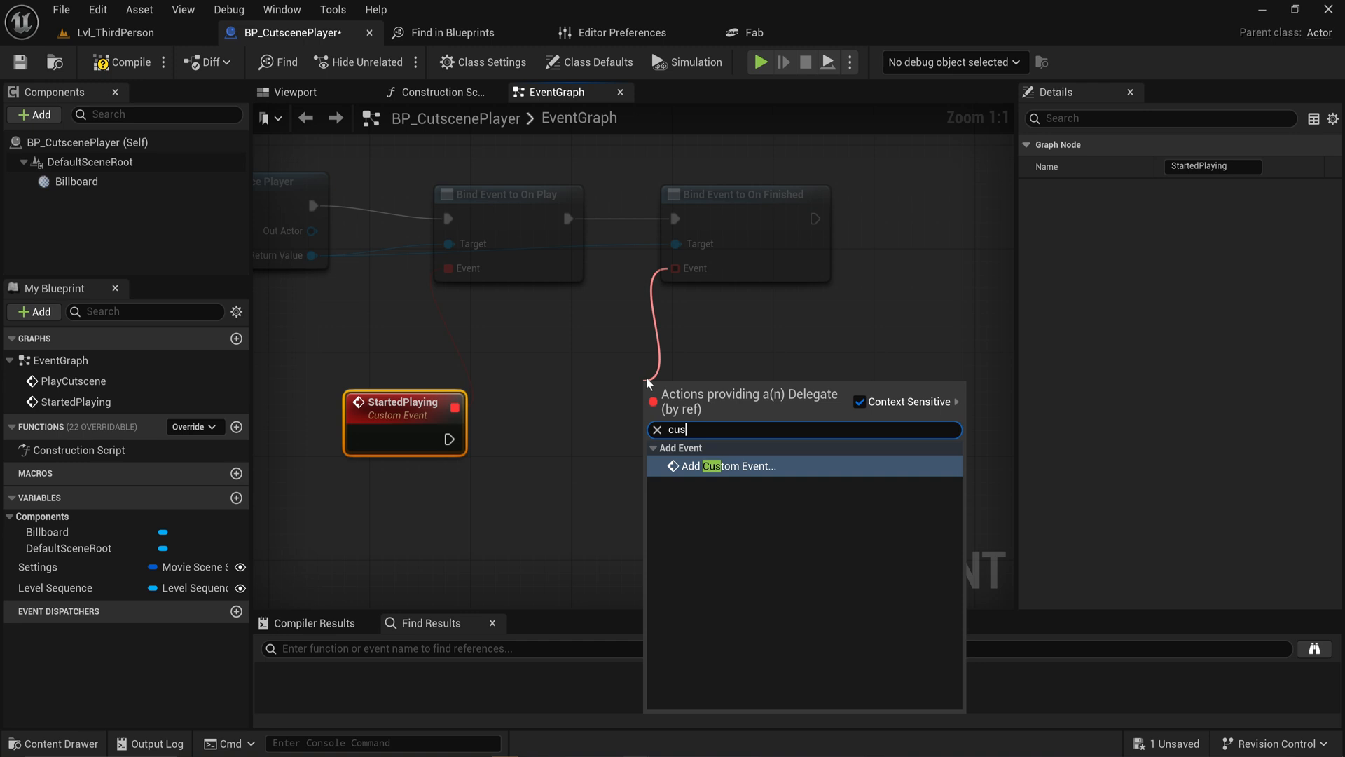
click(729, 466)
text(FinishedPlaying)
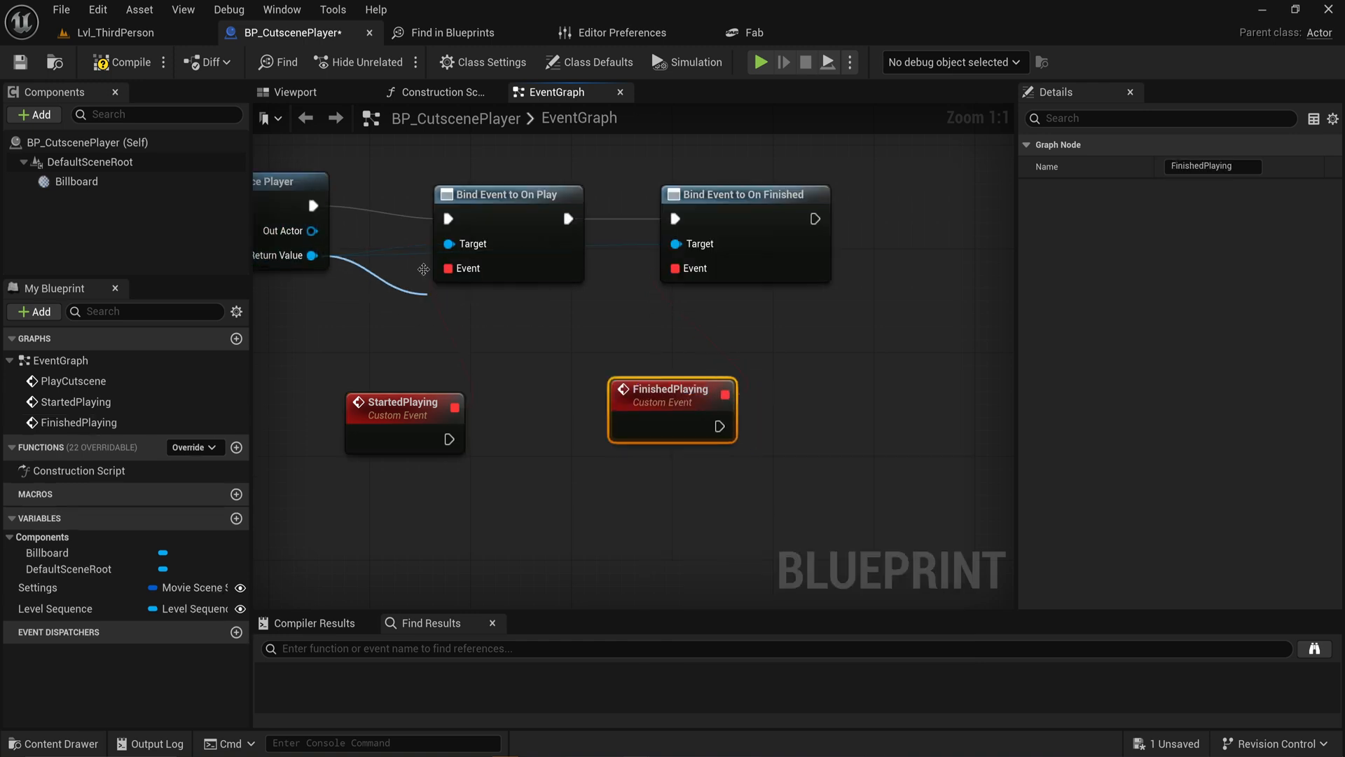
text(play)
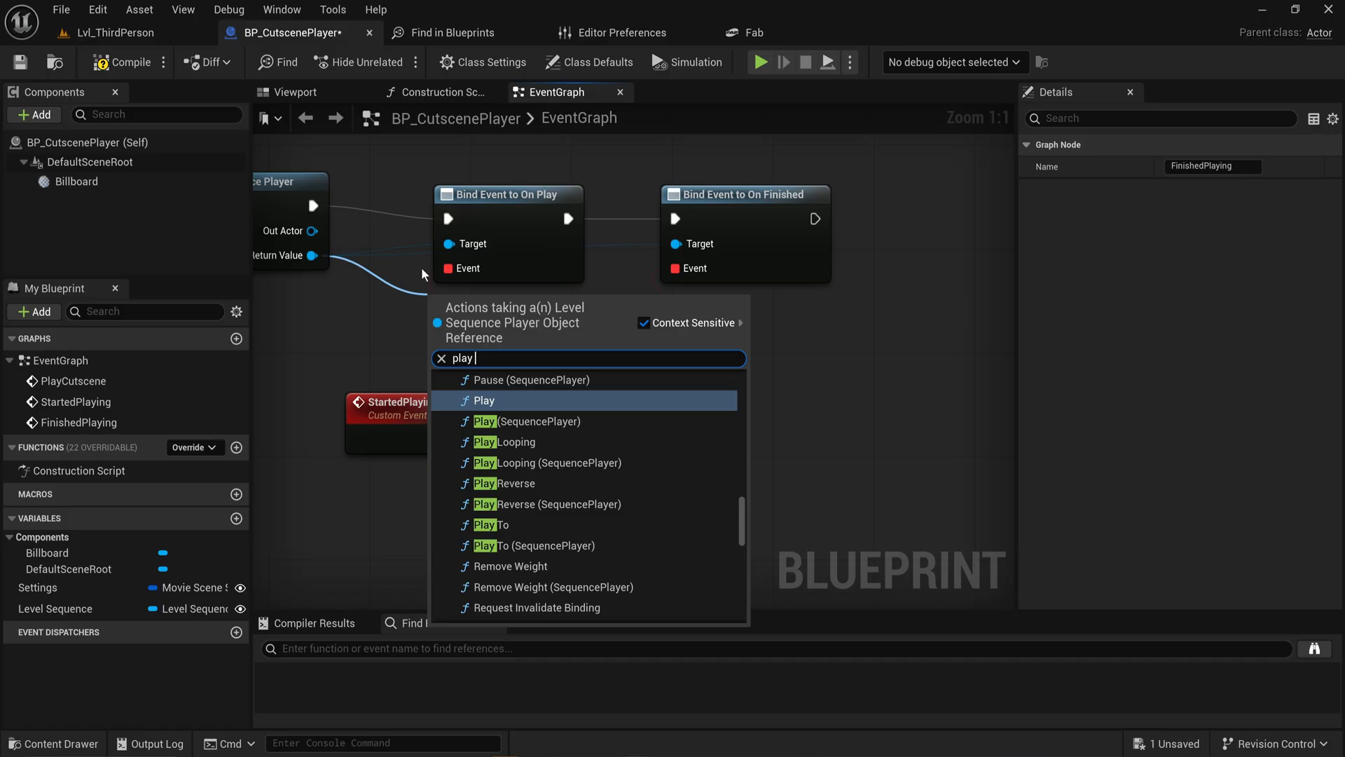
Add a Play node after the bindings and promote the player reference to SeqPlayer
click(485, 400)
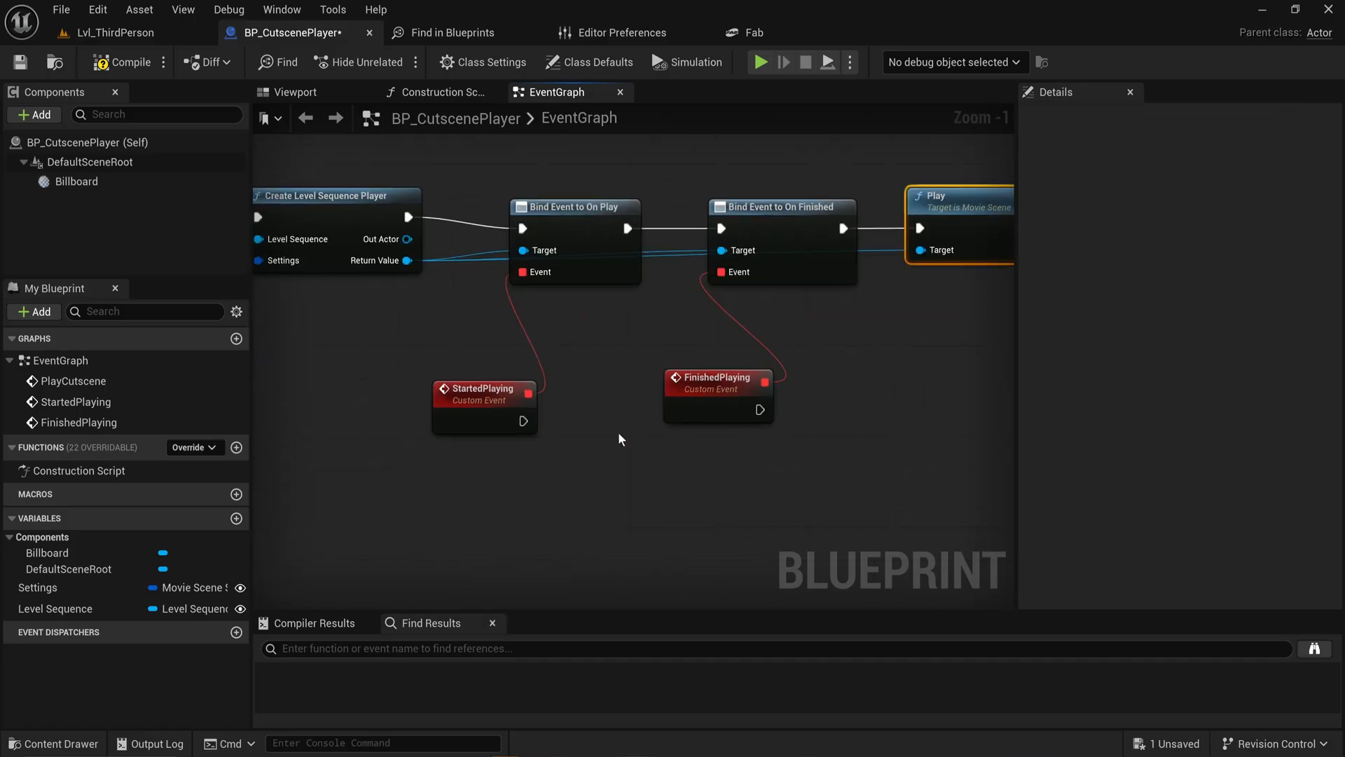
drag(485, 395, 440, 451)
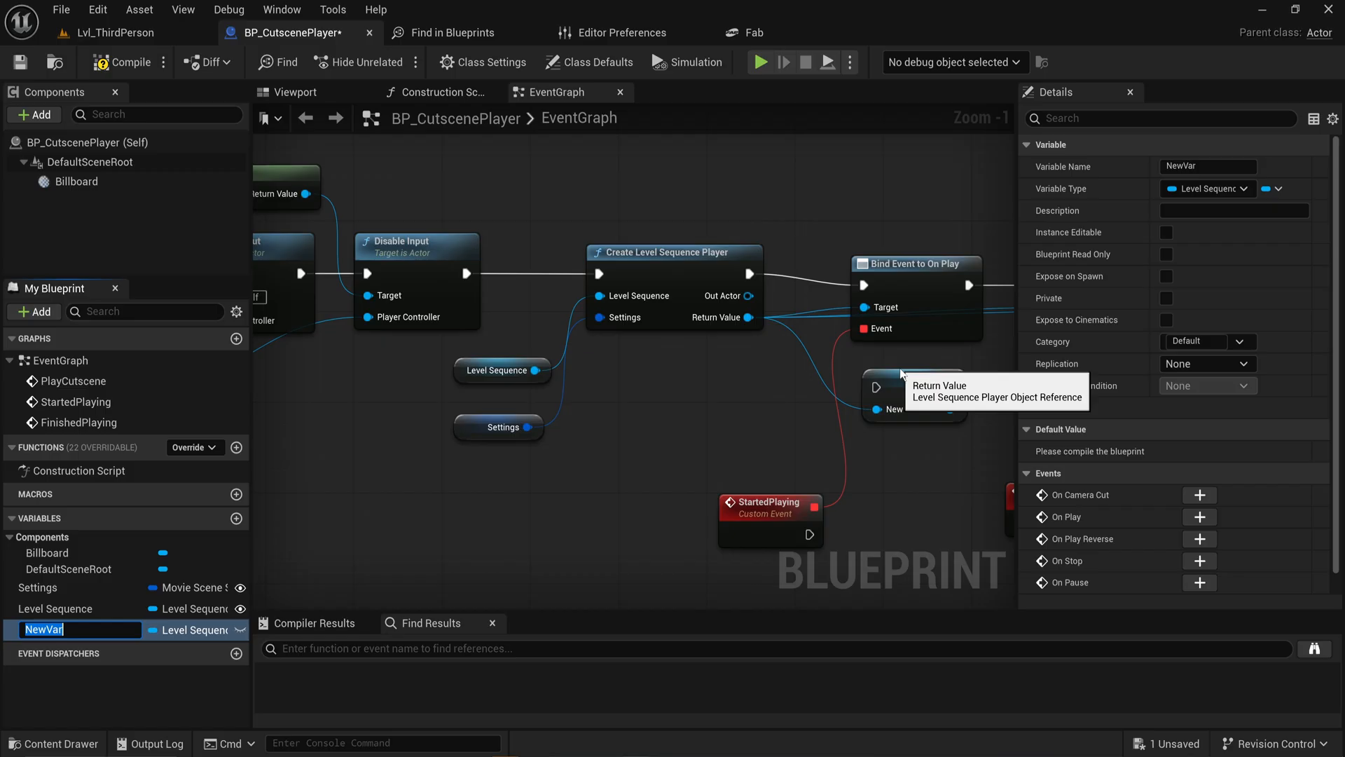
text(SeqPlaye)
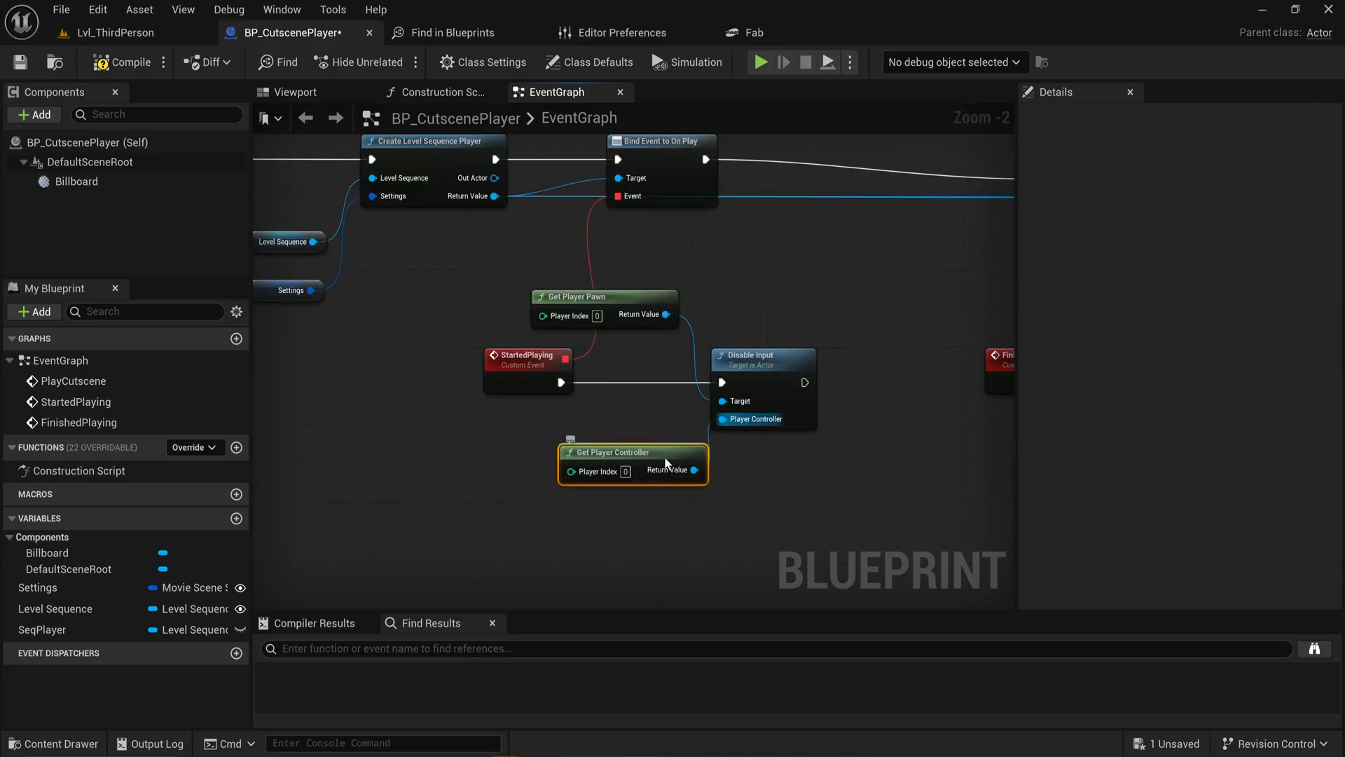
Wire the controller and pawn getters into StartedPlaying's Disable Input, then duplicate them beside FinishedPlaying
drag(633, 465, 605, 274)
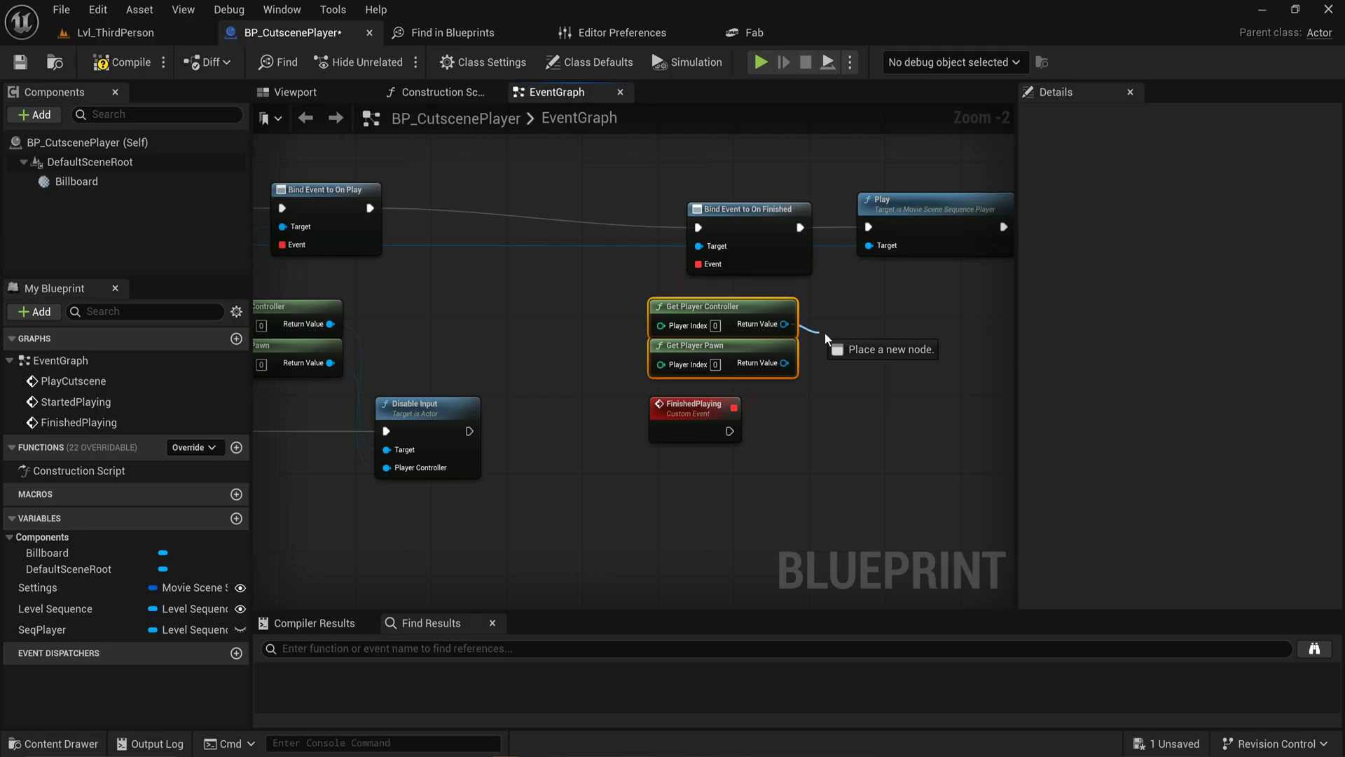
text(e)
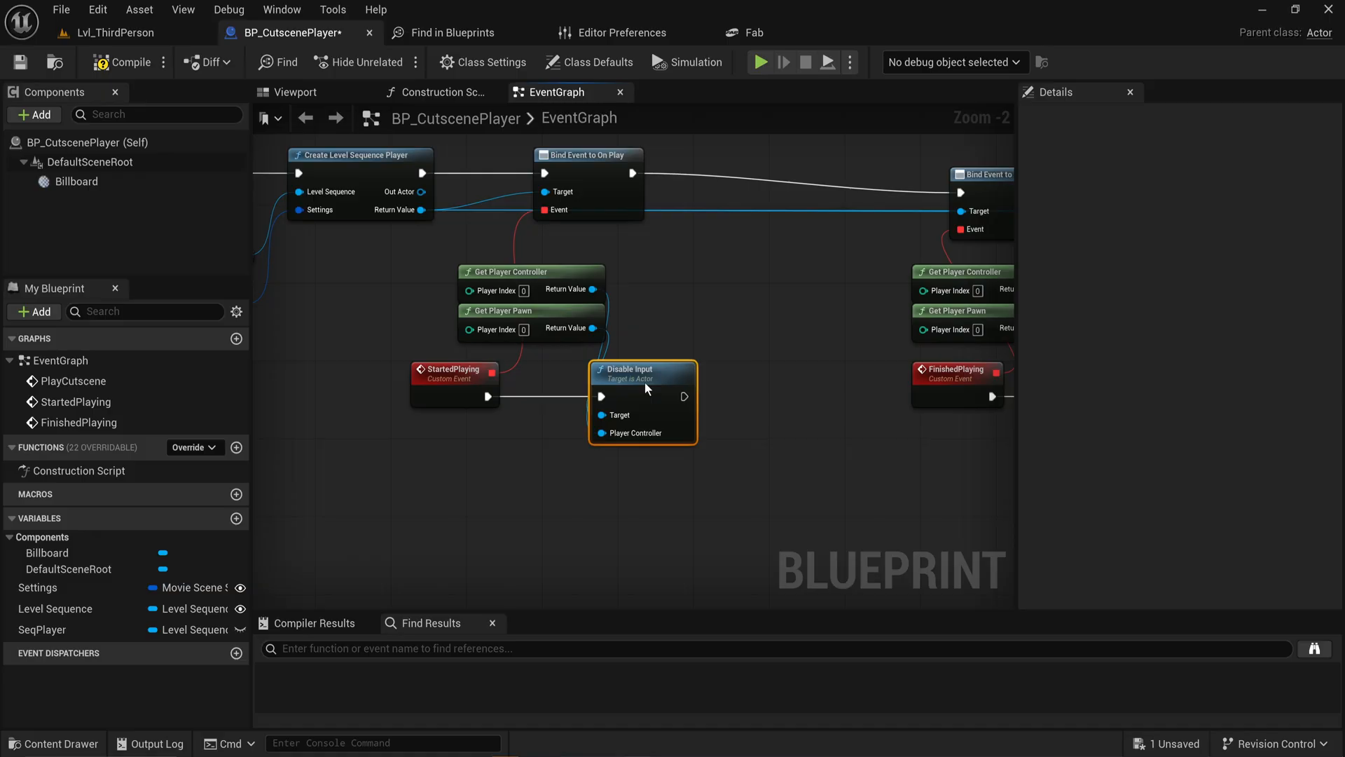
Create the WBP_HUD Widget Blueprint and add a Canvas Panel holding a Text block
click(112, 33)
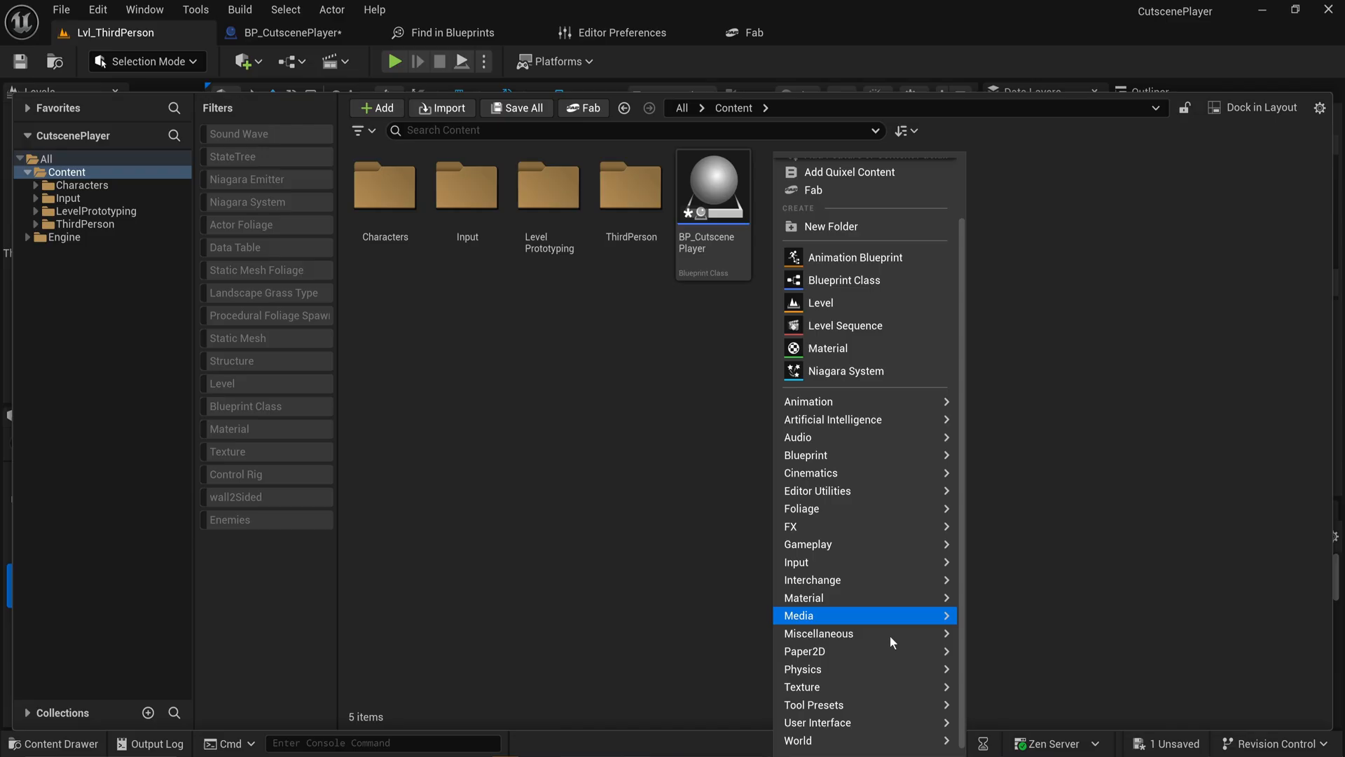
mouse_move(891, 705)
text(WBP)
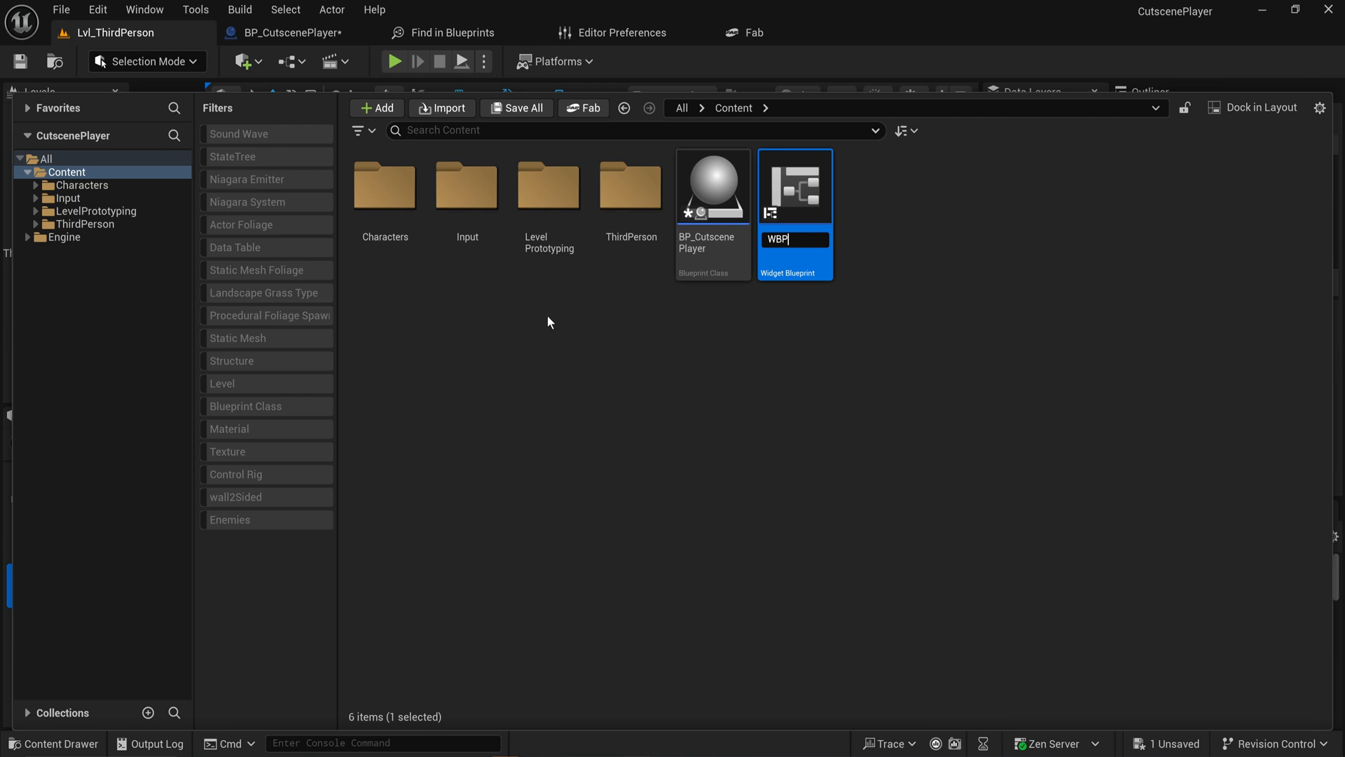
double_click(794, 187)
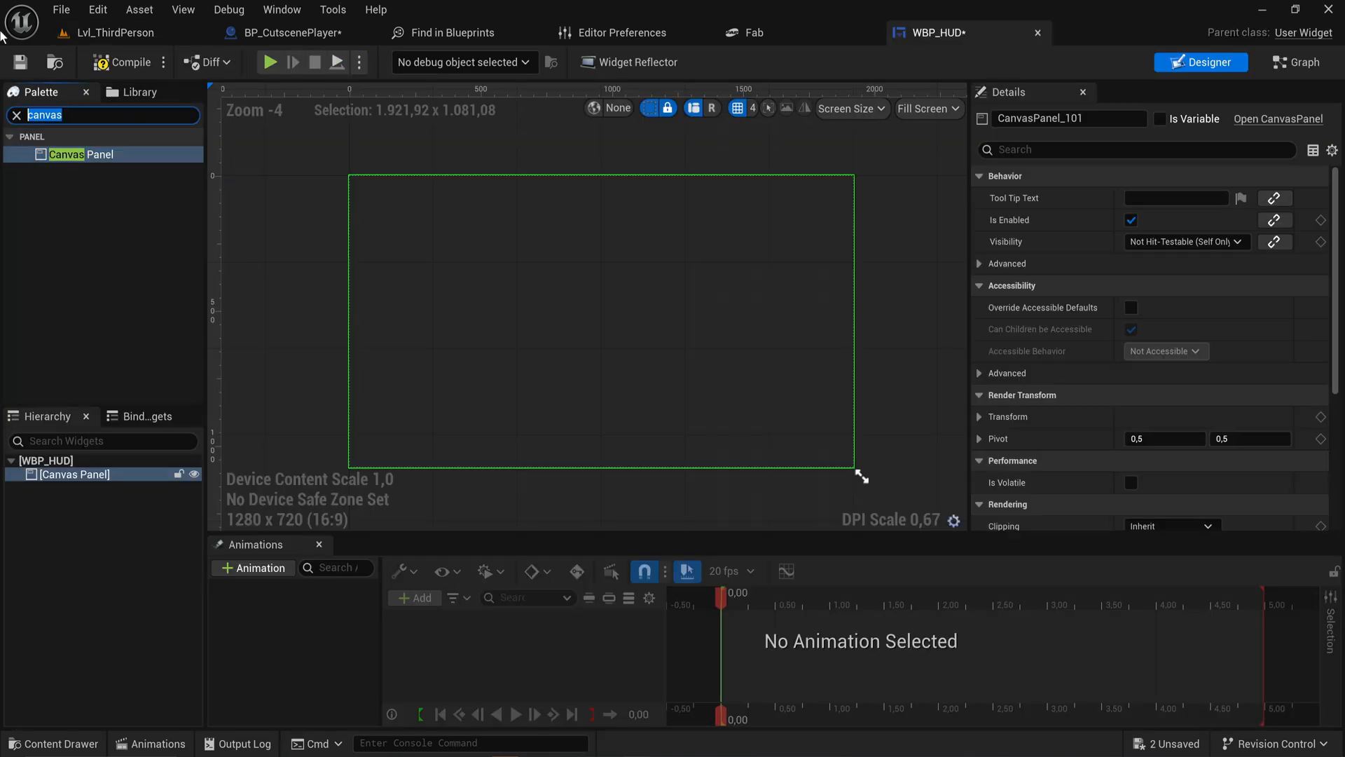
text(text)
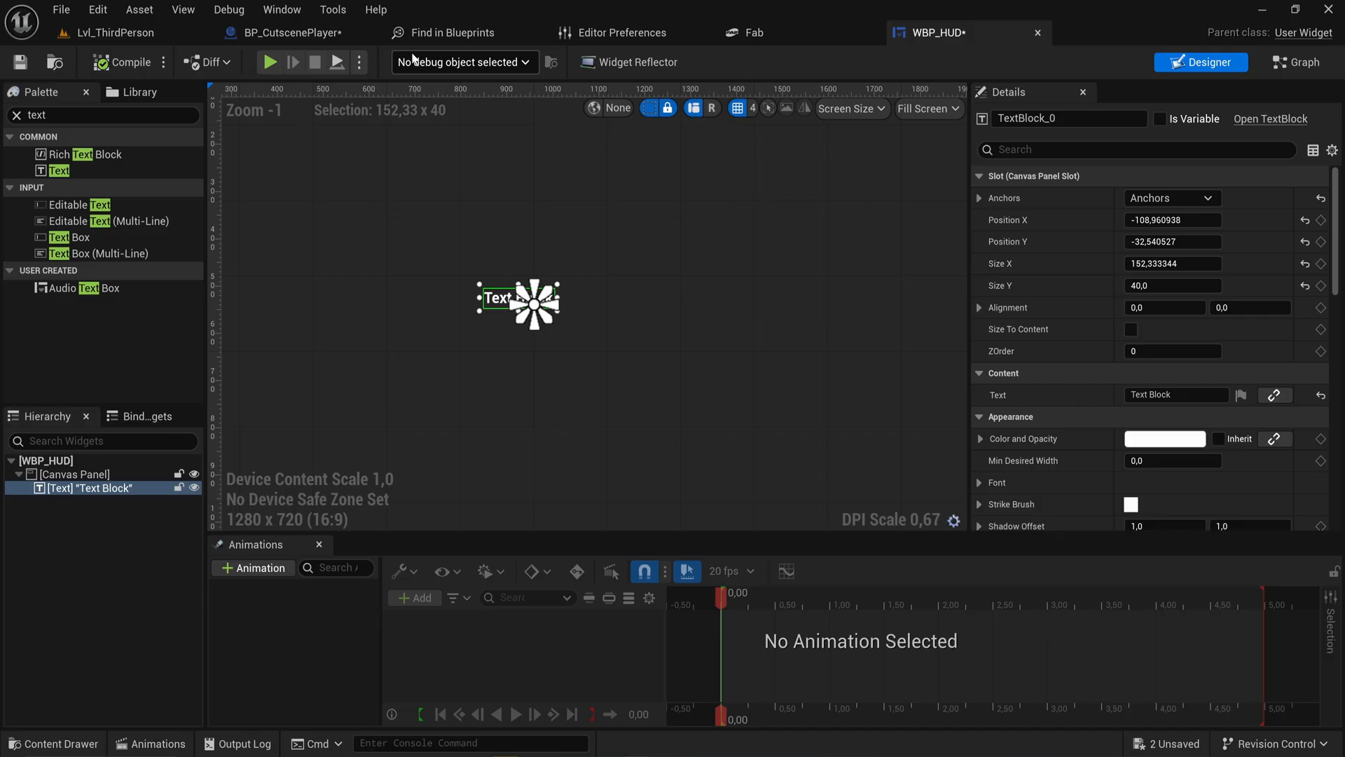
In BP_ThirdPersonCharacter, create a WBP_HUD widget on BeginPlay and promote it to a HUD variable
click(111, 33)
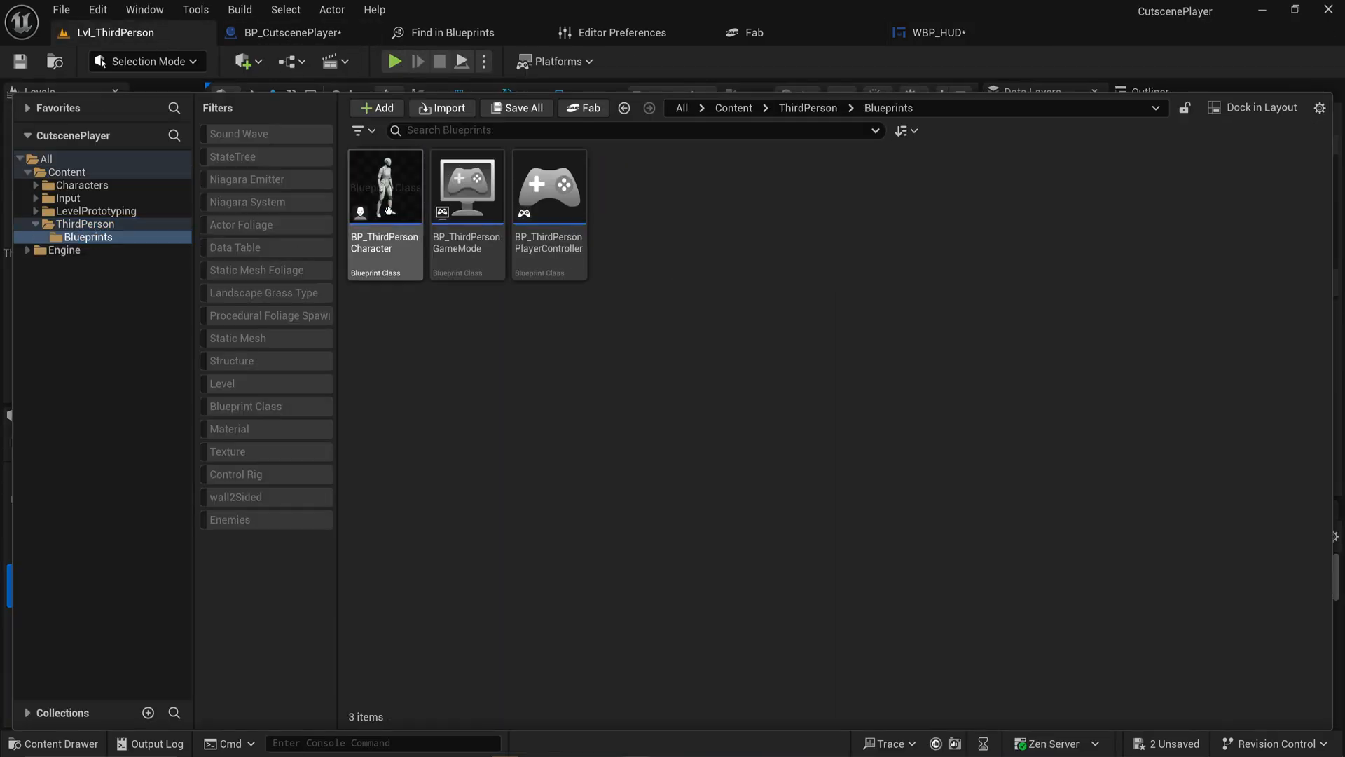
double_click(385, 186)
text(create)
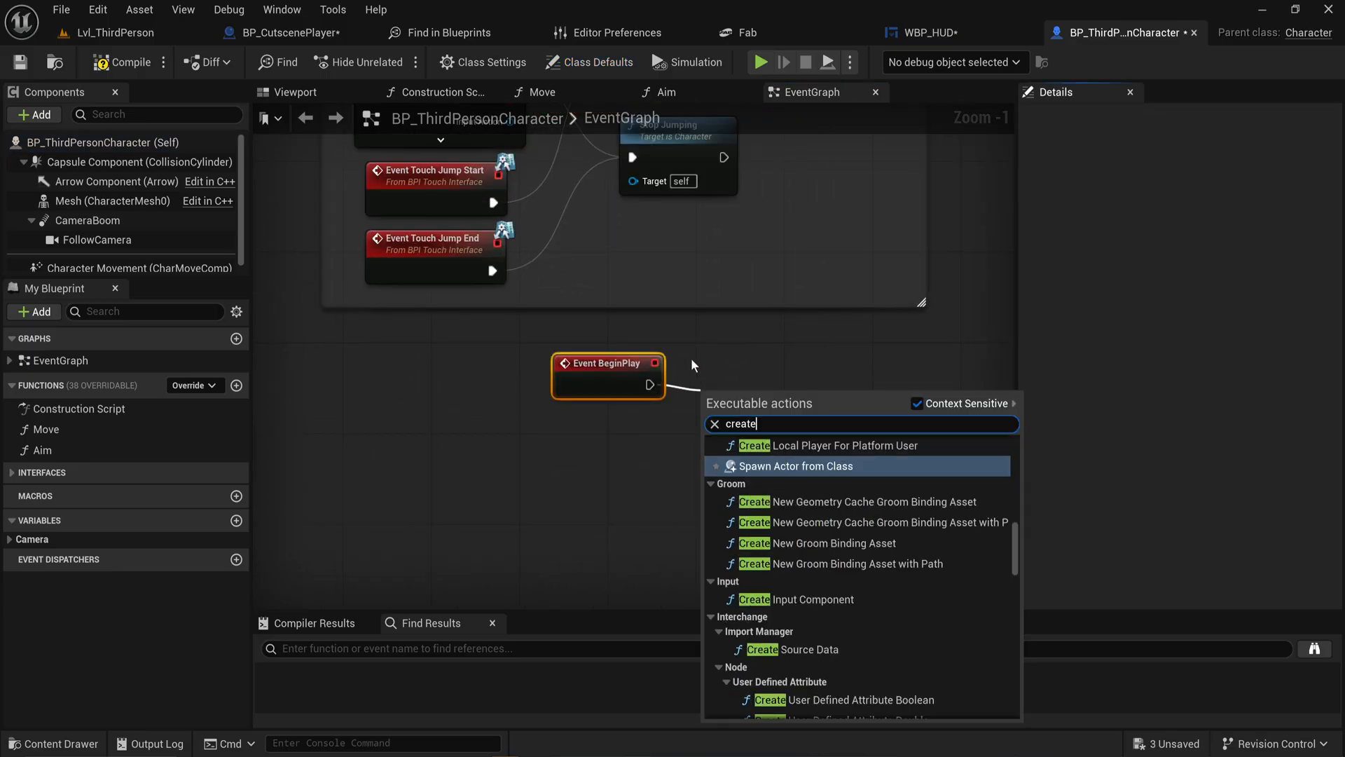
click(794, 465)
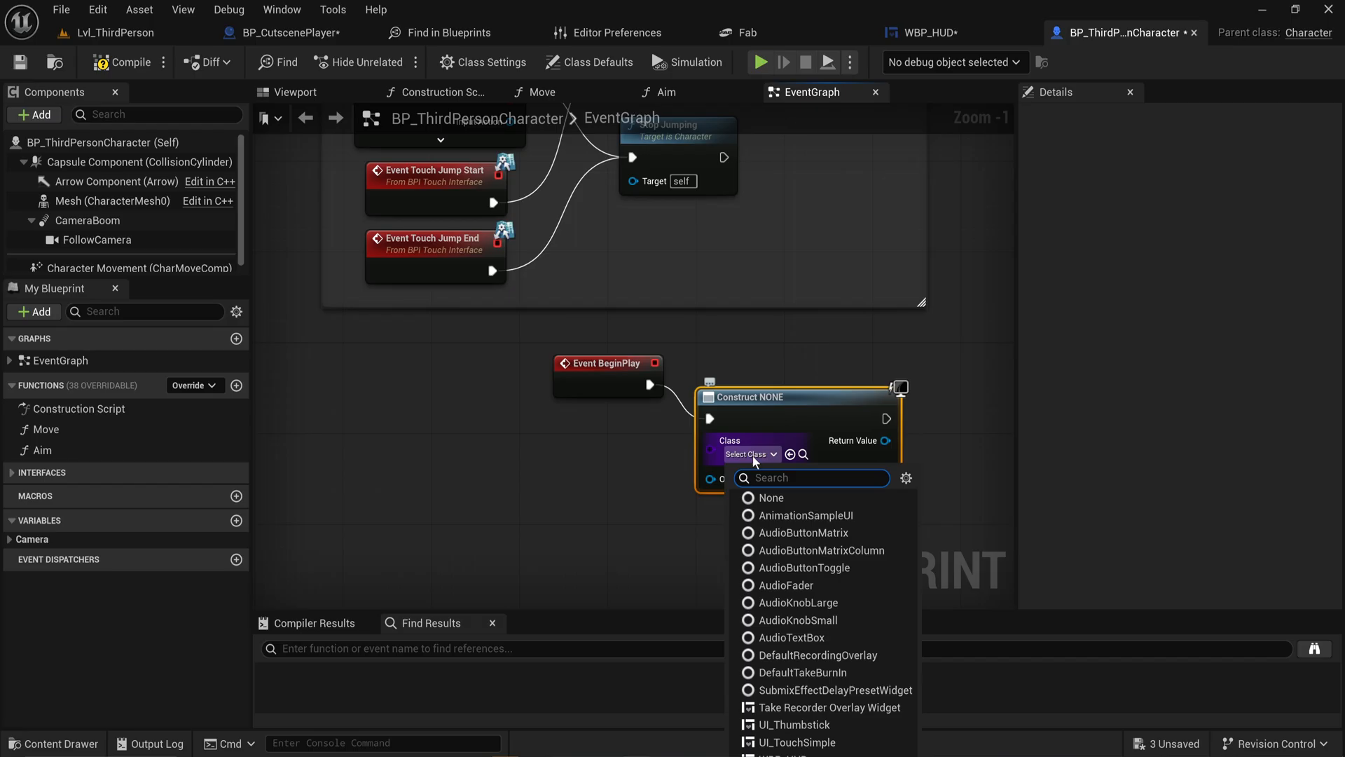
text(hu)
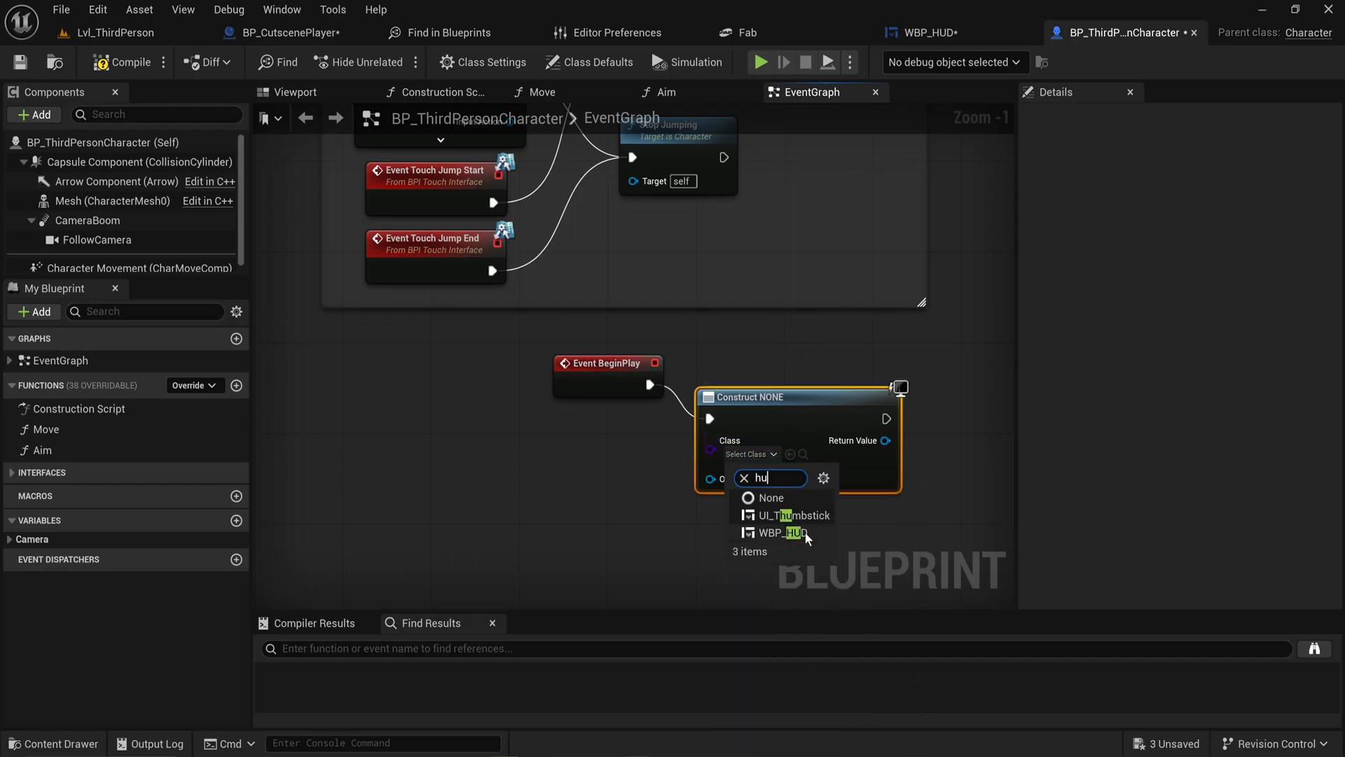
click(782, 532)
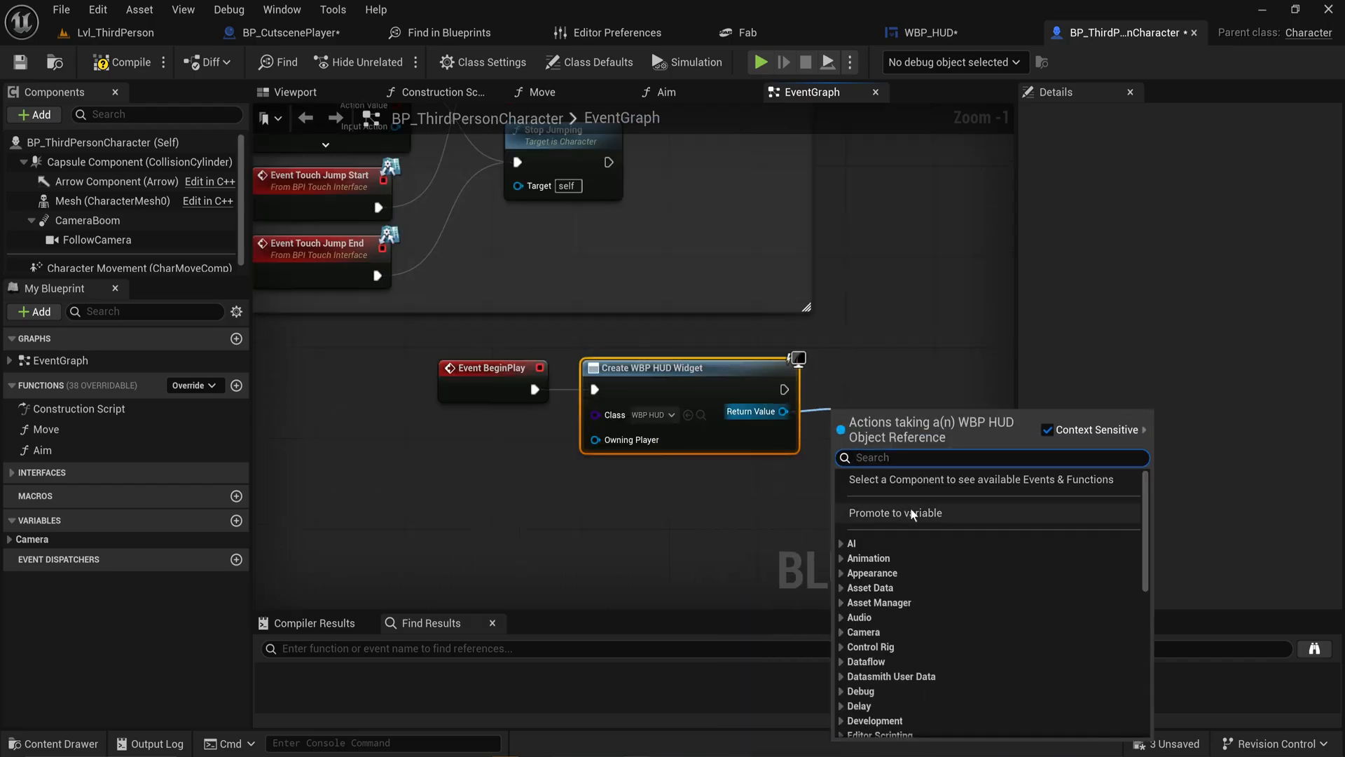
click(895, 513)
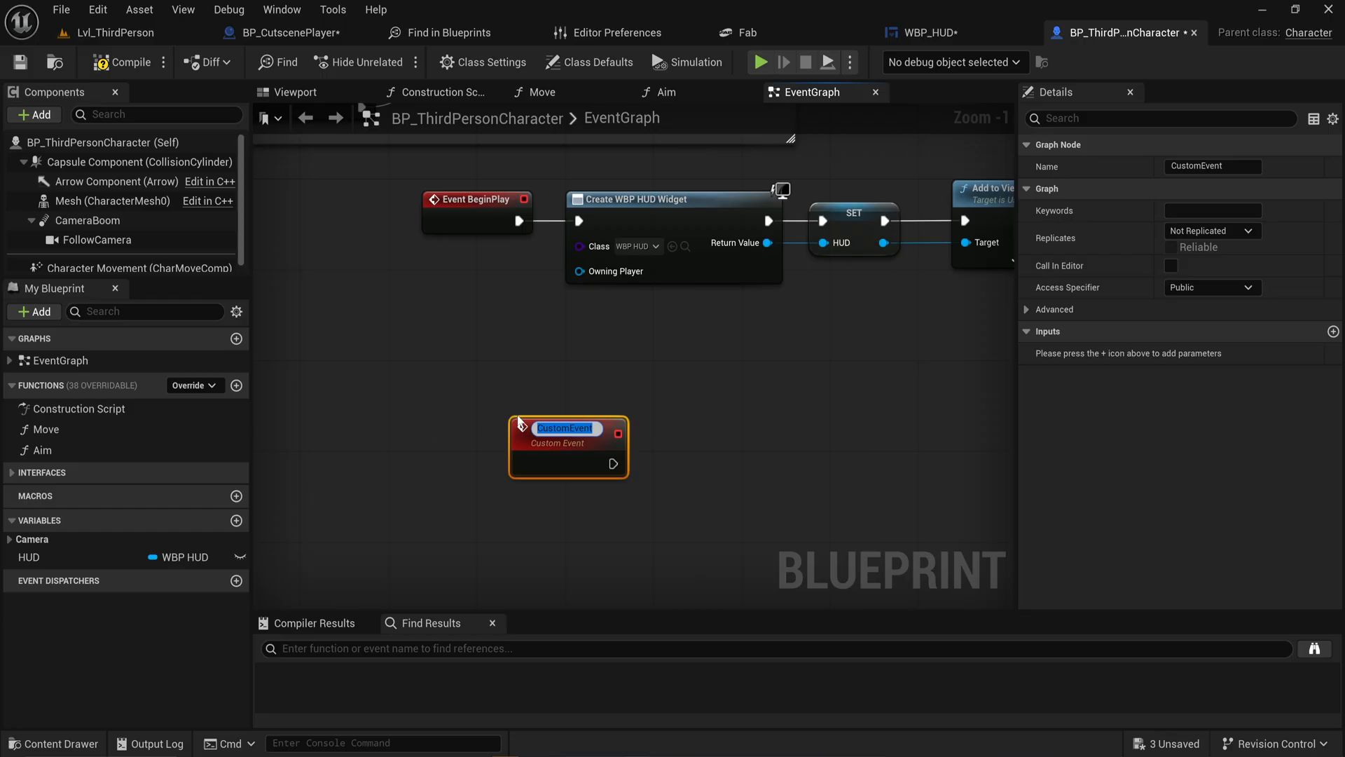
mouse_move(855, 387)
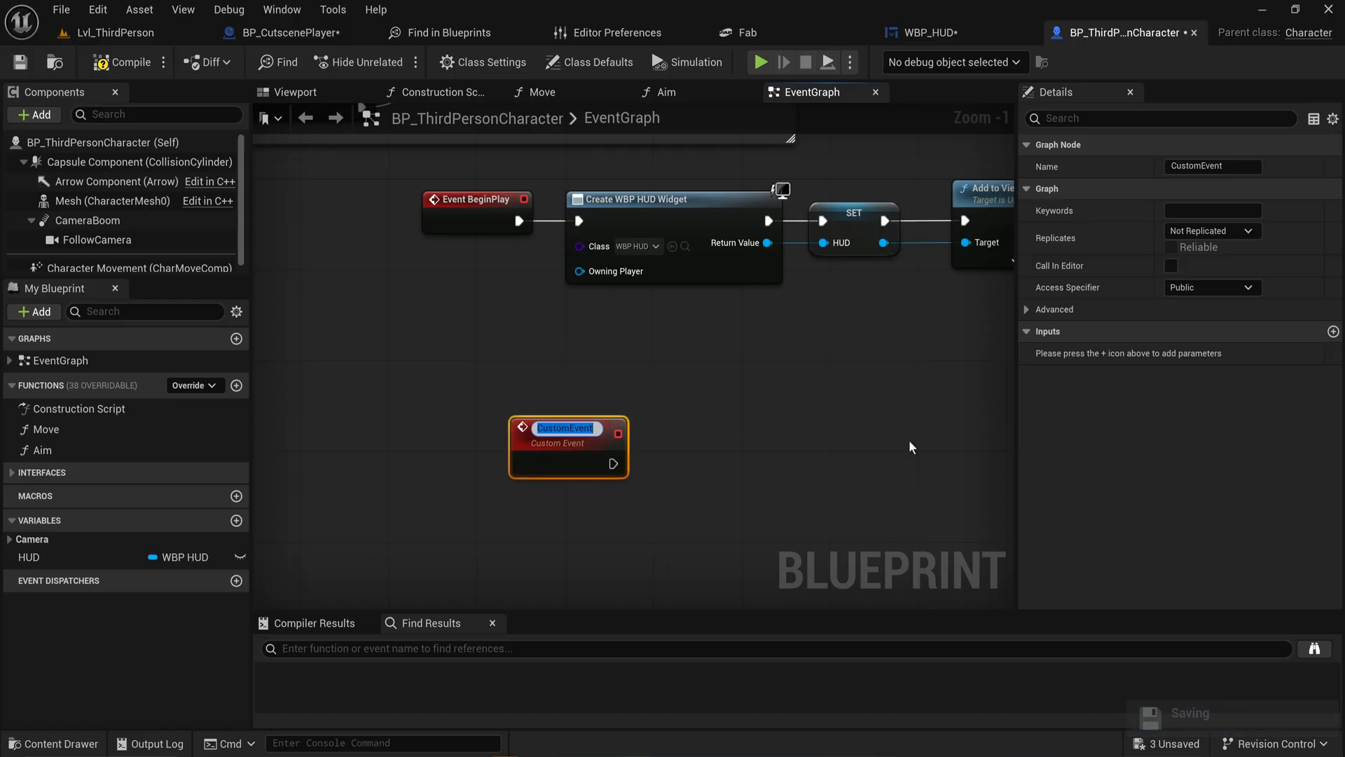
Add a SetHUDVis custom event that calls Set Visibility on the HUD variable
text(SetHUDVi)
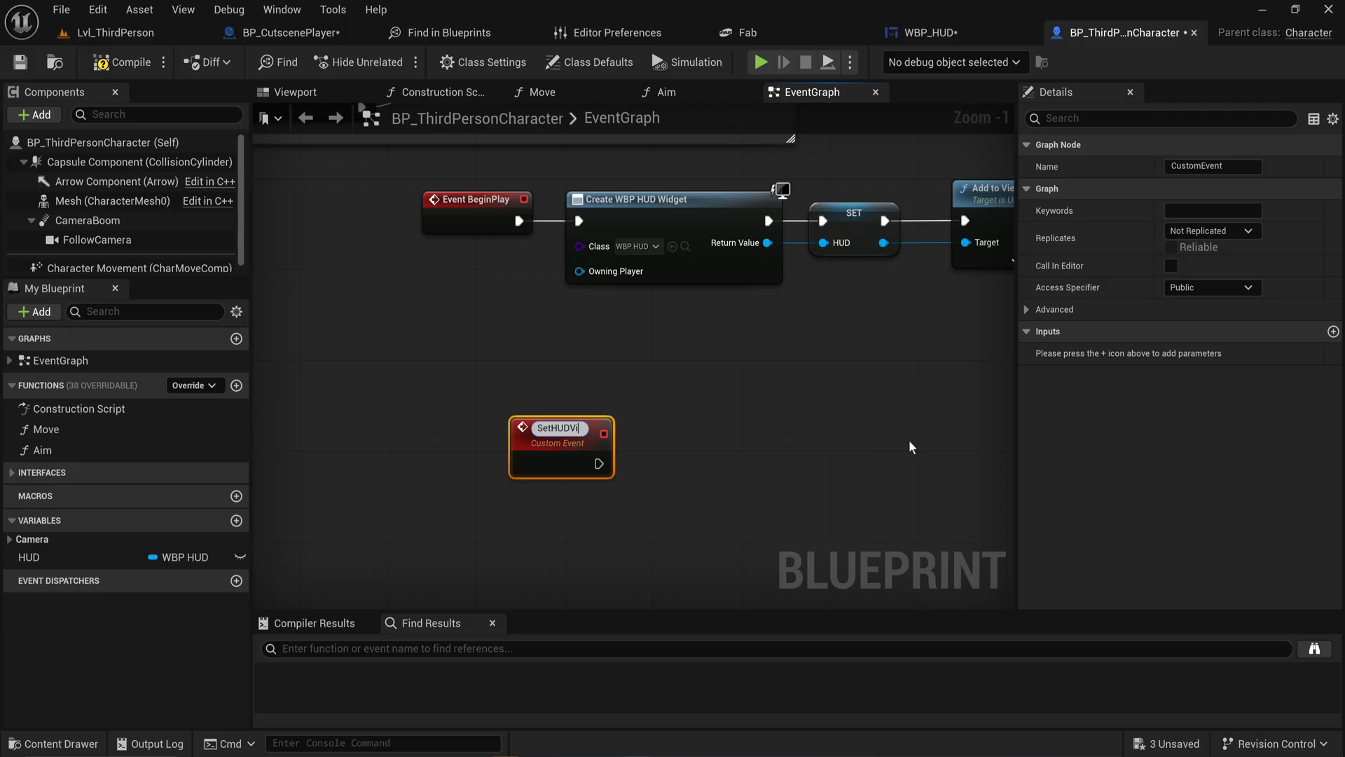
text(s)
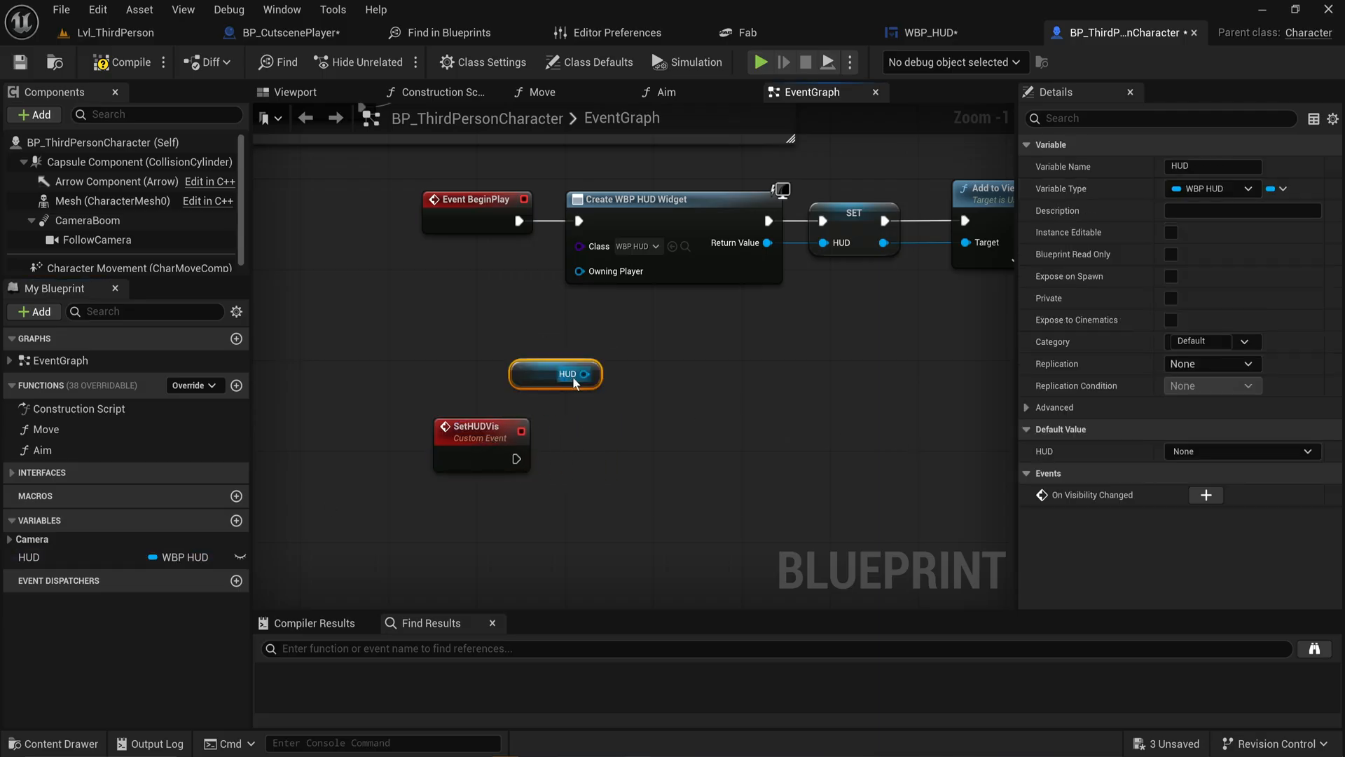
drag(585, 374, 614, 400)
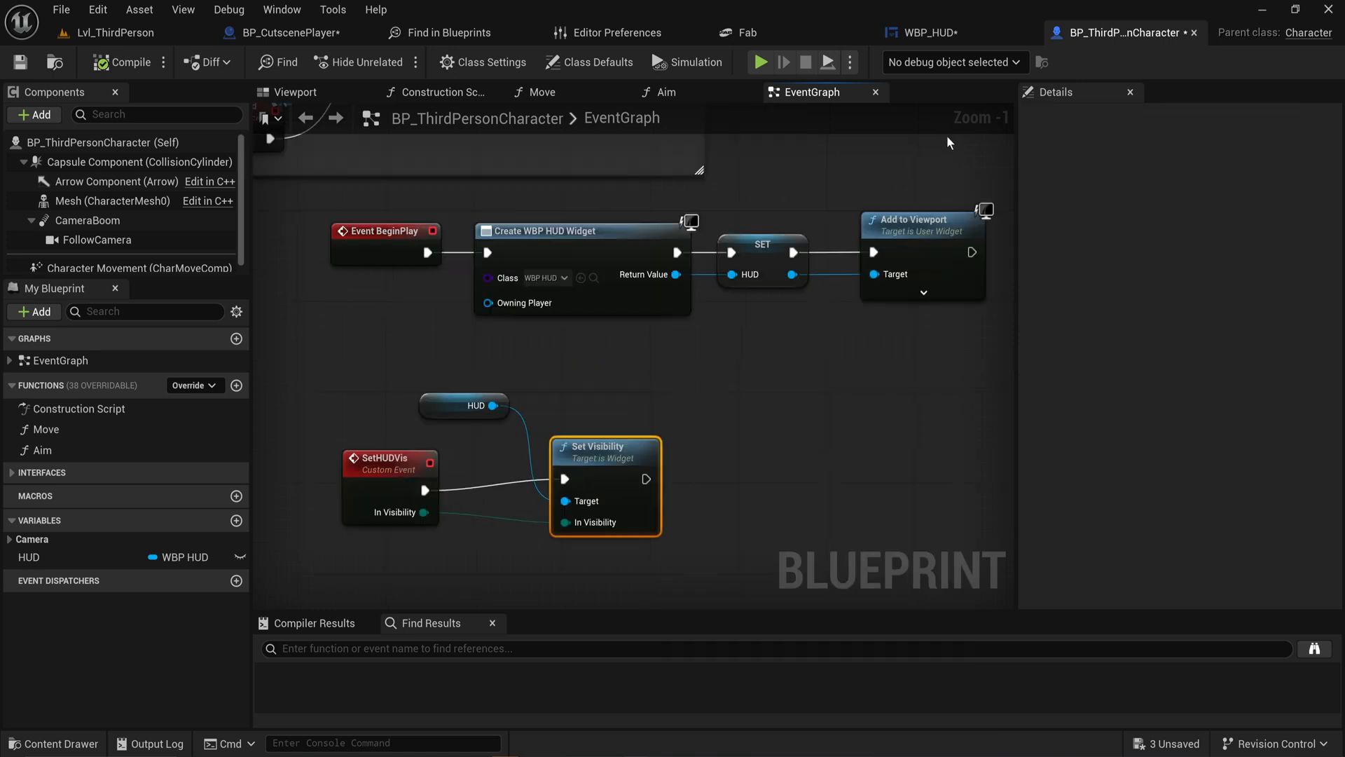
In BP_CutscenePlayer, cast the pawn to BP_ThirdPersonCharacter and call SetHUDVis: Hidden on start, Visible on finish
click(286, 33)
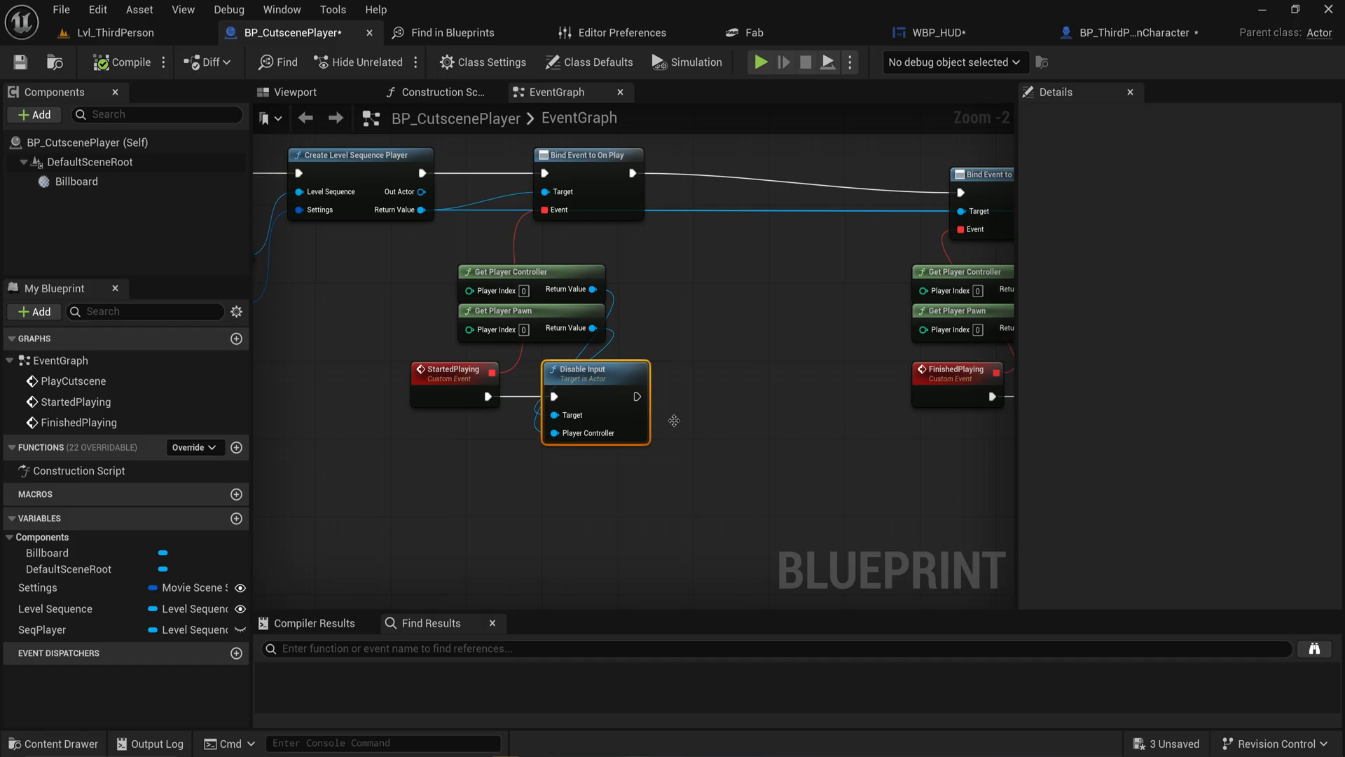
drag(592, 328, 661, 361)
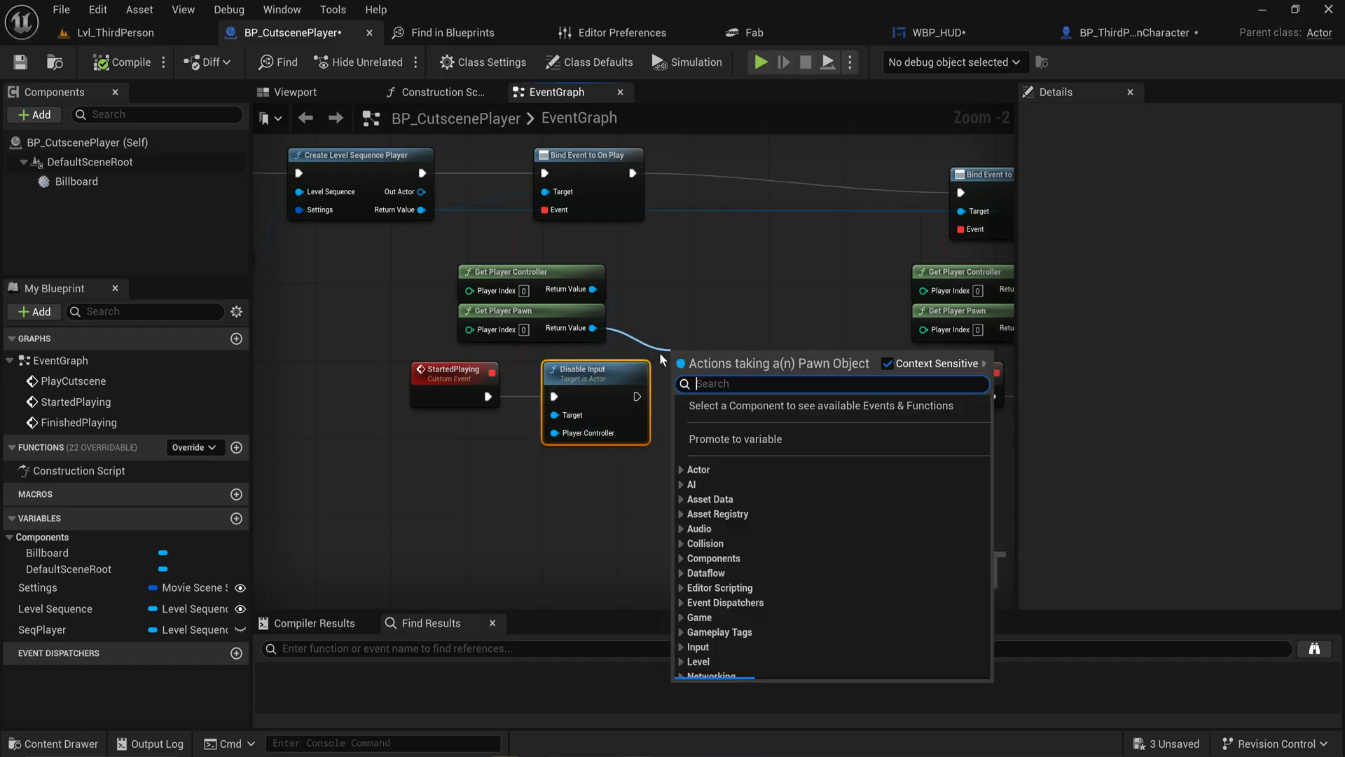
text(cast to)
text(set hud)
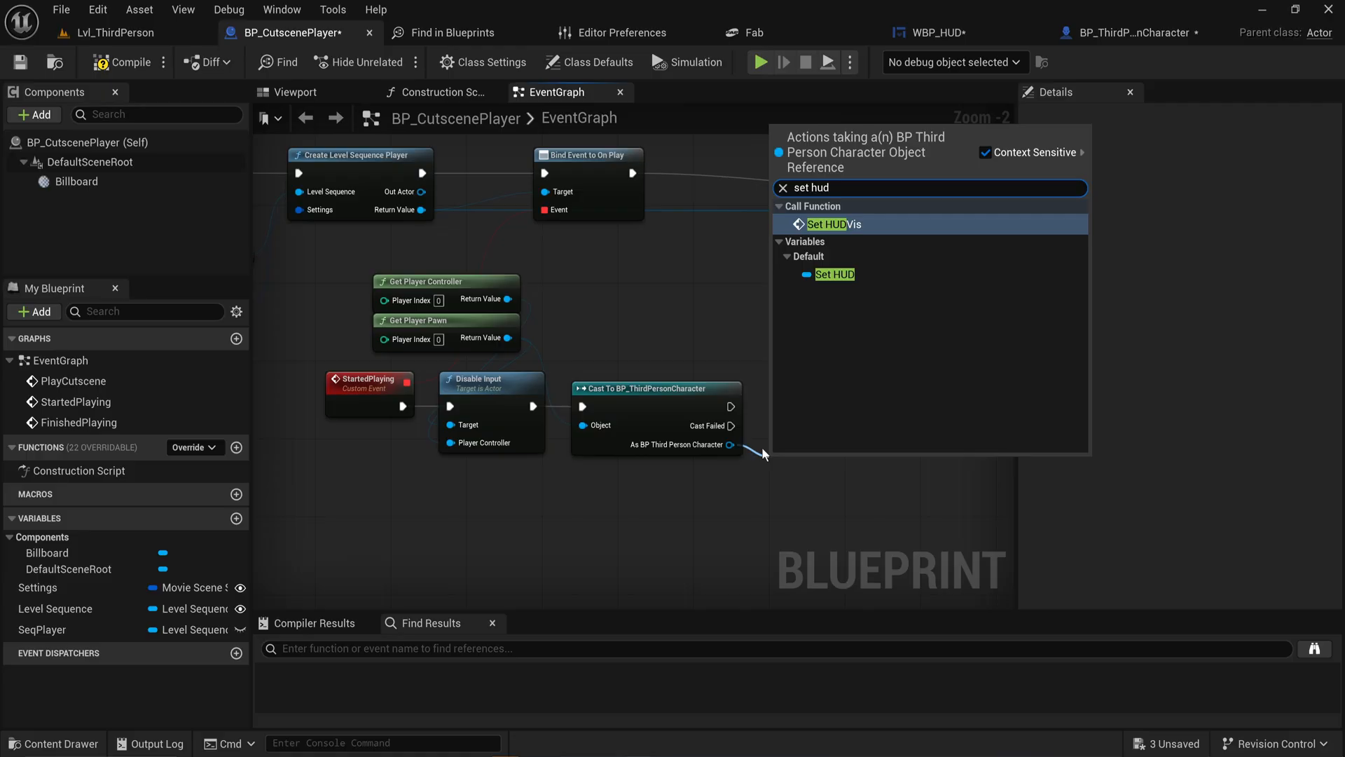
click(826, 224)
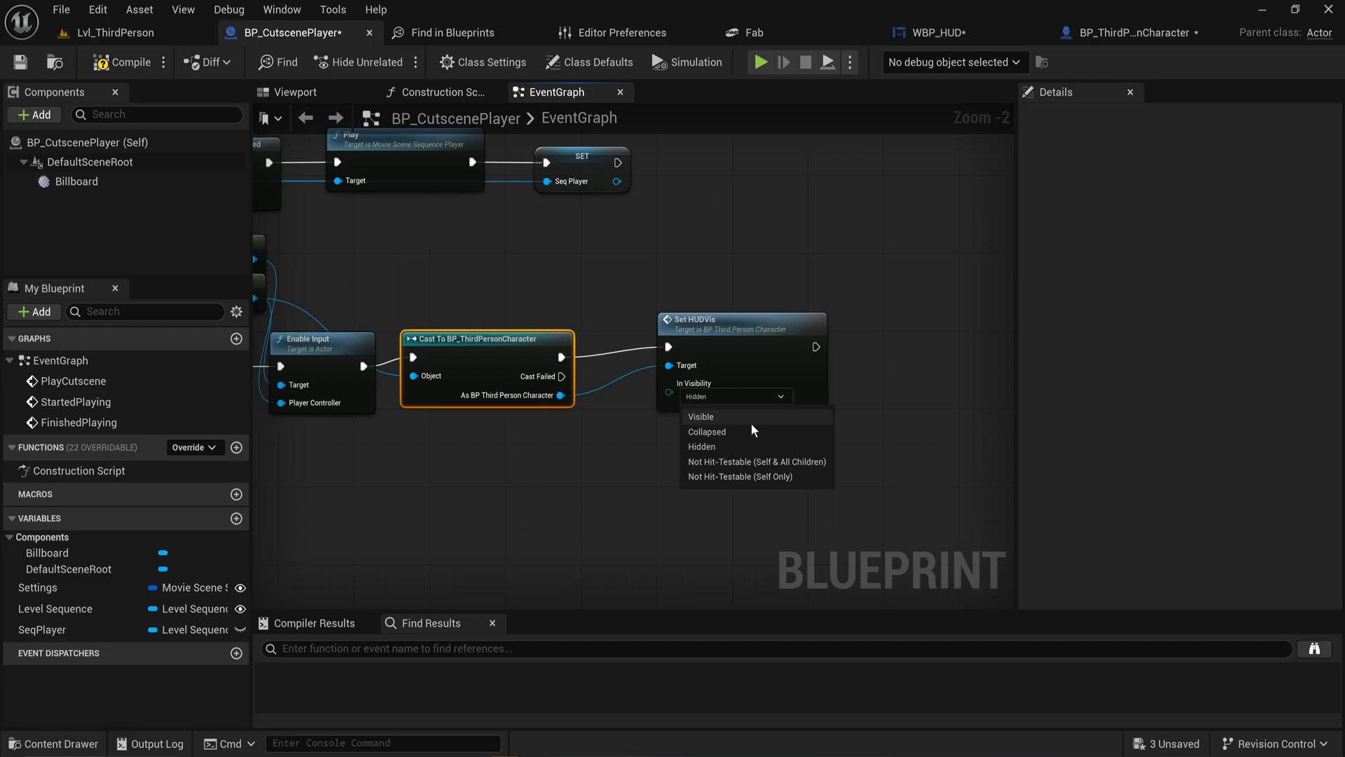
mouse_move(763, 474)
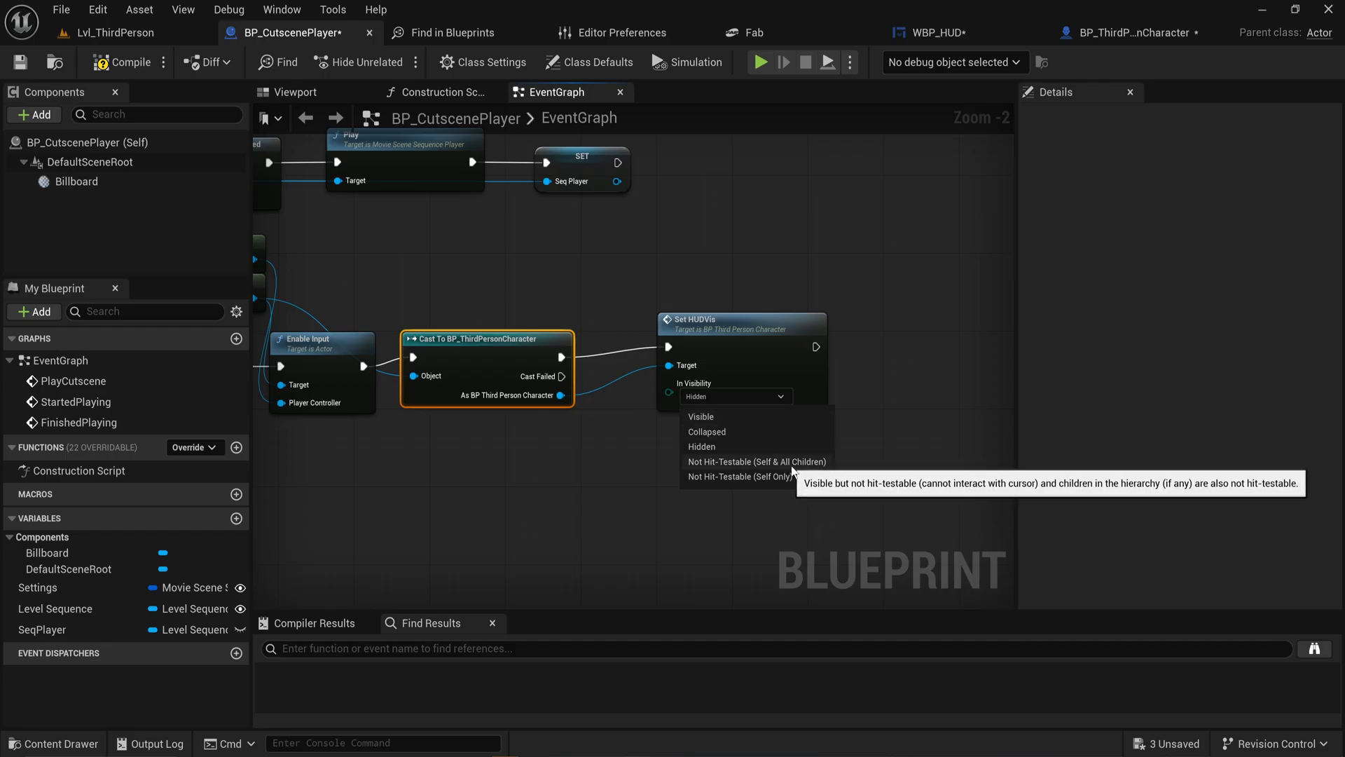
click(700, 416)
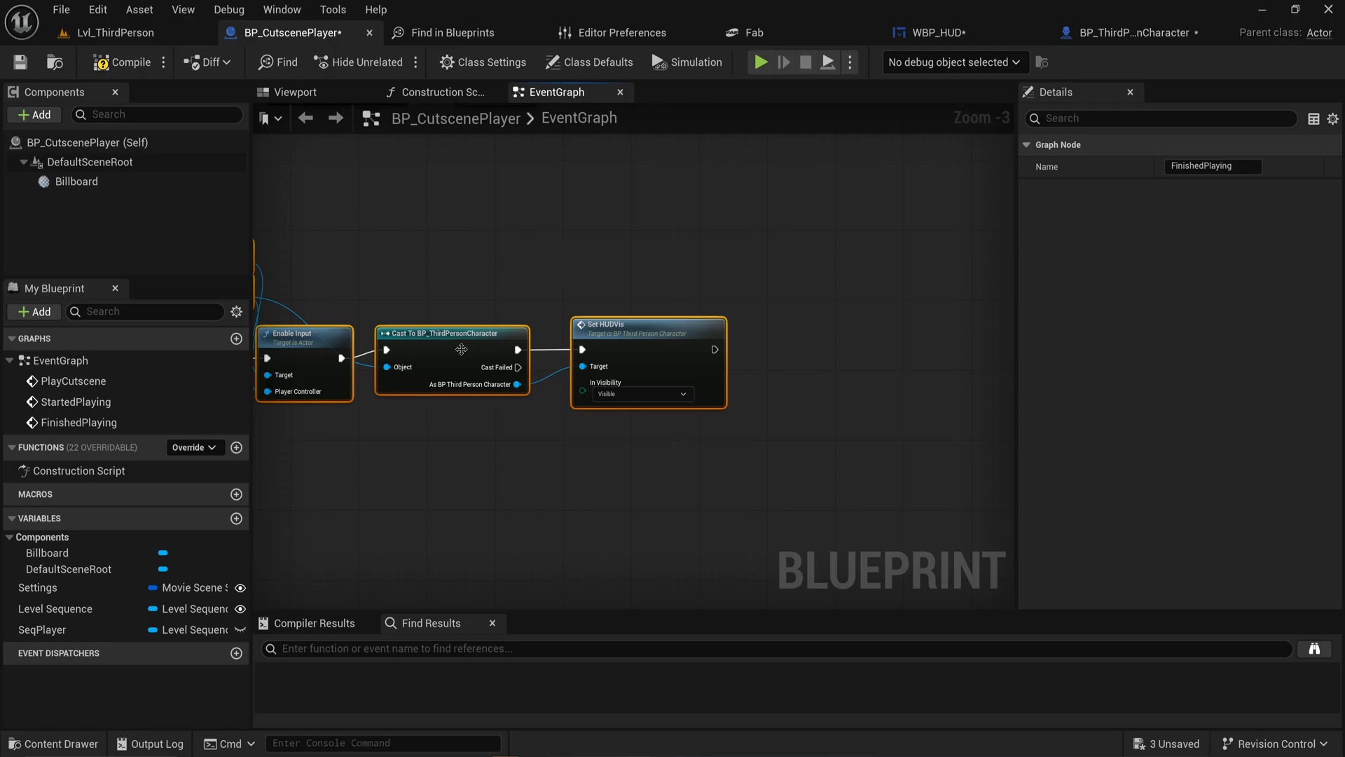
scroll(down, 3)
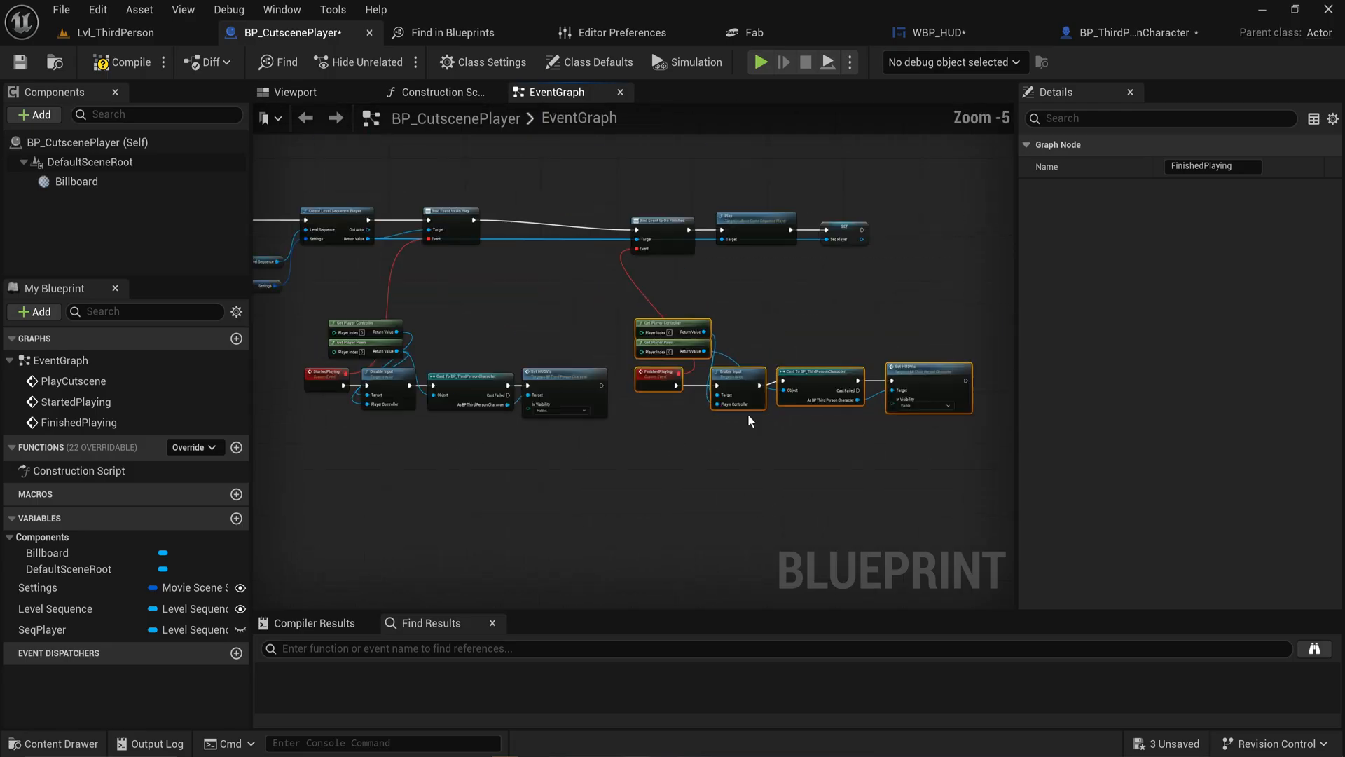
Compile BP_CutscenePlayer, with StartedPlaying's SetHUDVis call set to Hidden
click(129, 62)
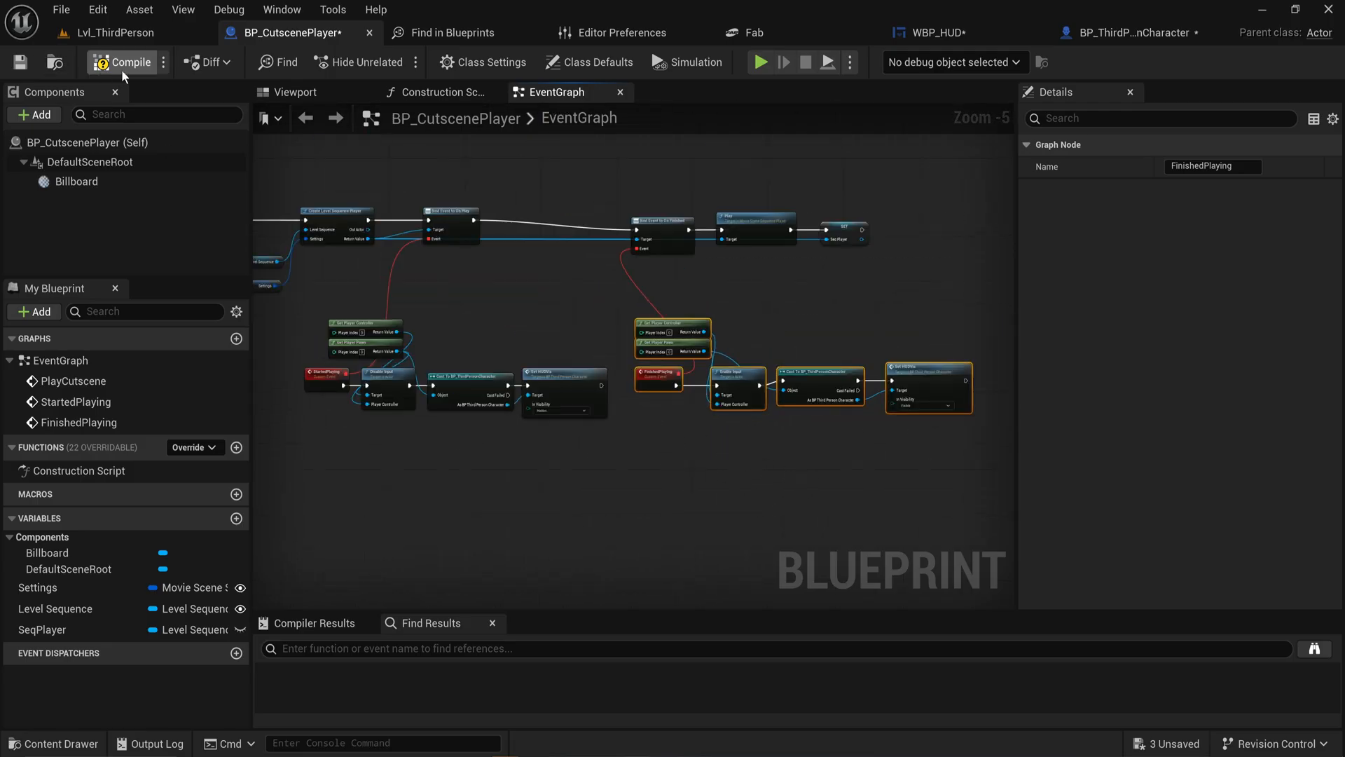
click(129, 62)
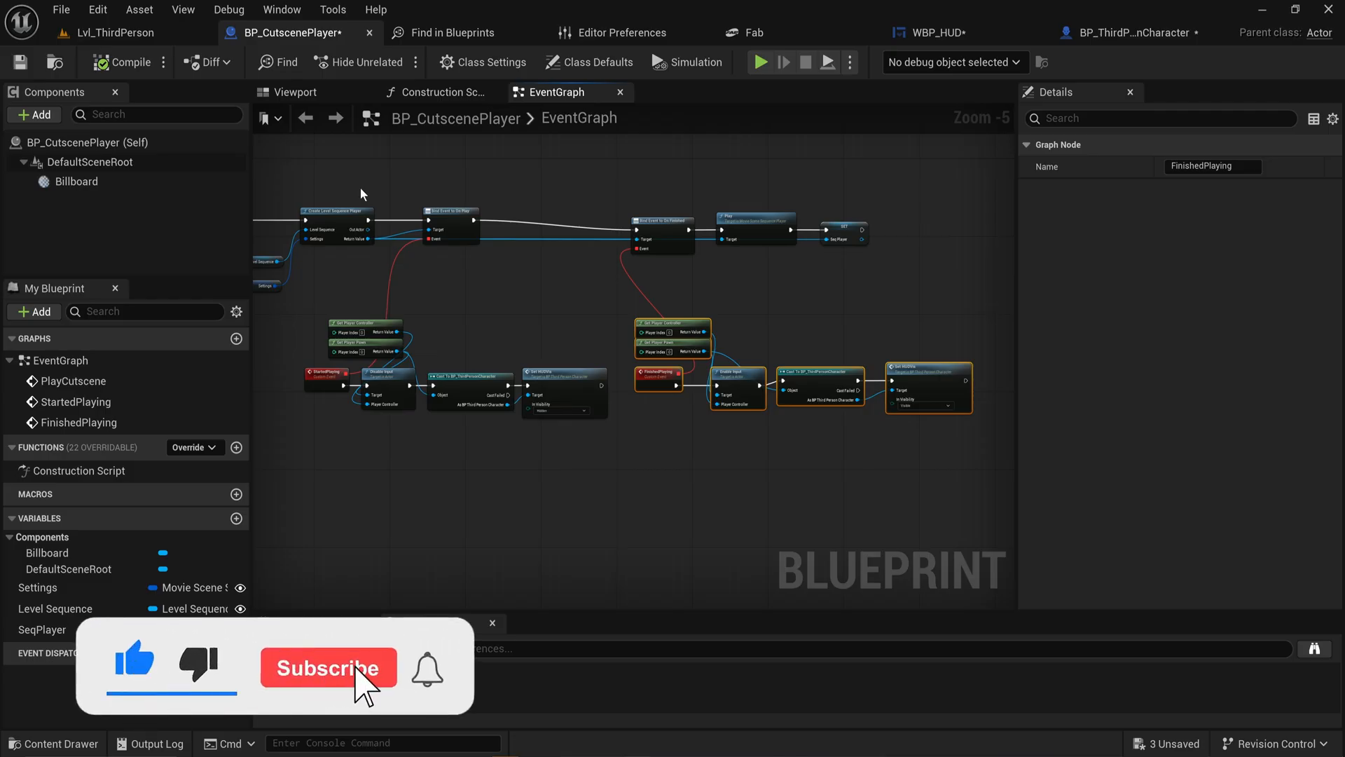
click(328, 668)
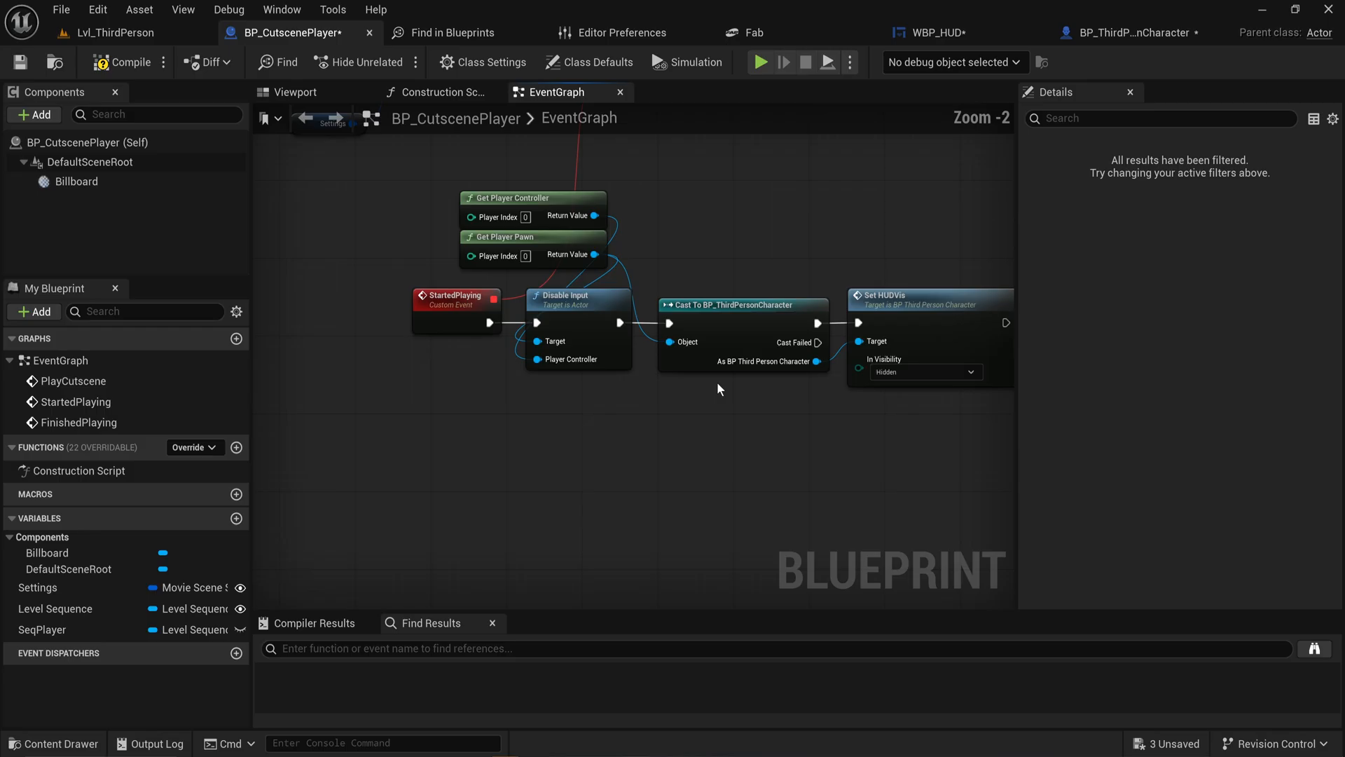
Add an OnEndPlaying event dispatcher, review its node options, then switch to Lvl_ThirdPerson
drag(719, 389, 410, 479)
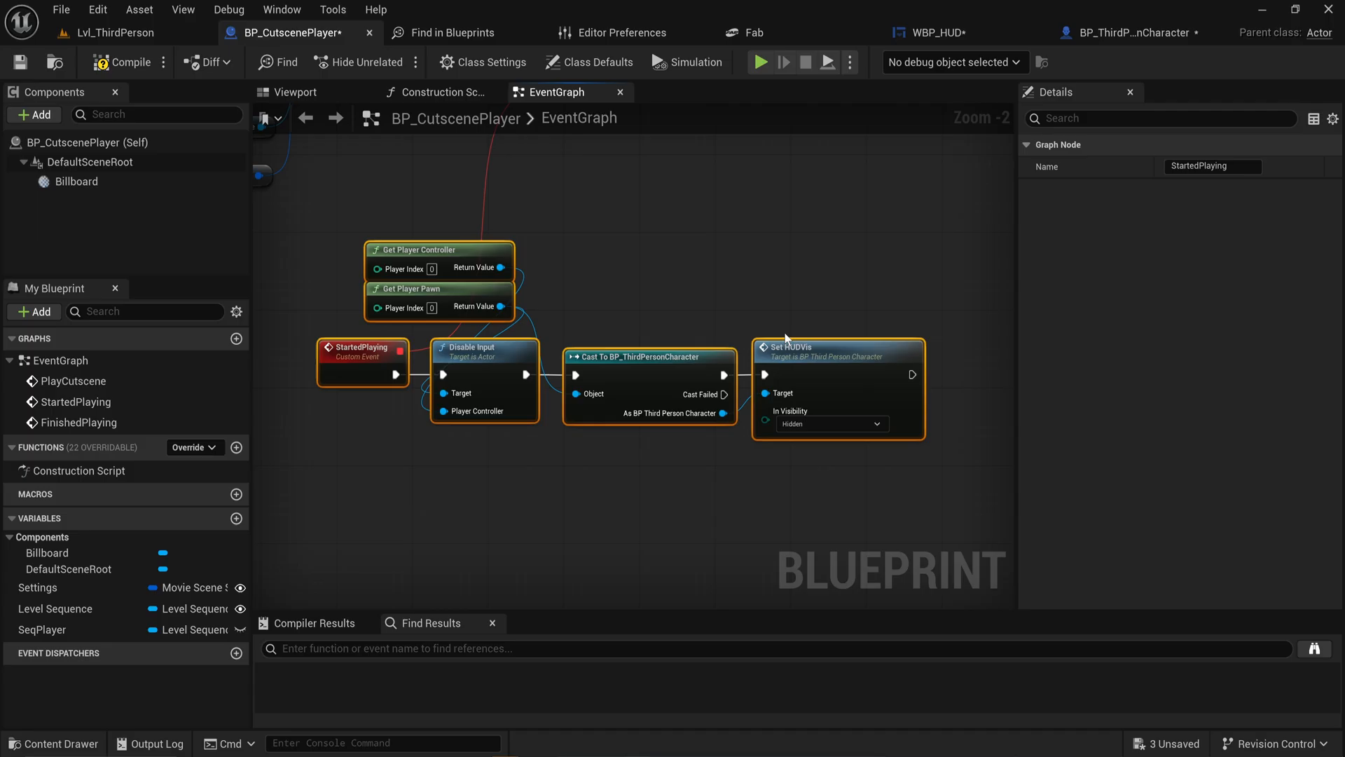
mouse_move(236, 654)
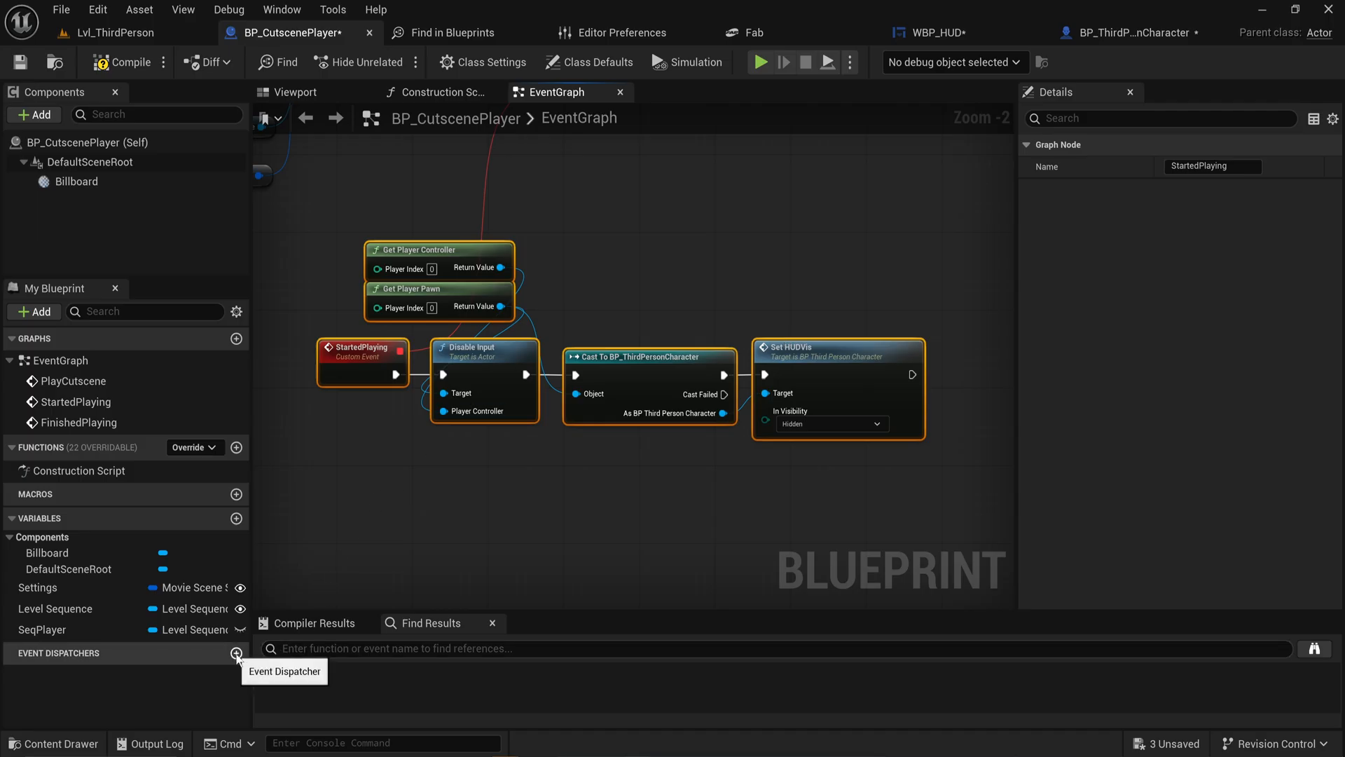
mouse_move(236, 669)
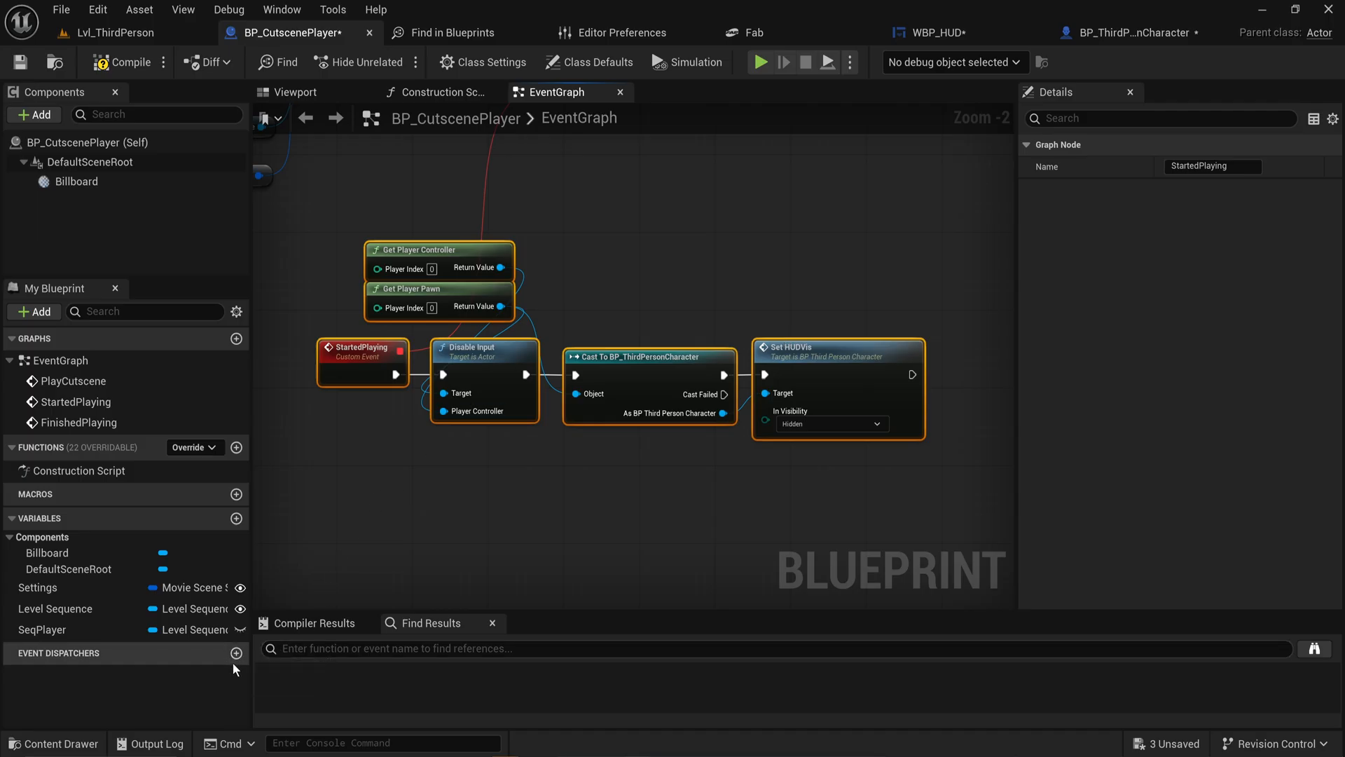
click(237, 653)
text(OnStartPlaying)
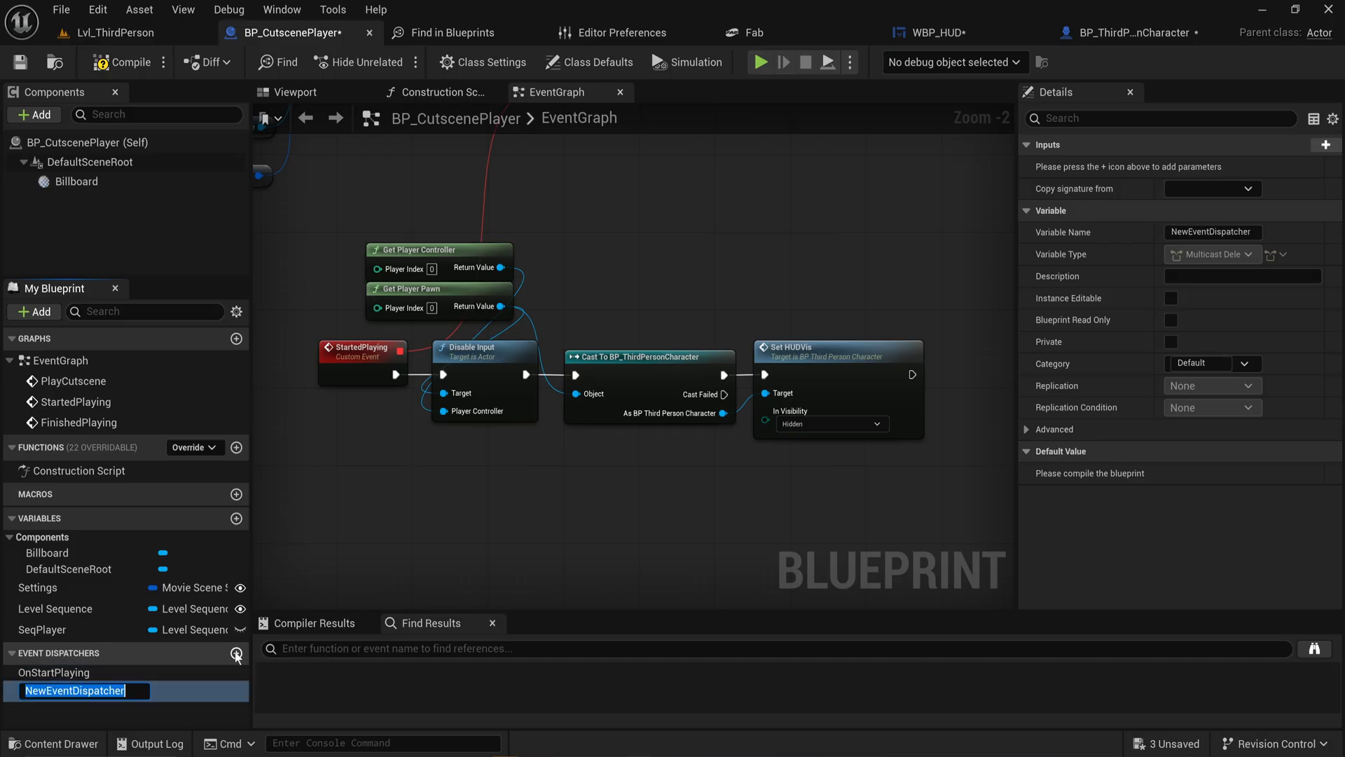
text(OnEndPlaying)
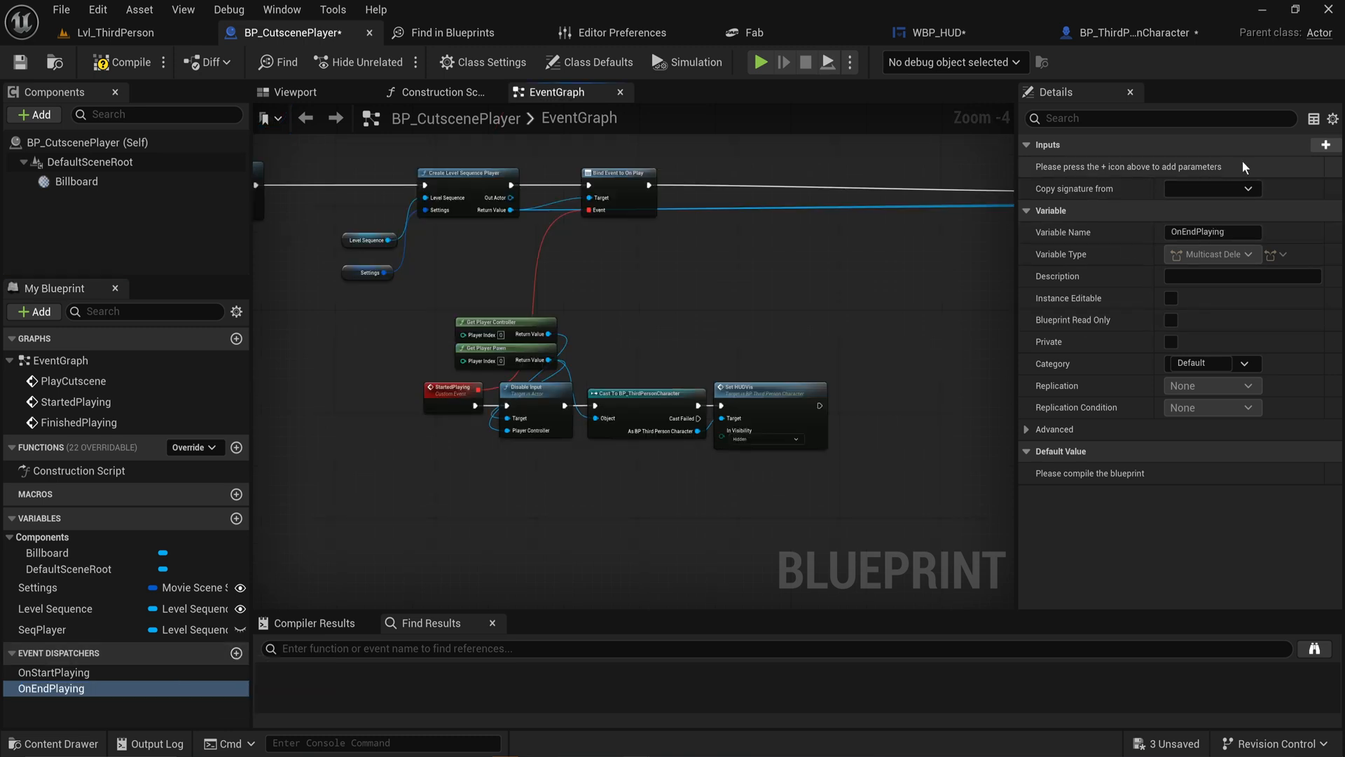
mouse_move(1027, 384)
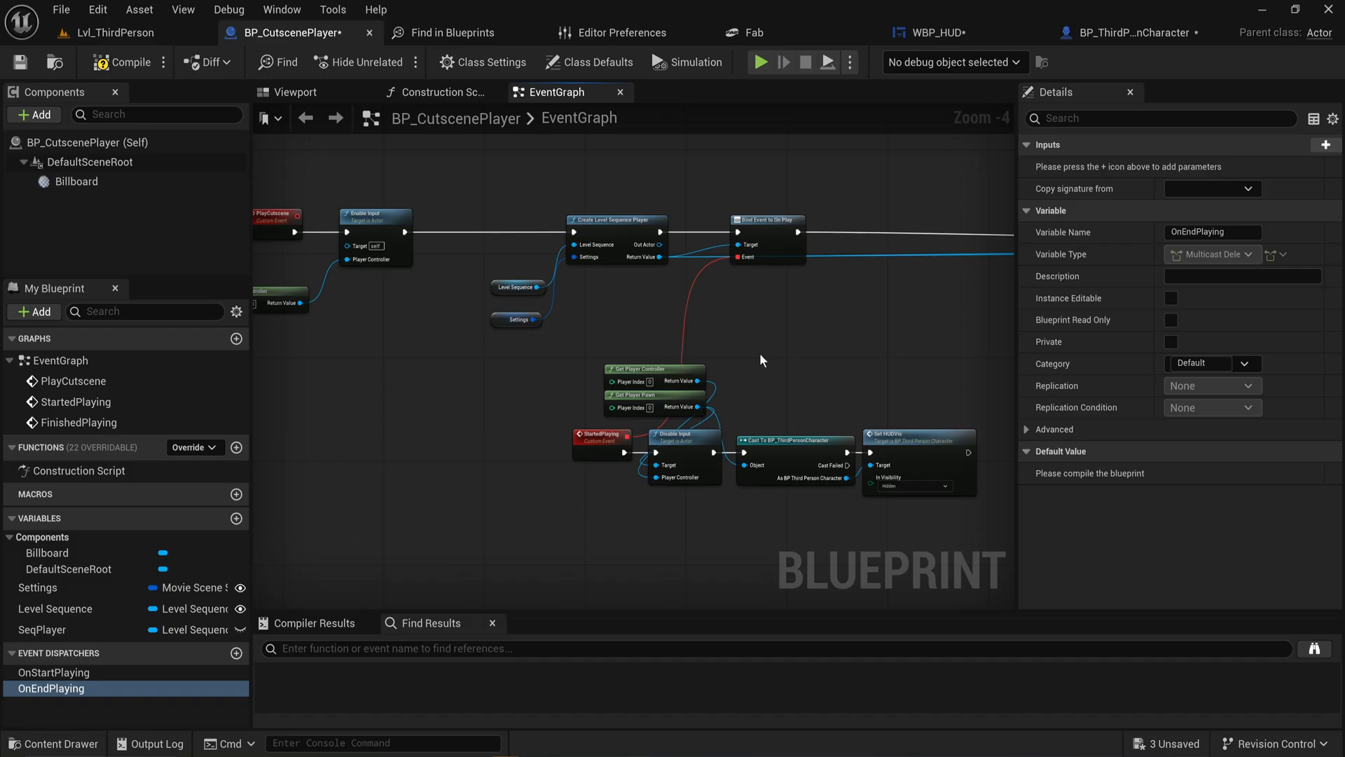
mouse_move(97, 682)
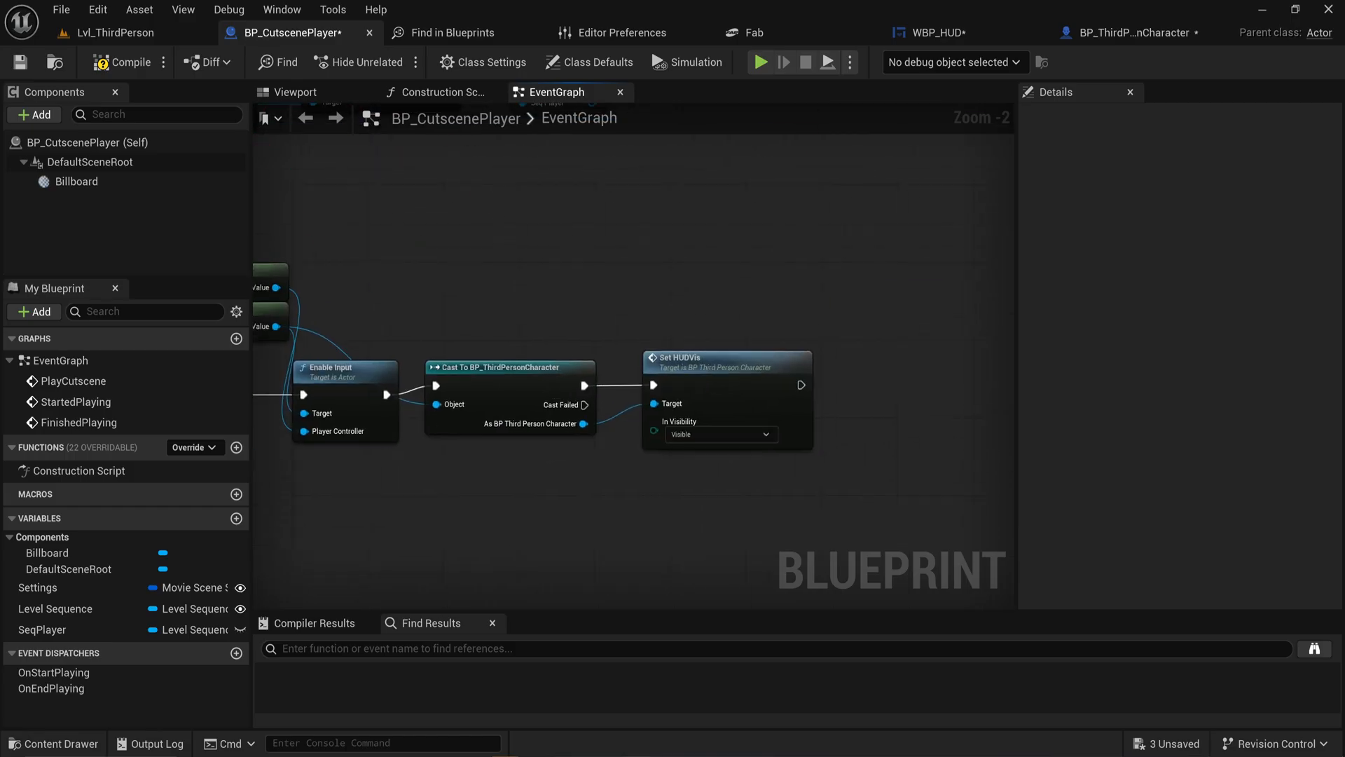
click(50, 688)
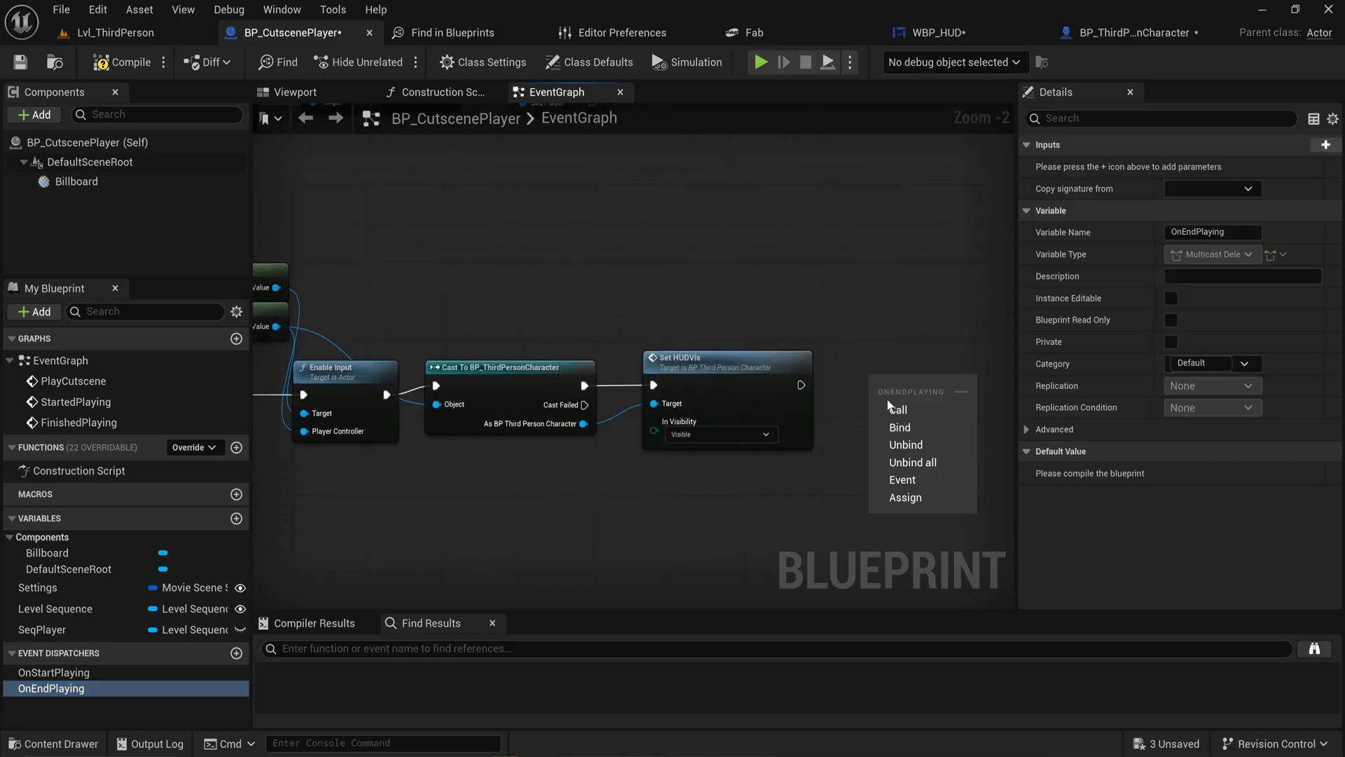
click(897, 410)
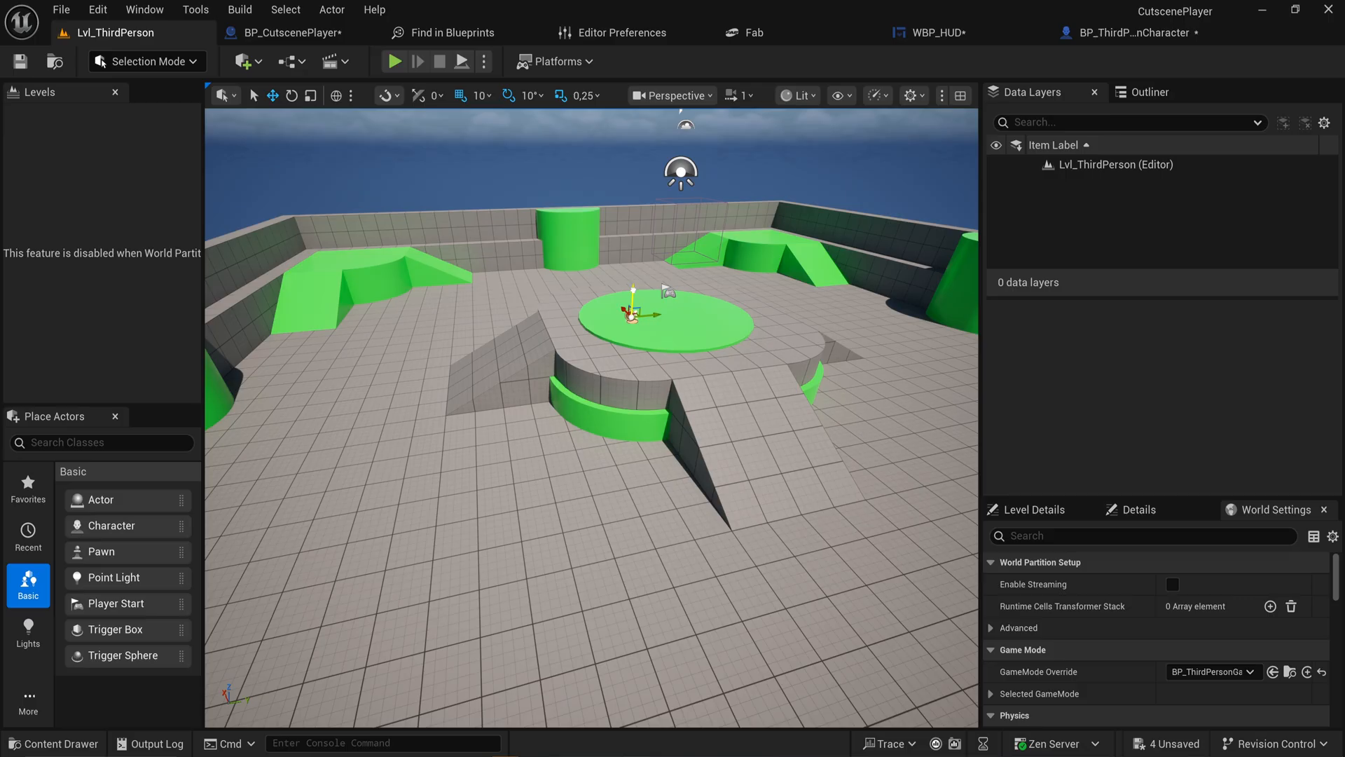
Select the placed BP_CutscenePlayer, review its Settings in Details, and open the Content Drawer
click(630, 313)
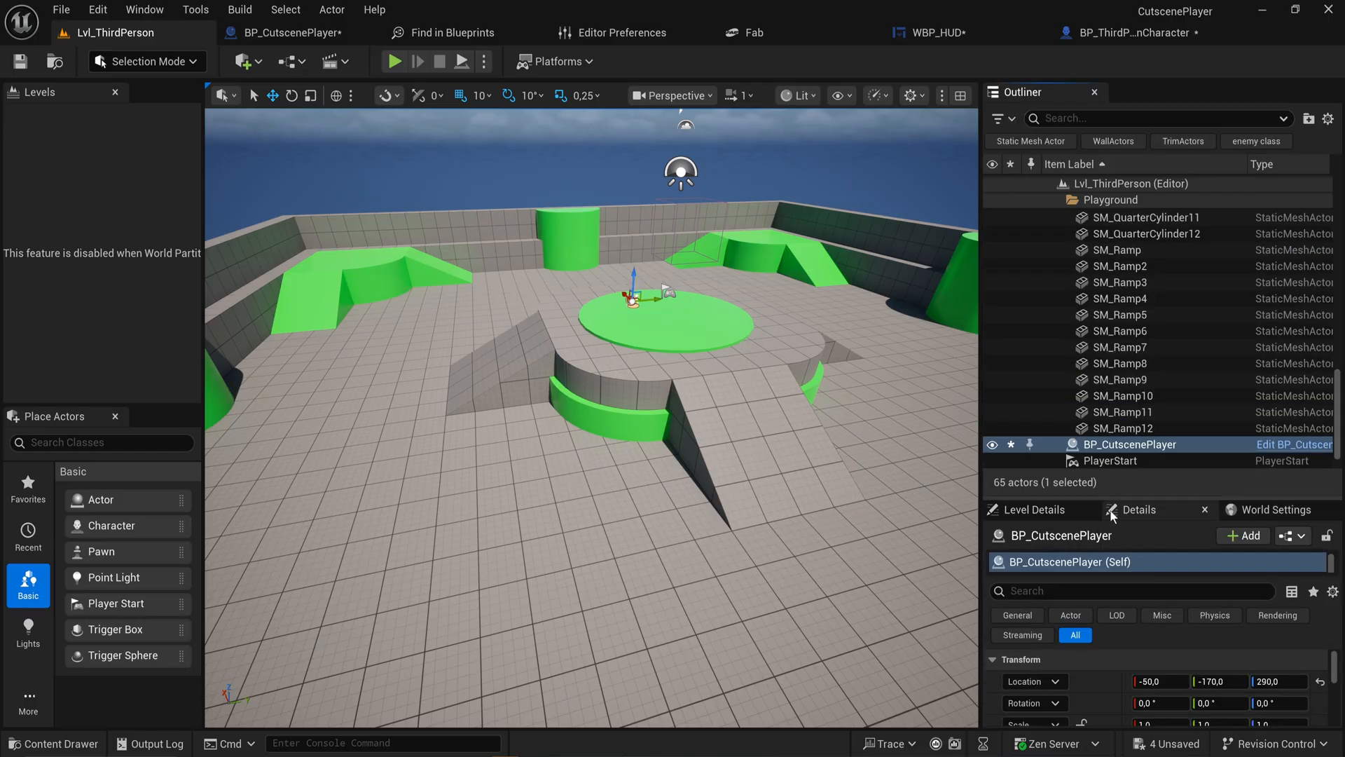
click(1139, 509)
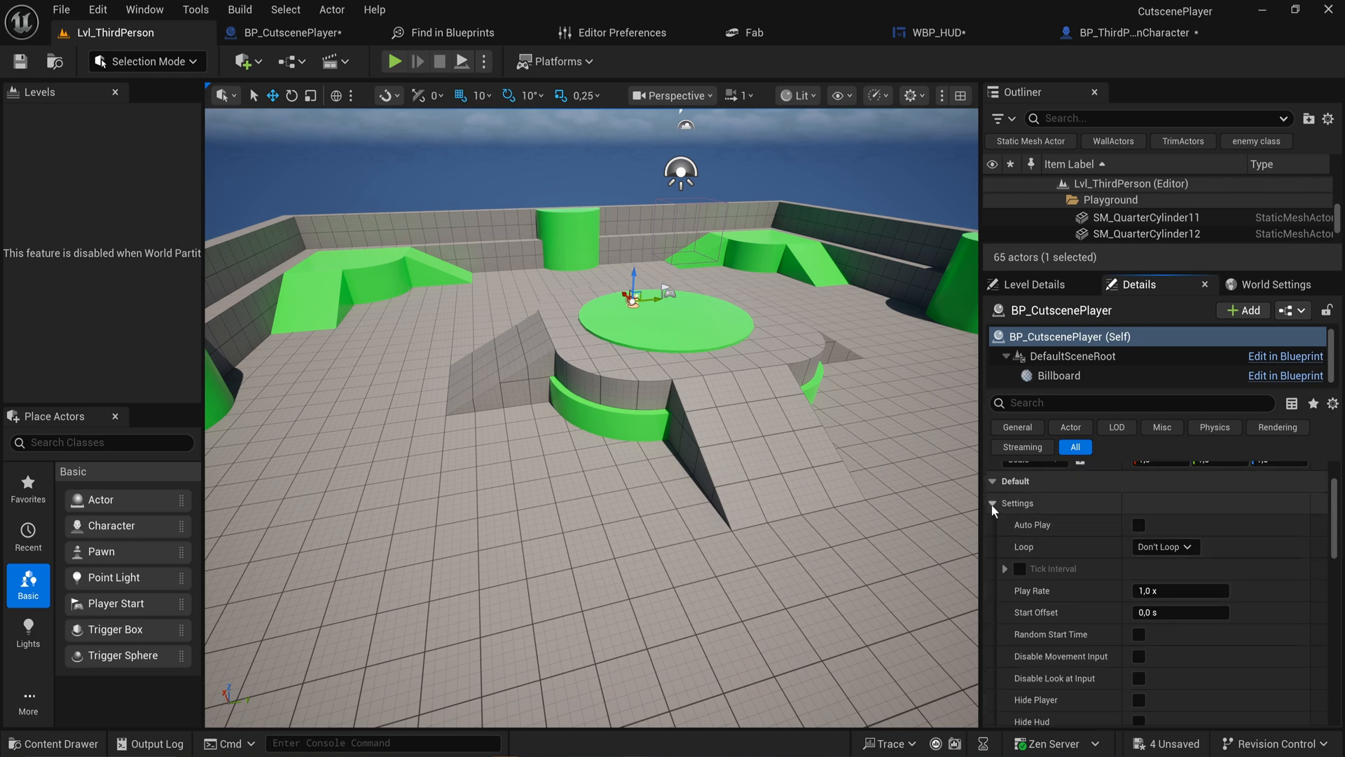
click(993, 503)
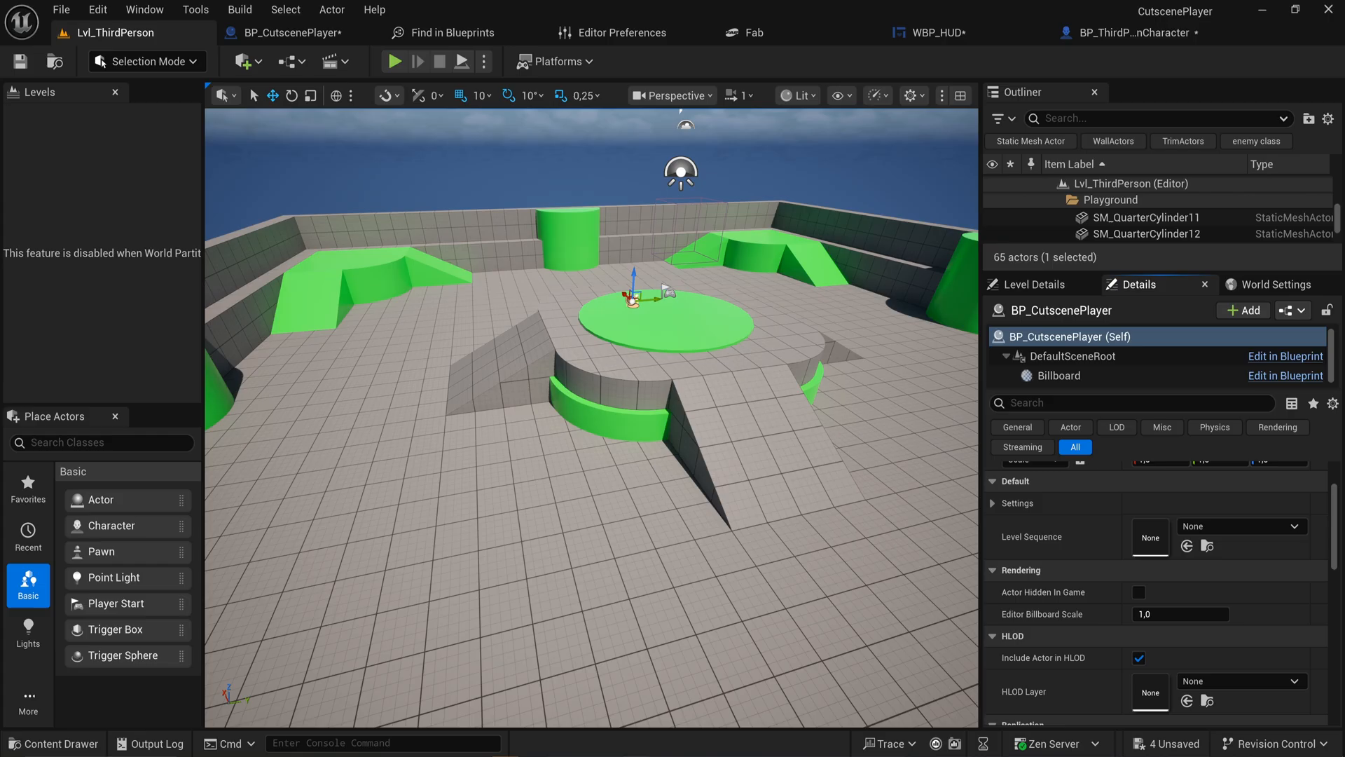
click(52, 743)
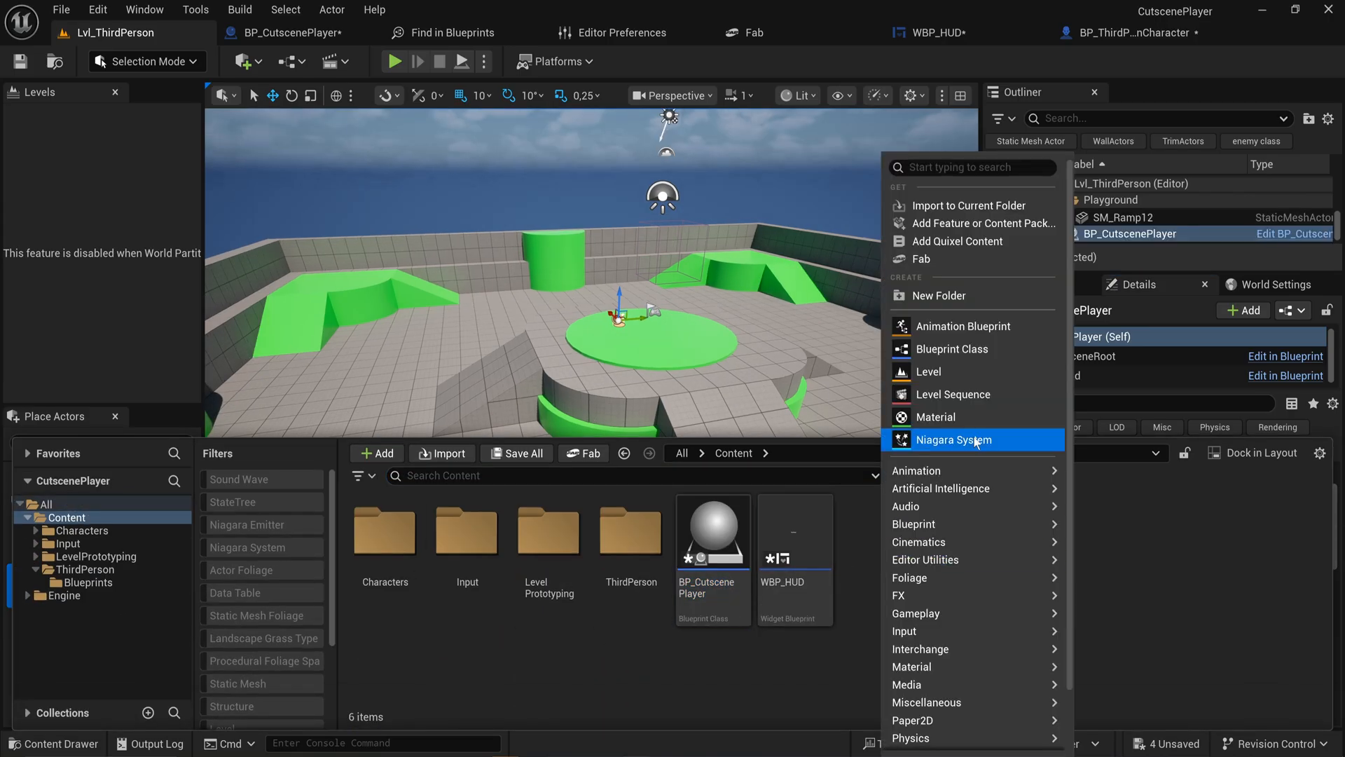
Review the TUT_Scene level sequence in Sequencer, then return to the level's Details panel
click(951, 394)
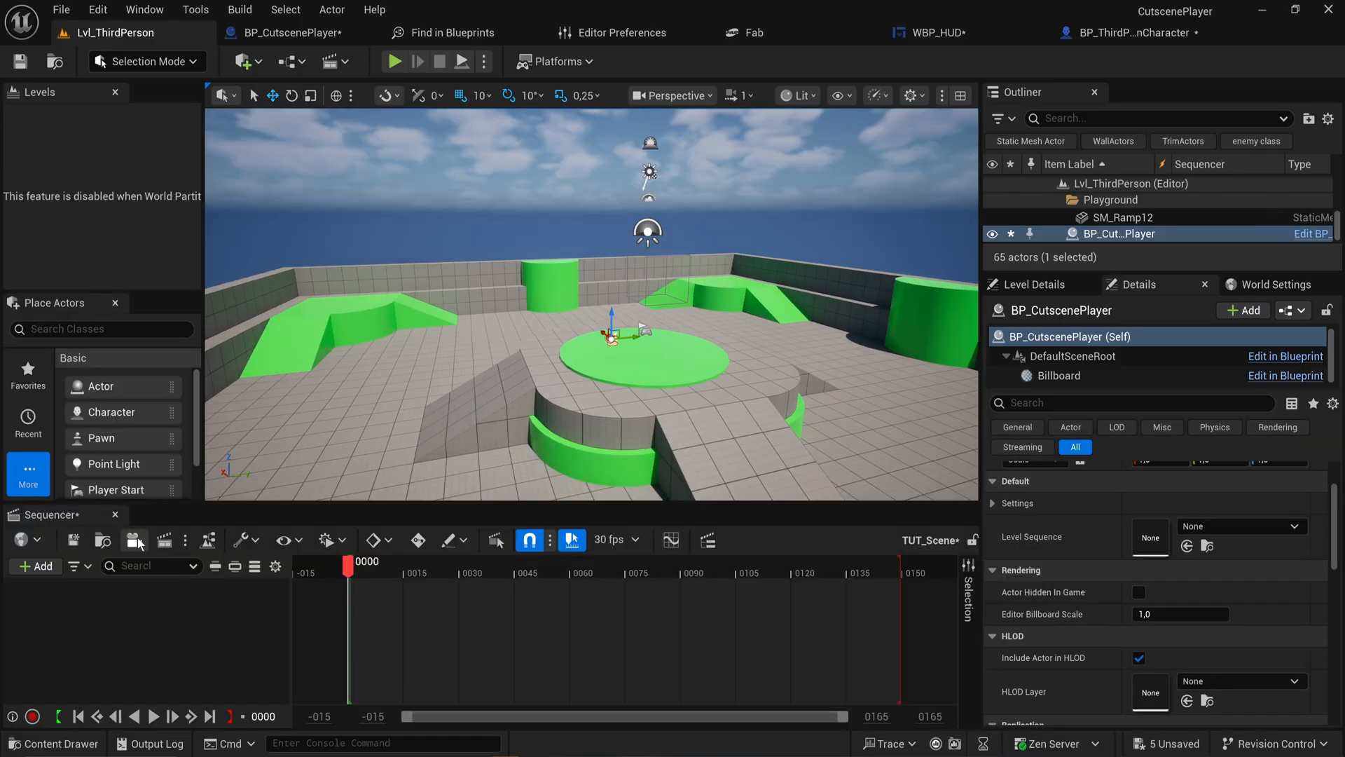
click(135, 540)
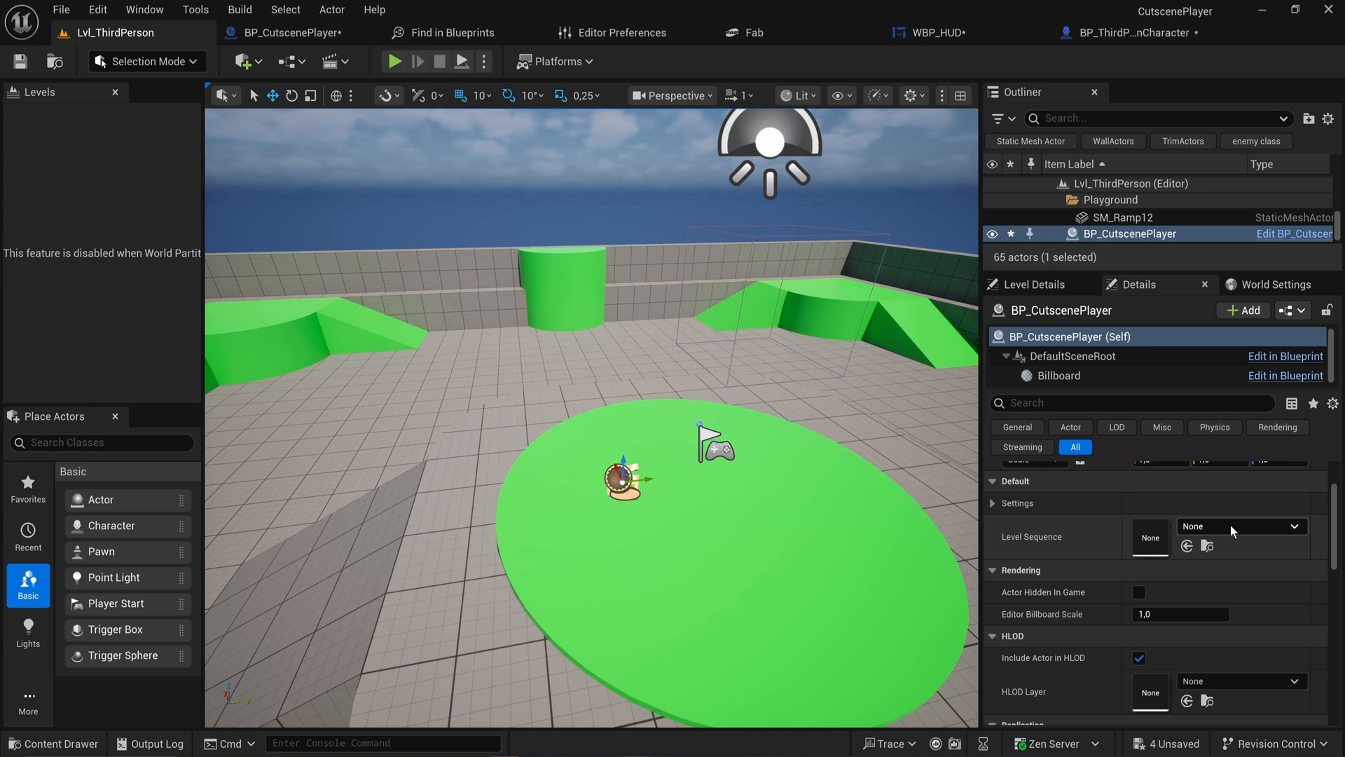
Set Level Sequence to TUT_Scene, place a scaled Trigger Box, and open the Level Blueprint
click(1239, 526)
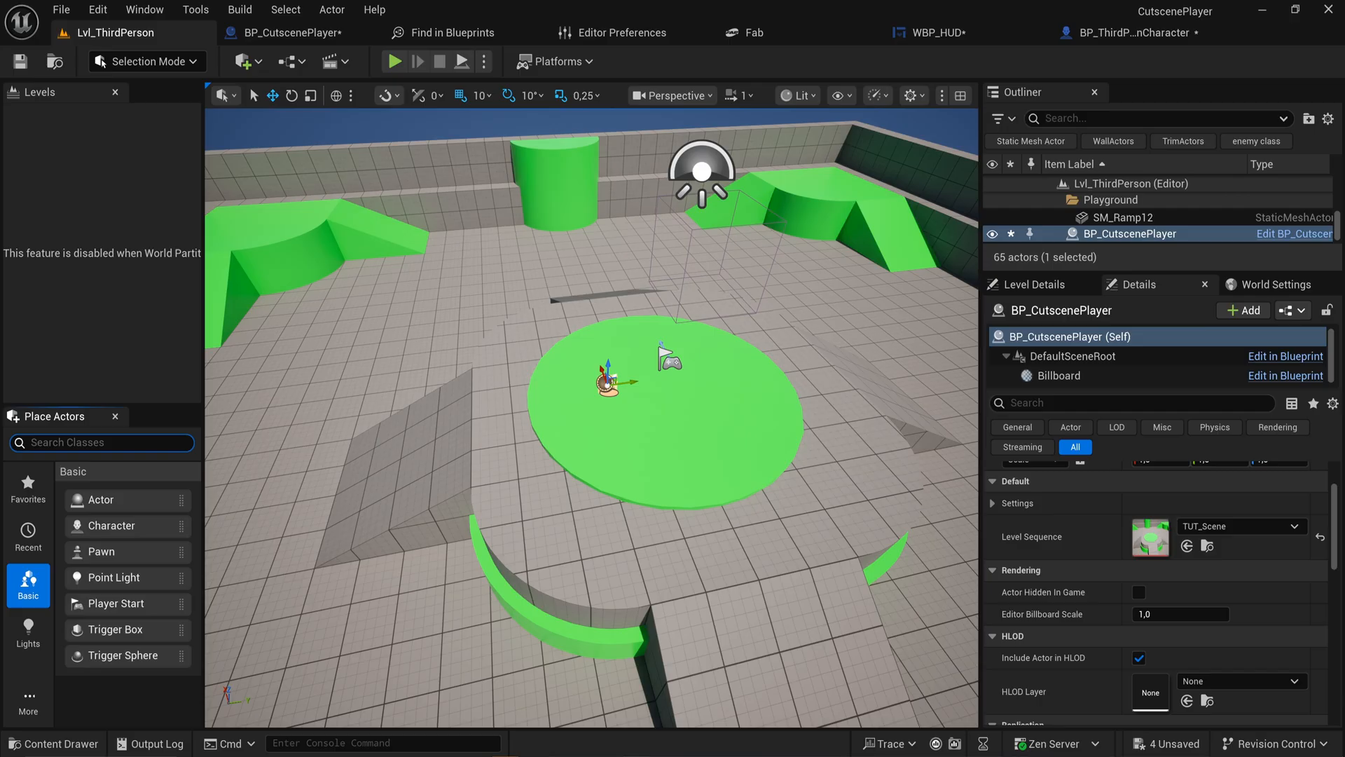
text(trigger)
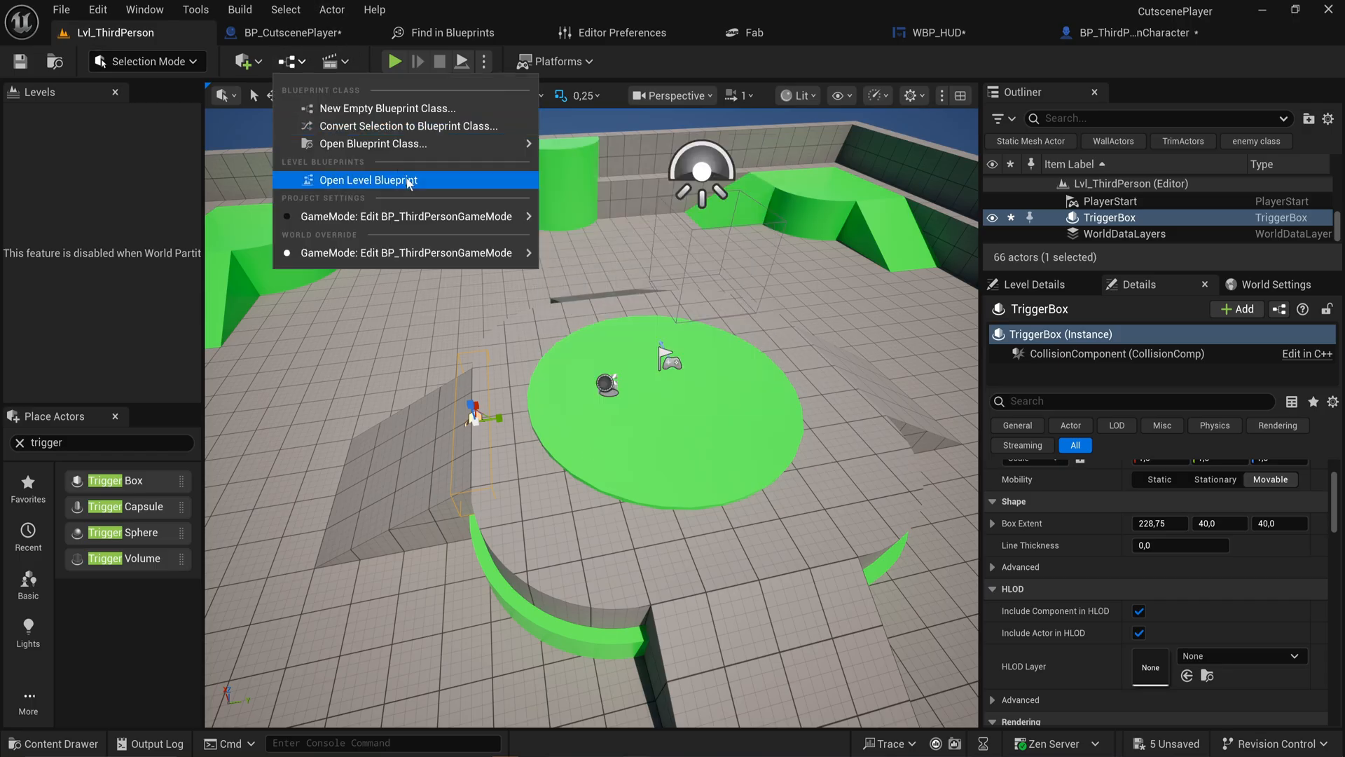
click(370, 180)
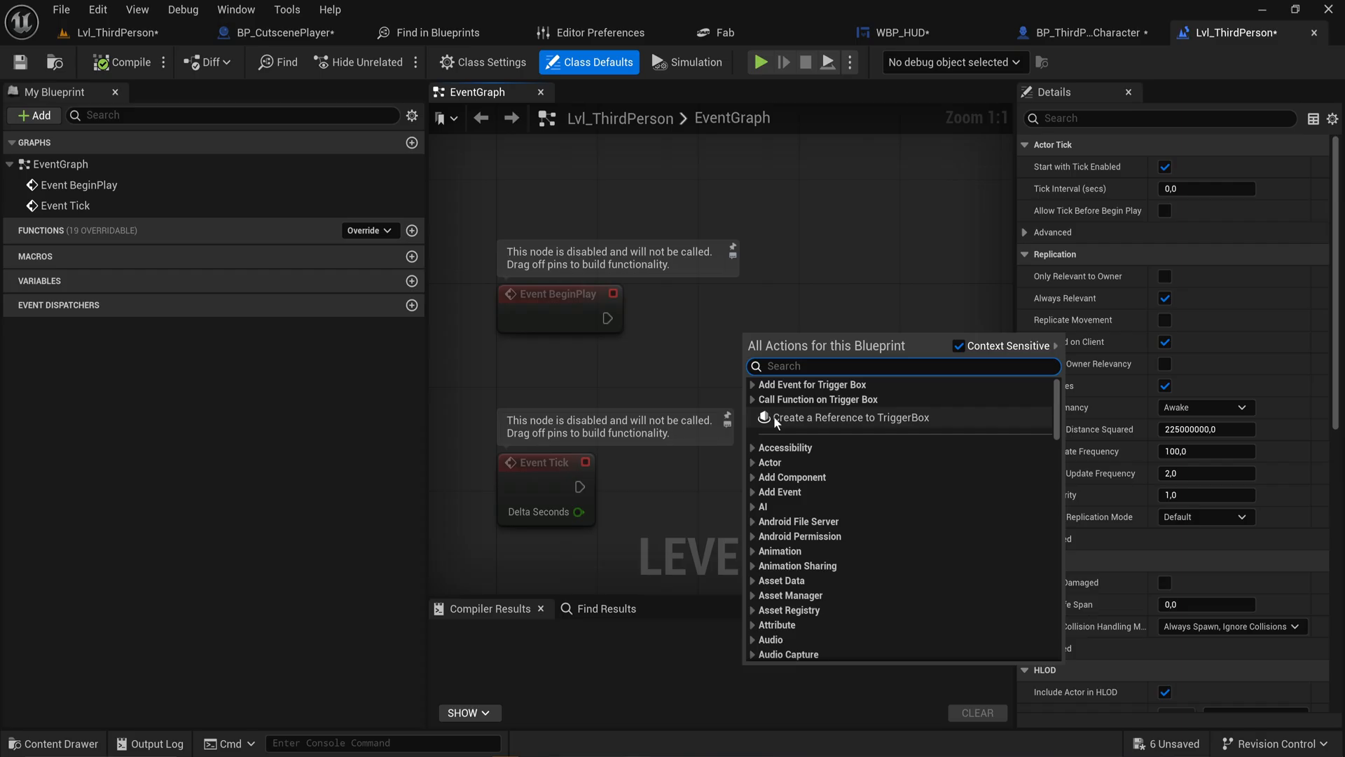
Add an On Actor Begin Overlap event for the TriggerBox and a Get Player Pawn node
click(812, 385)
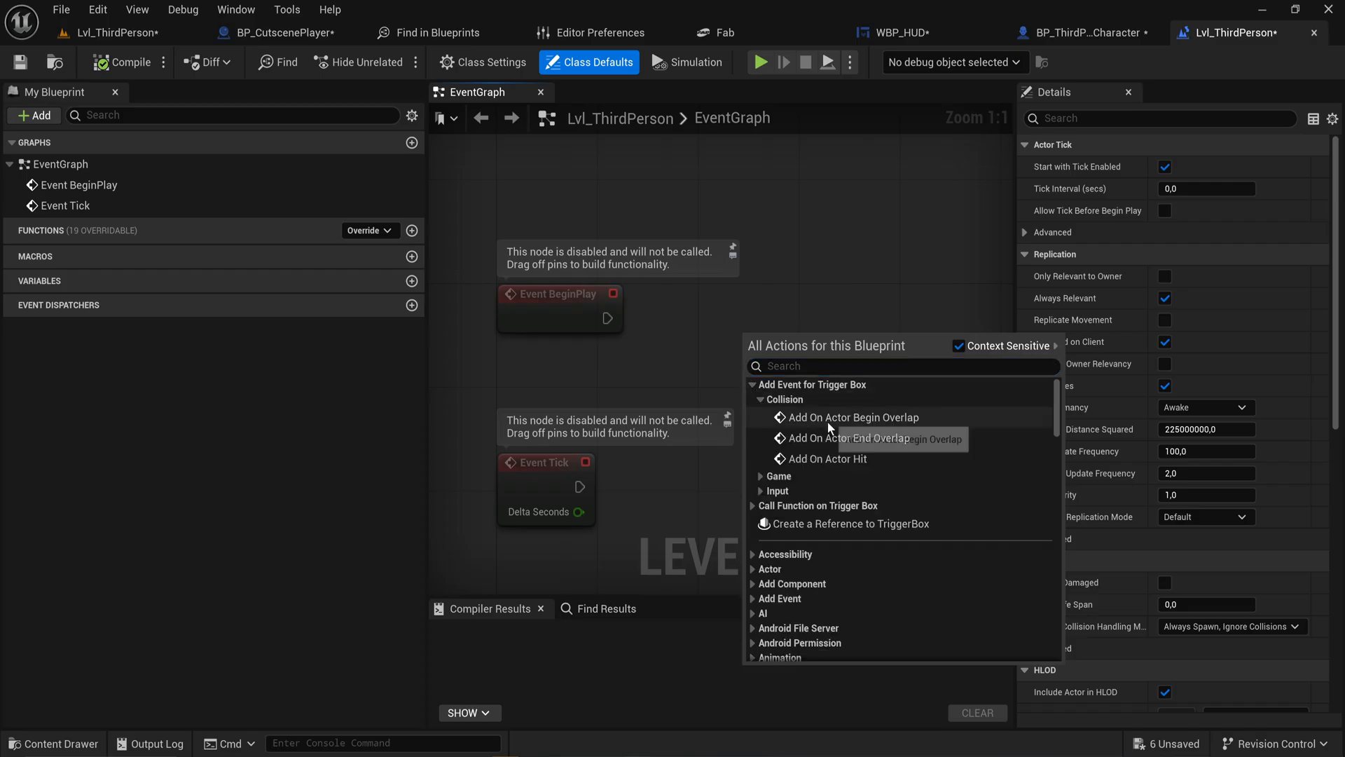
click(852, 417)
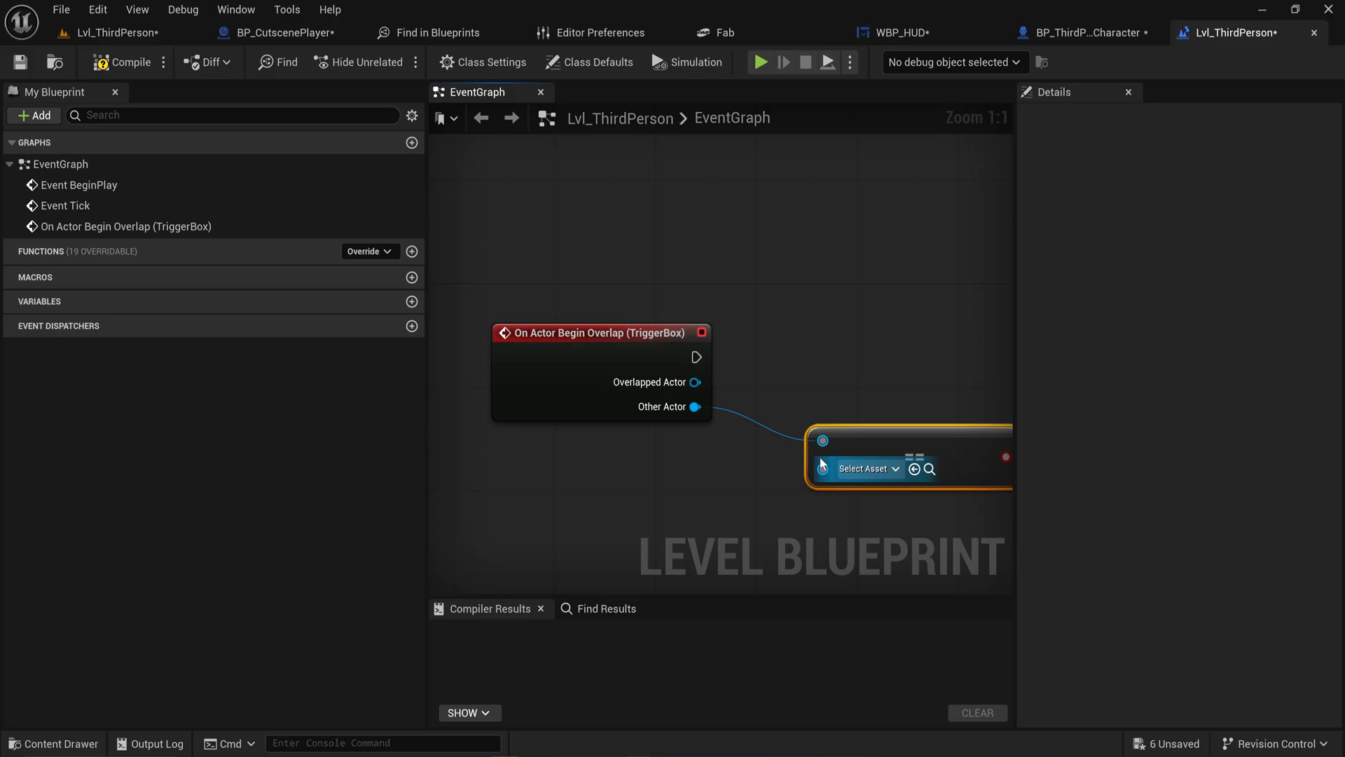
text(get player p)
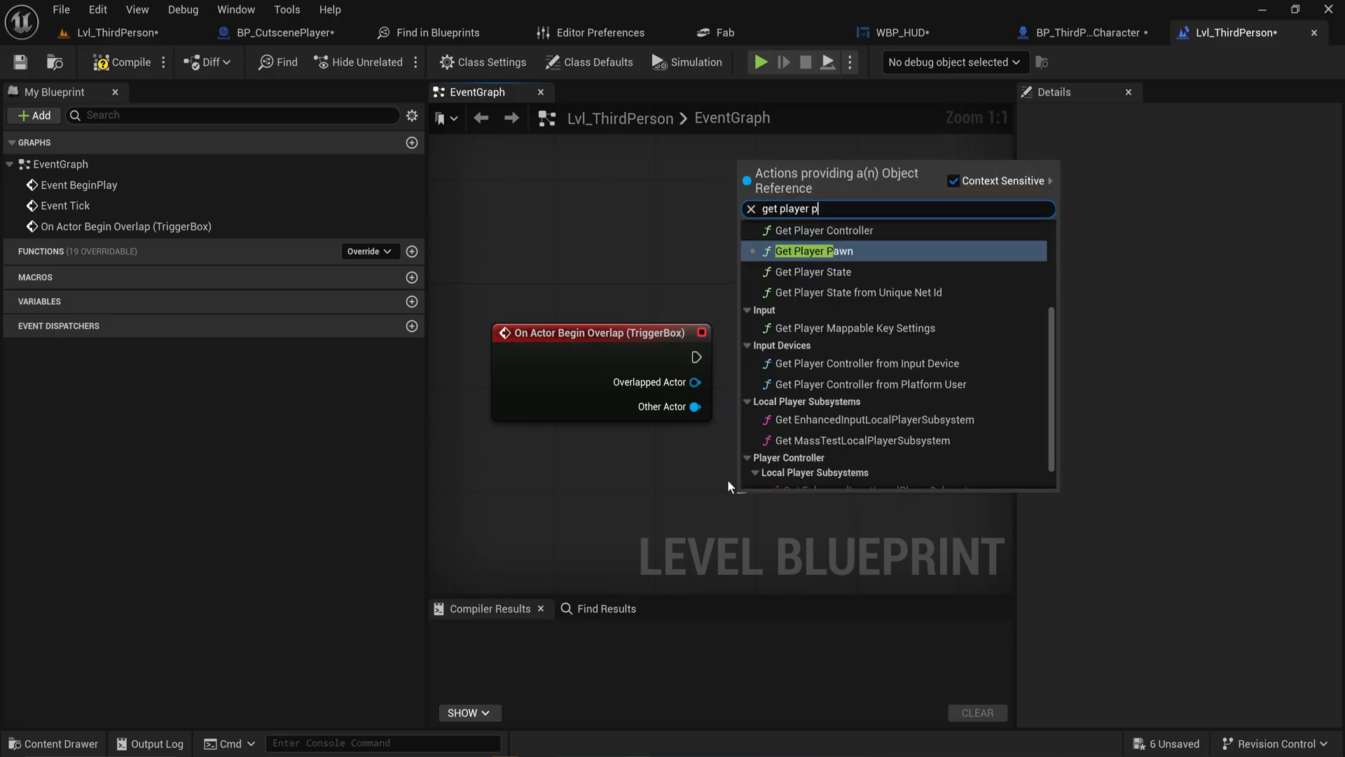
click(815, 250)
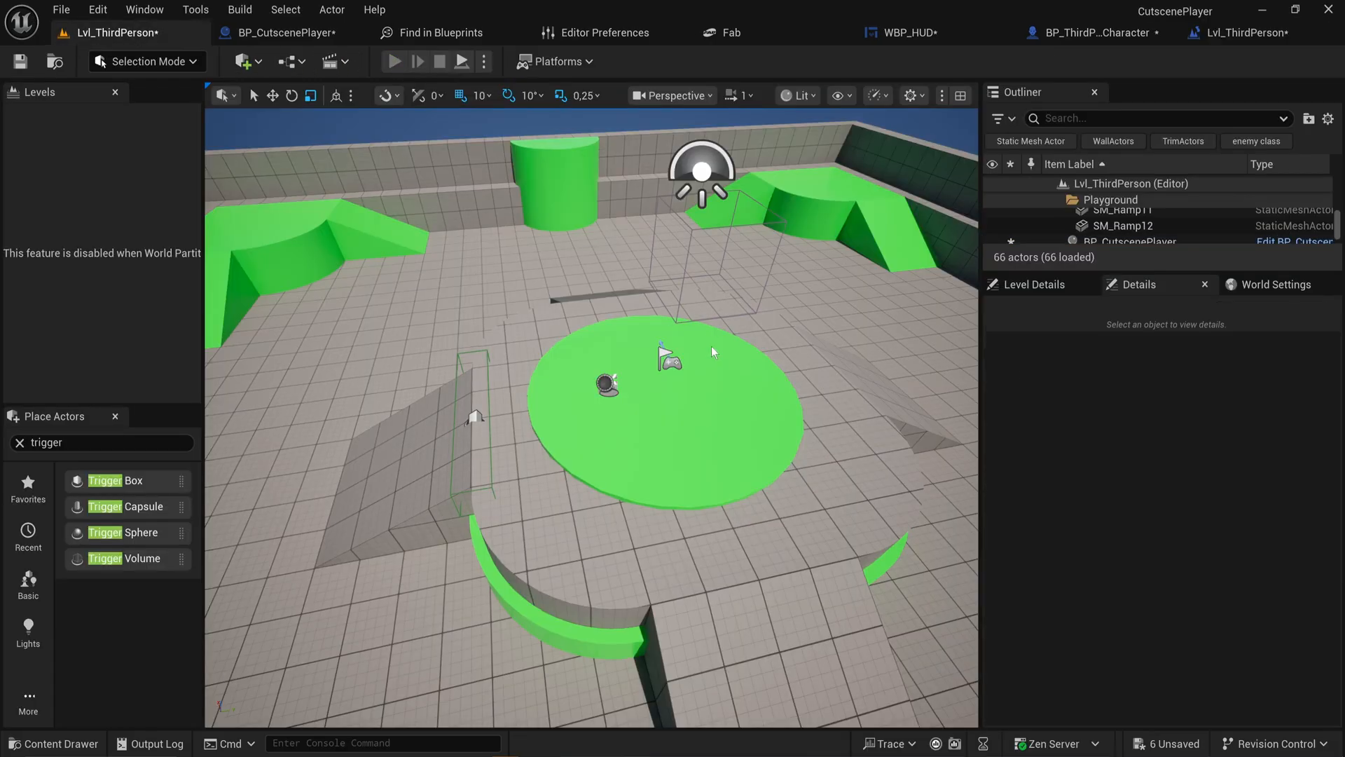
Play the level to test the trigger-box cutscene, then stop play
click(394, 61)
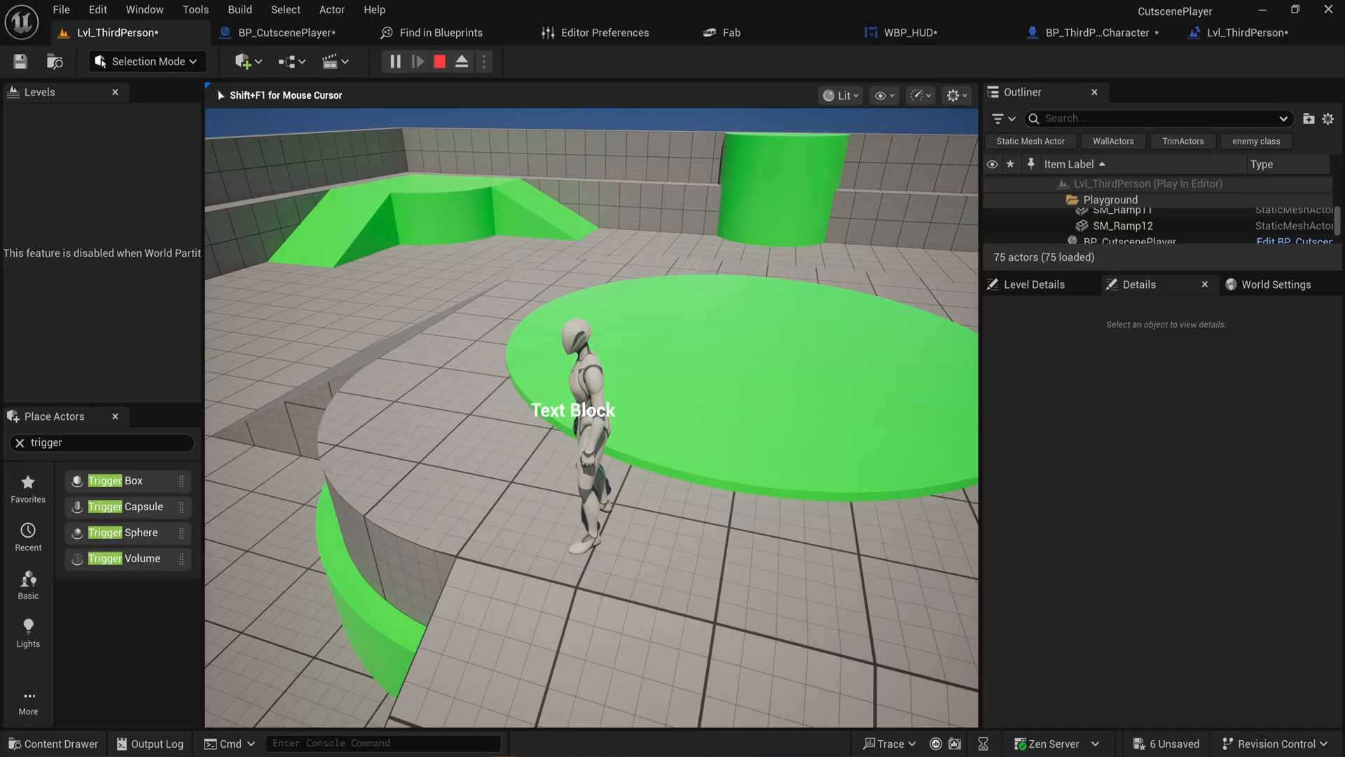
click(440, 61)
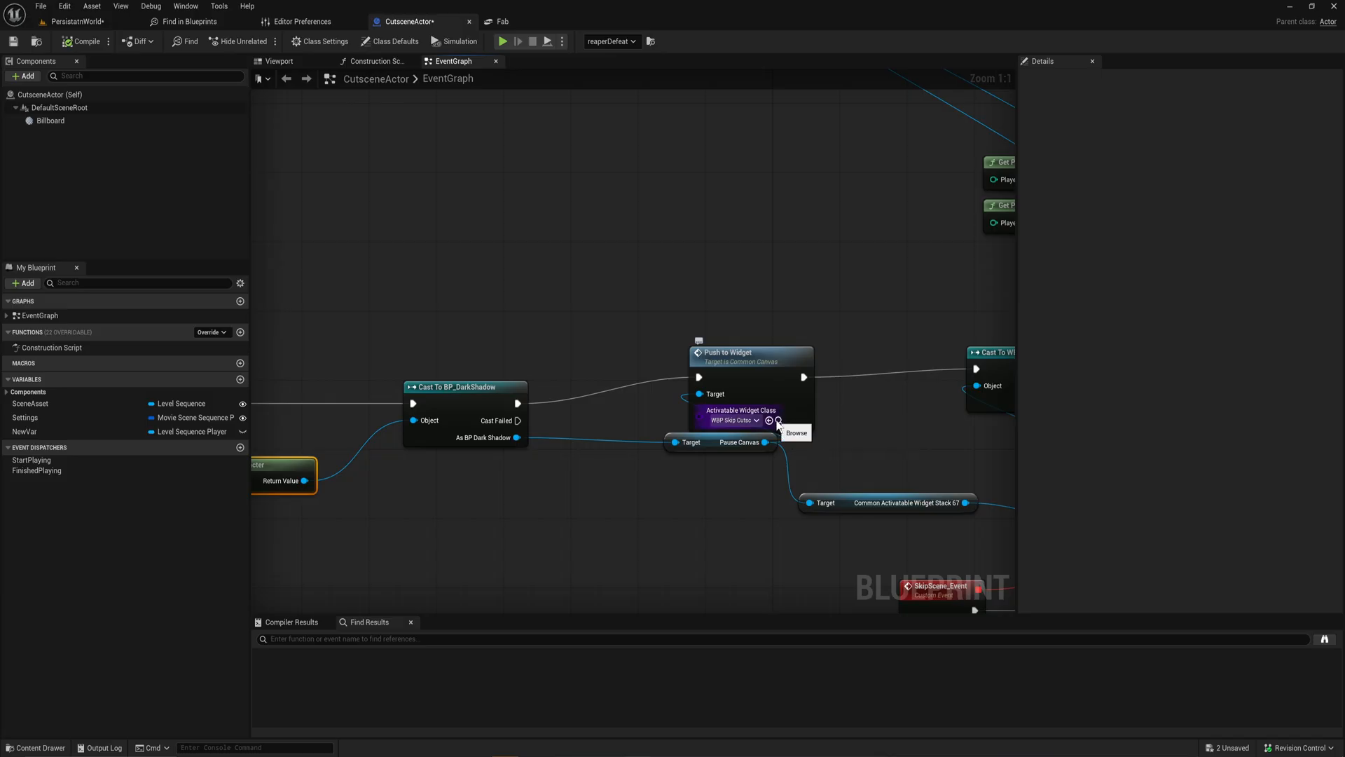
Browse from Push to Widget's Activatable Widget Class to WBP_SkipCutscene and open it
click(769, 420)
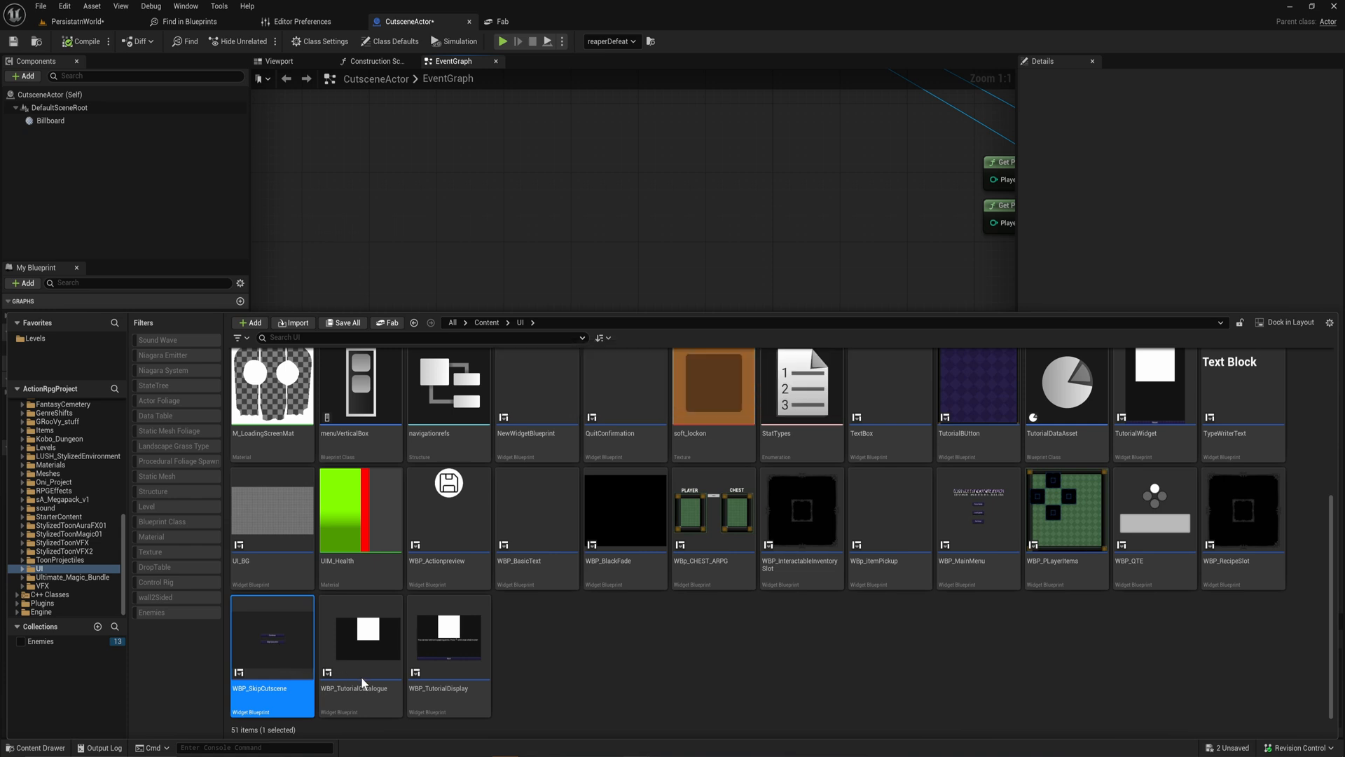
double_click(272, 635)
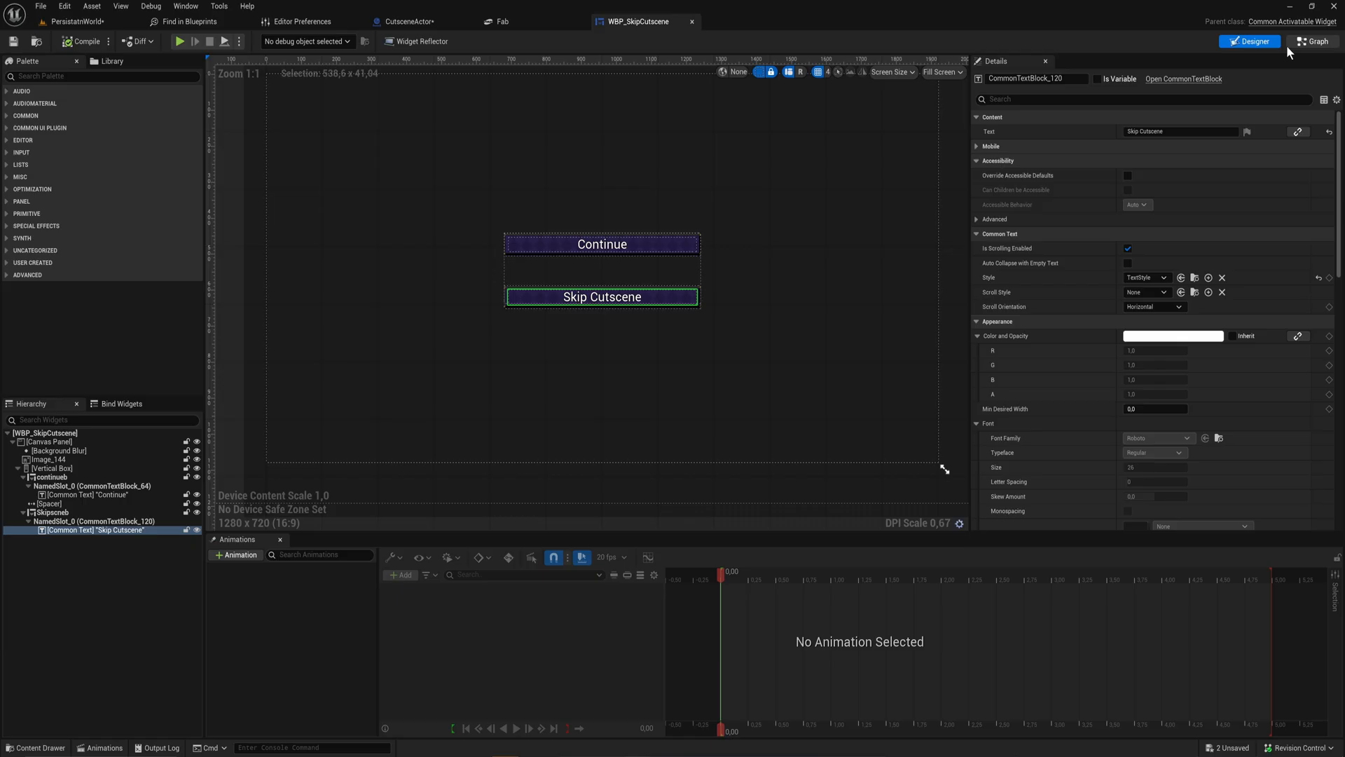
Open WBP_SkipCutscene's EventGraph and inspect the Skip click handler broadcasting the SkipScene dispatcher
click(1311, 41)
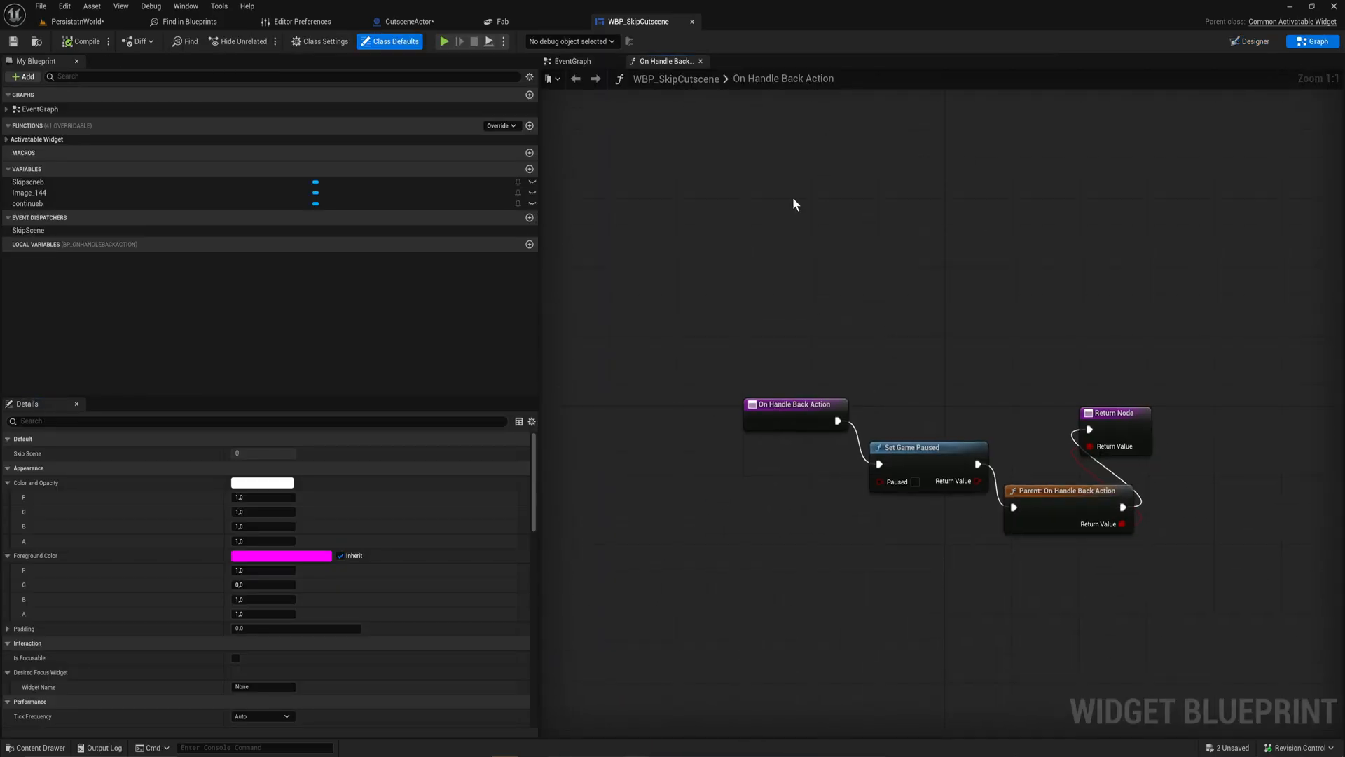
click(572, 61)
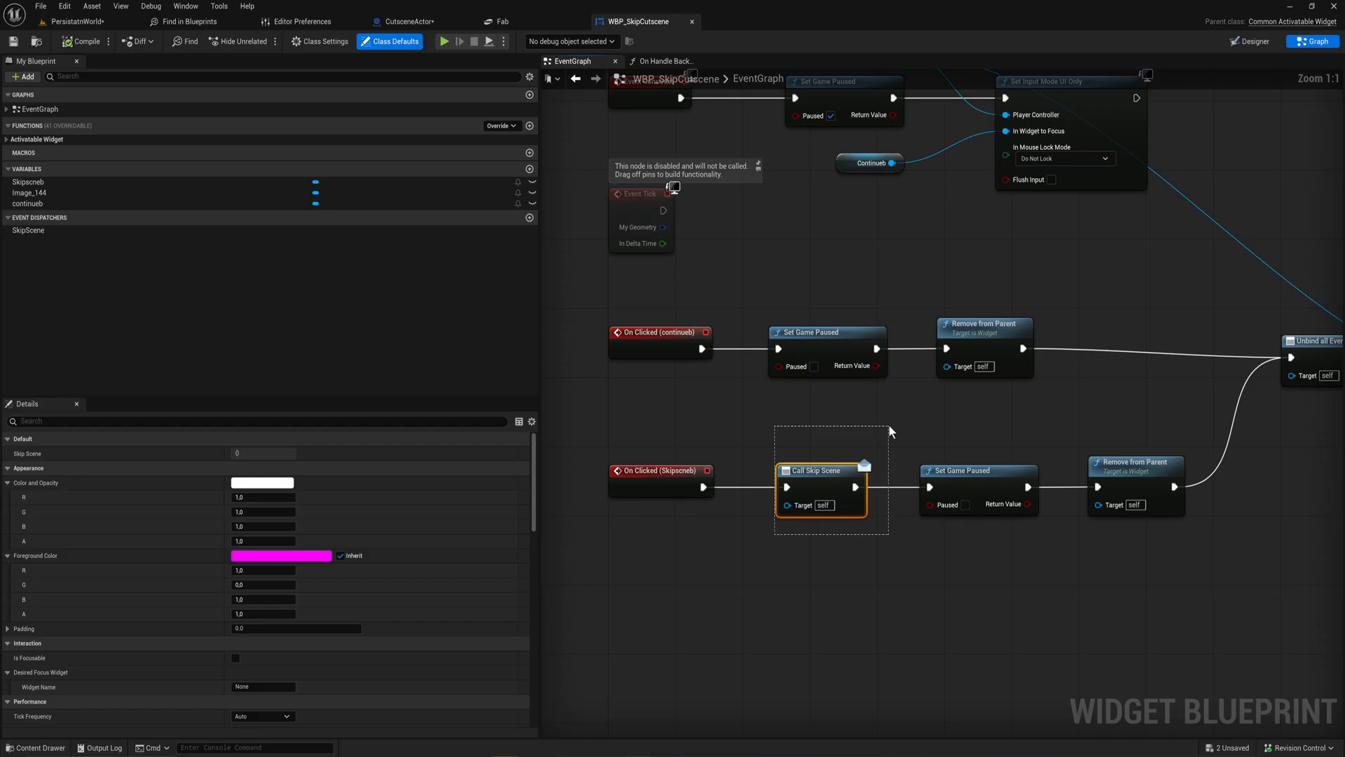
click(28, 230)
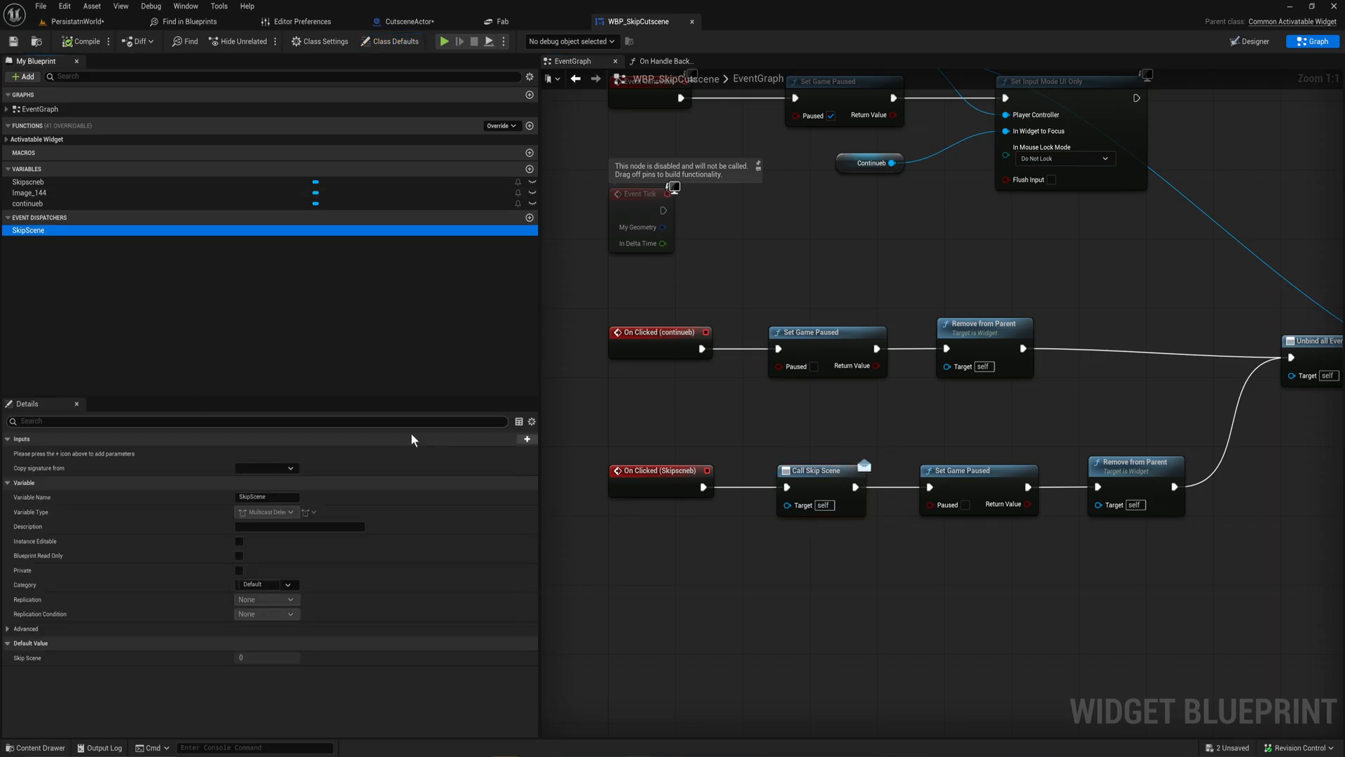
mouse_move(924, 429)
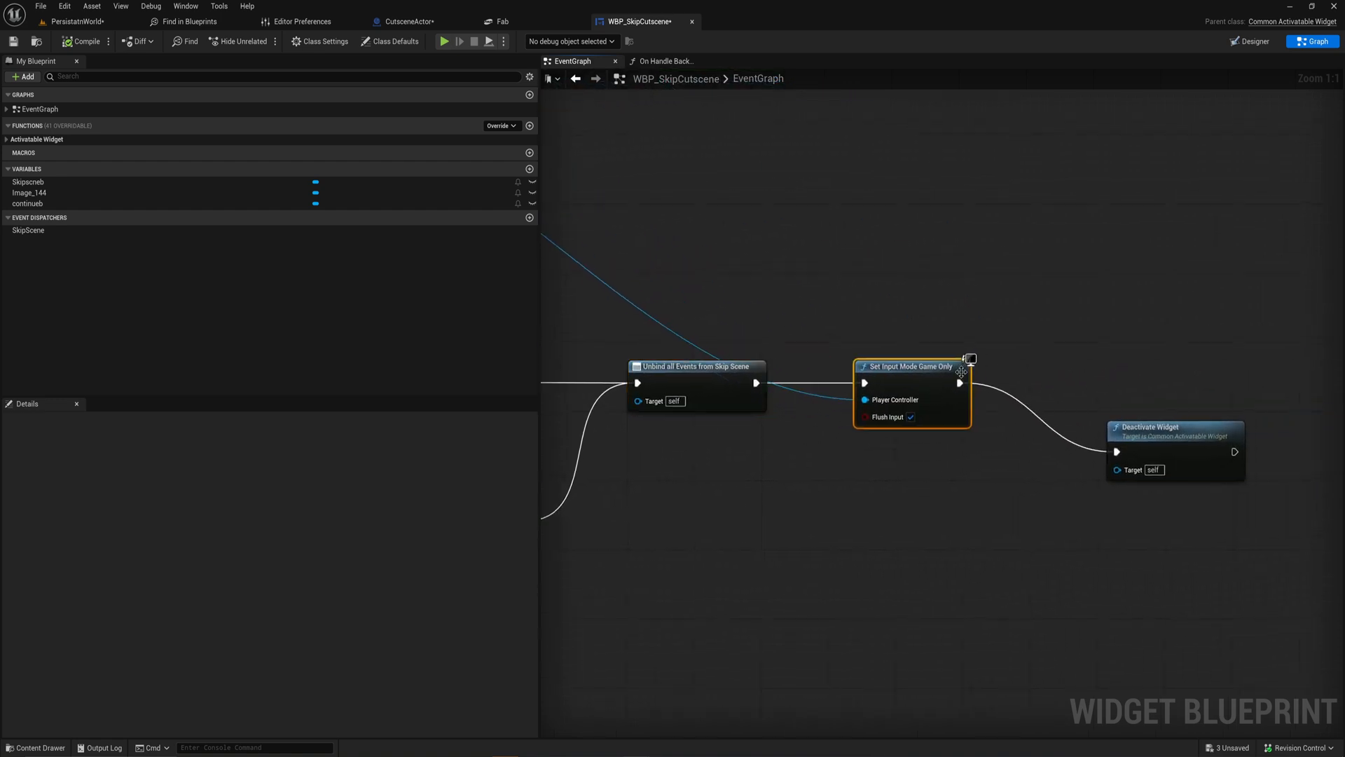
drag(1175, 427, 1107, 374)
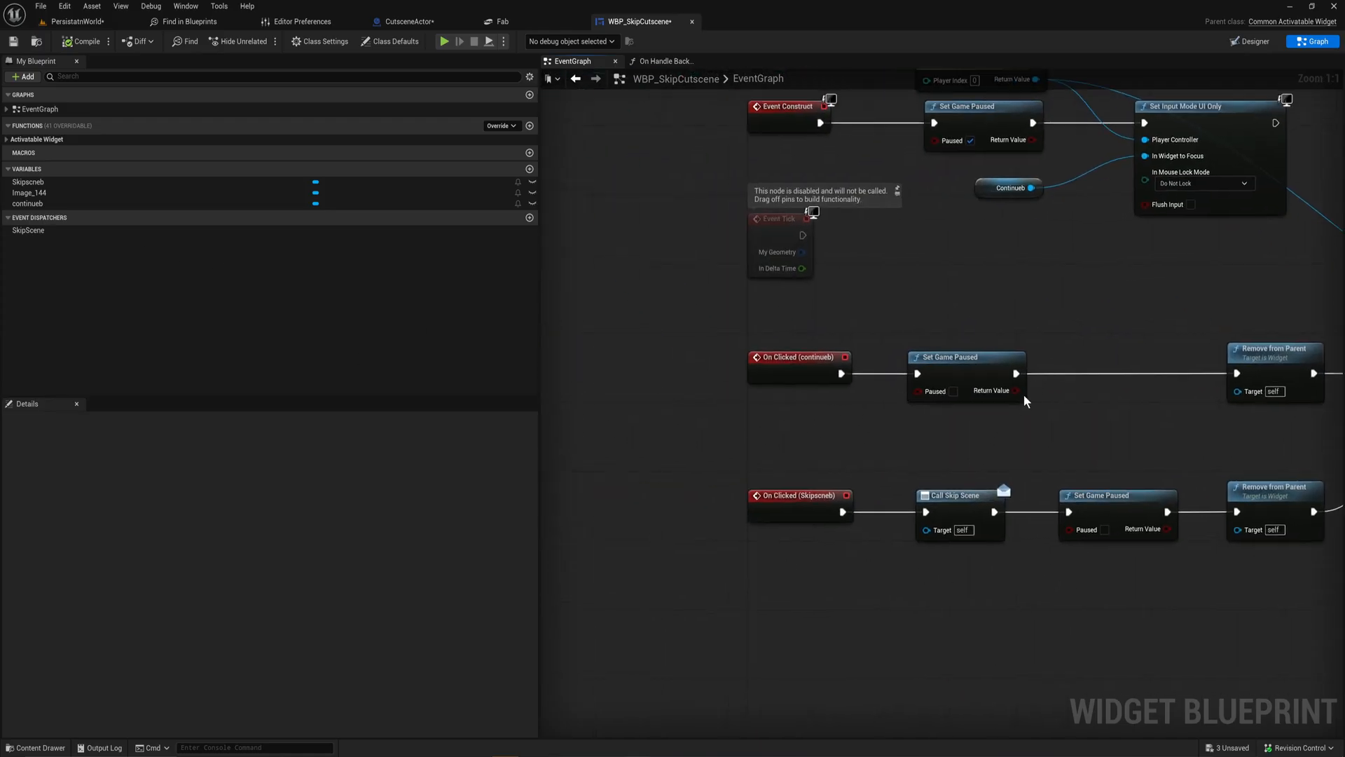
click(959, 511)
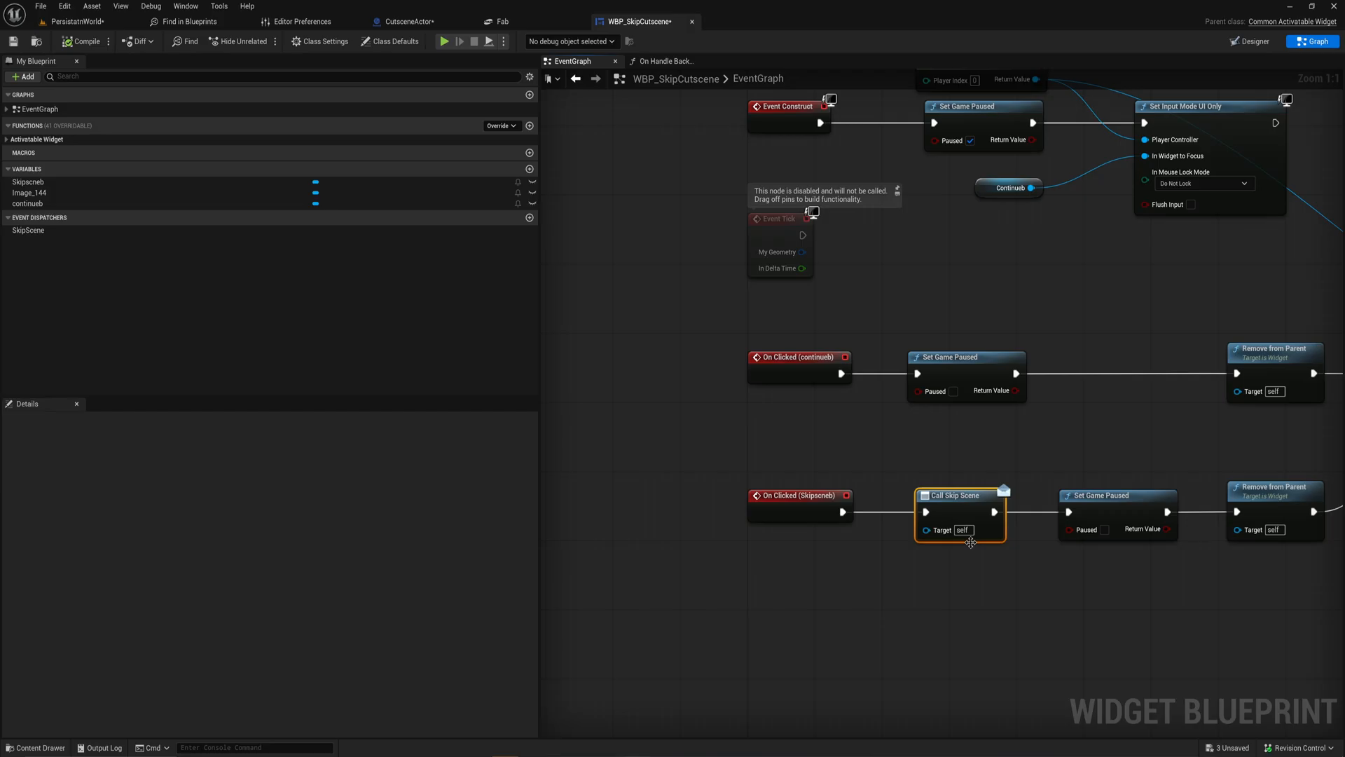
mouse_move(612, 234)
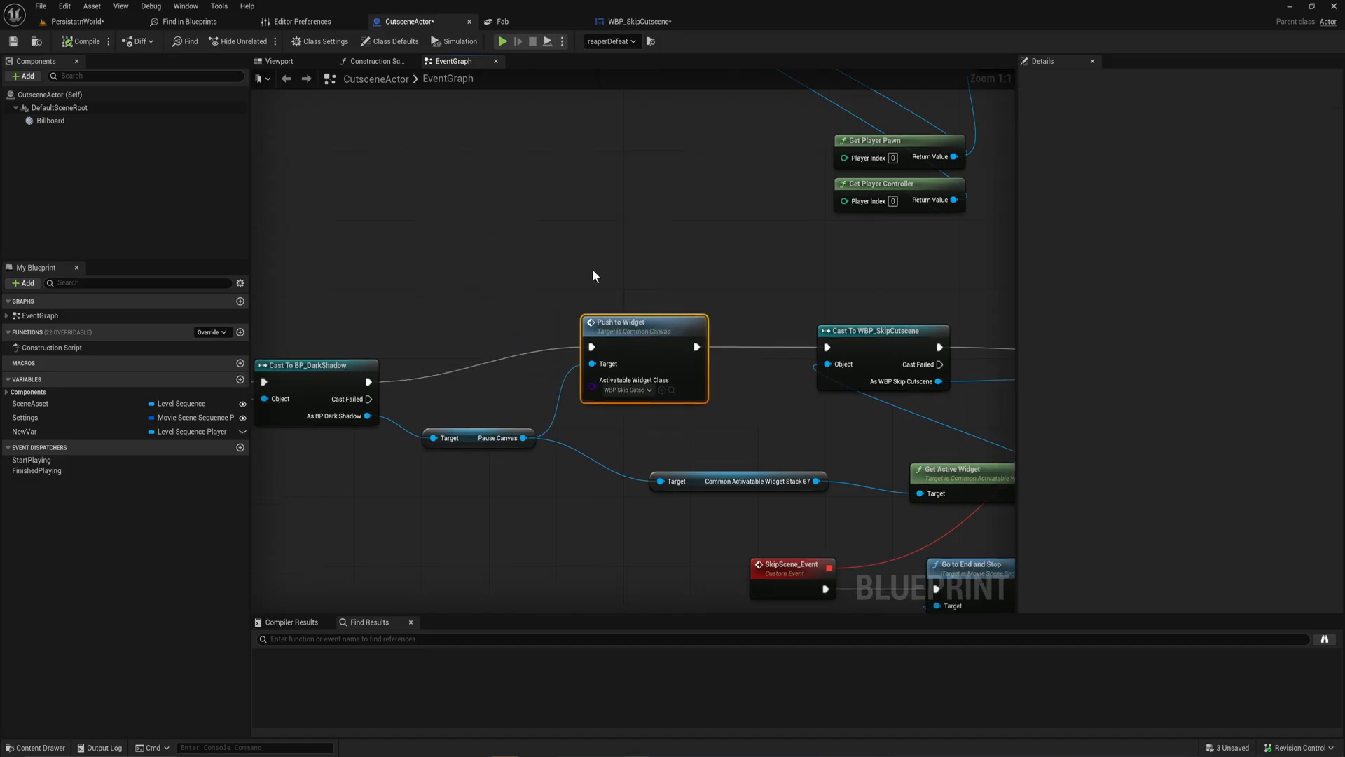
mouse_move(628, 271)
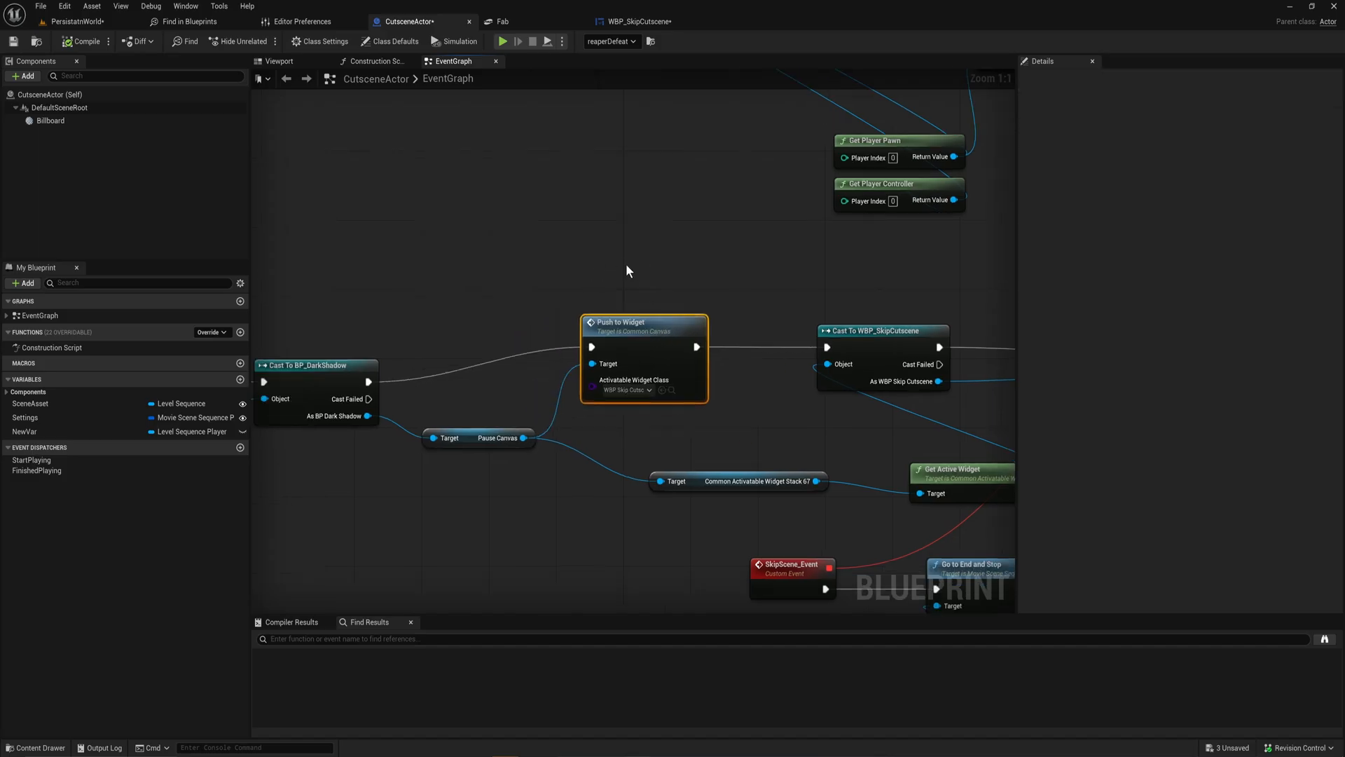
mouse_move(699, 490)
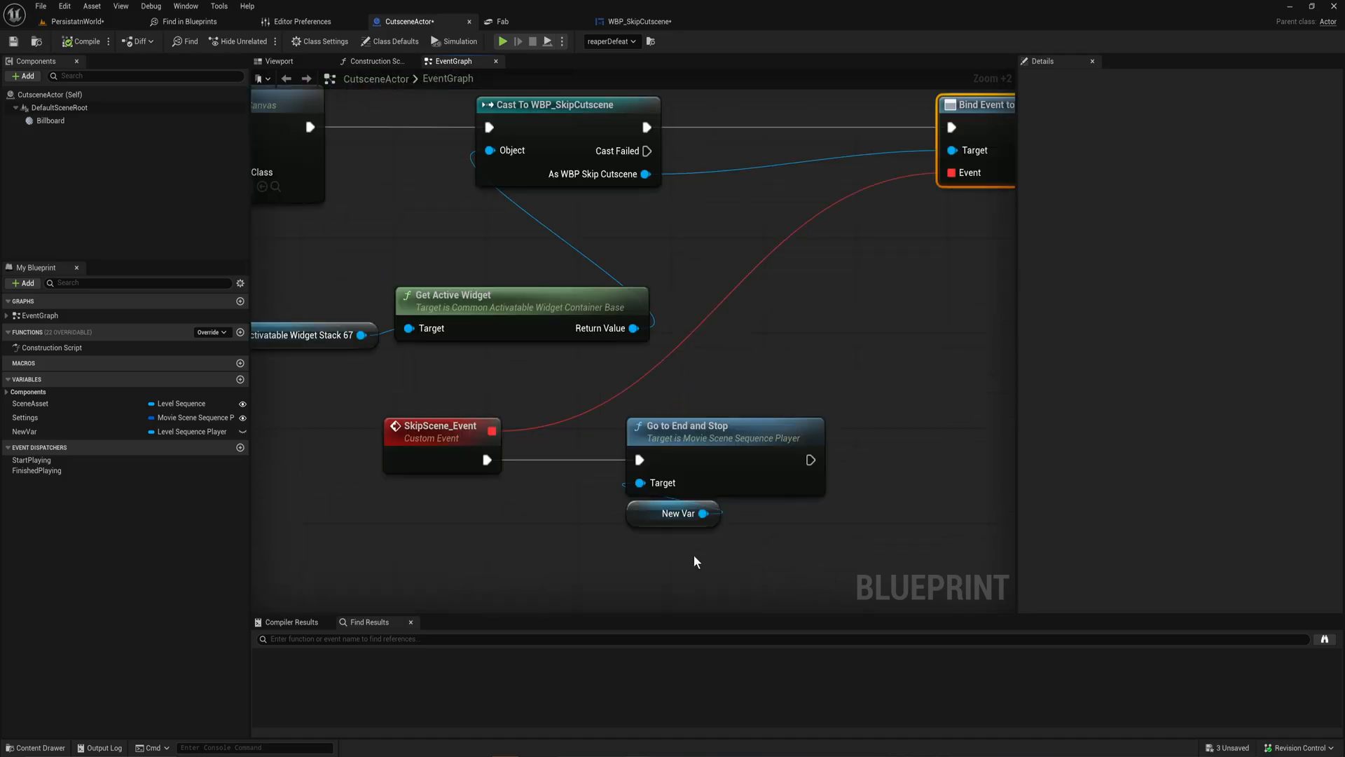
View CutsceneActor's Bind Event, where SkipScene_Event triggers Go to End and Stop
click(678, 513)
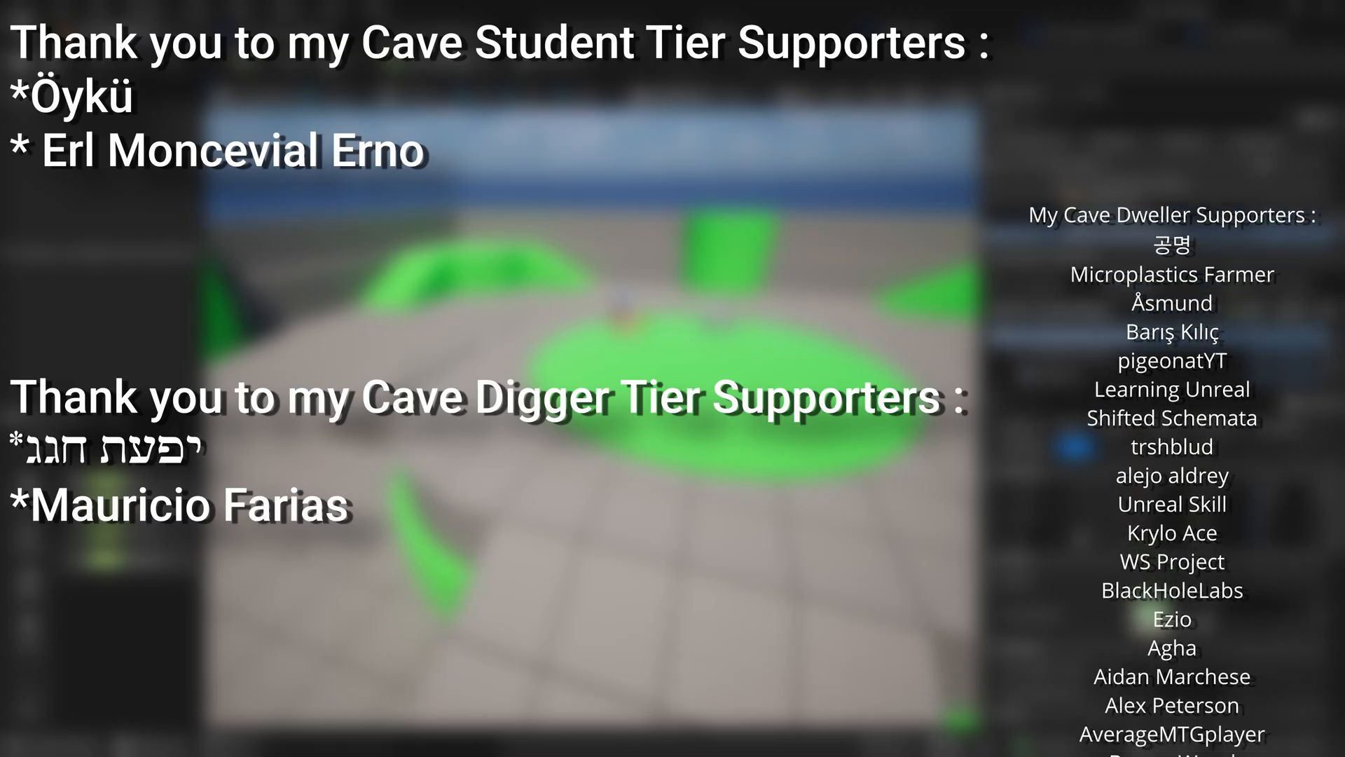
scroll(down, 3)
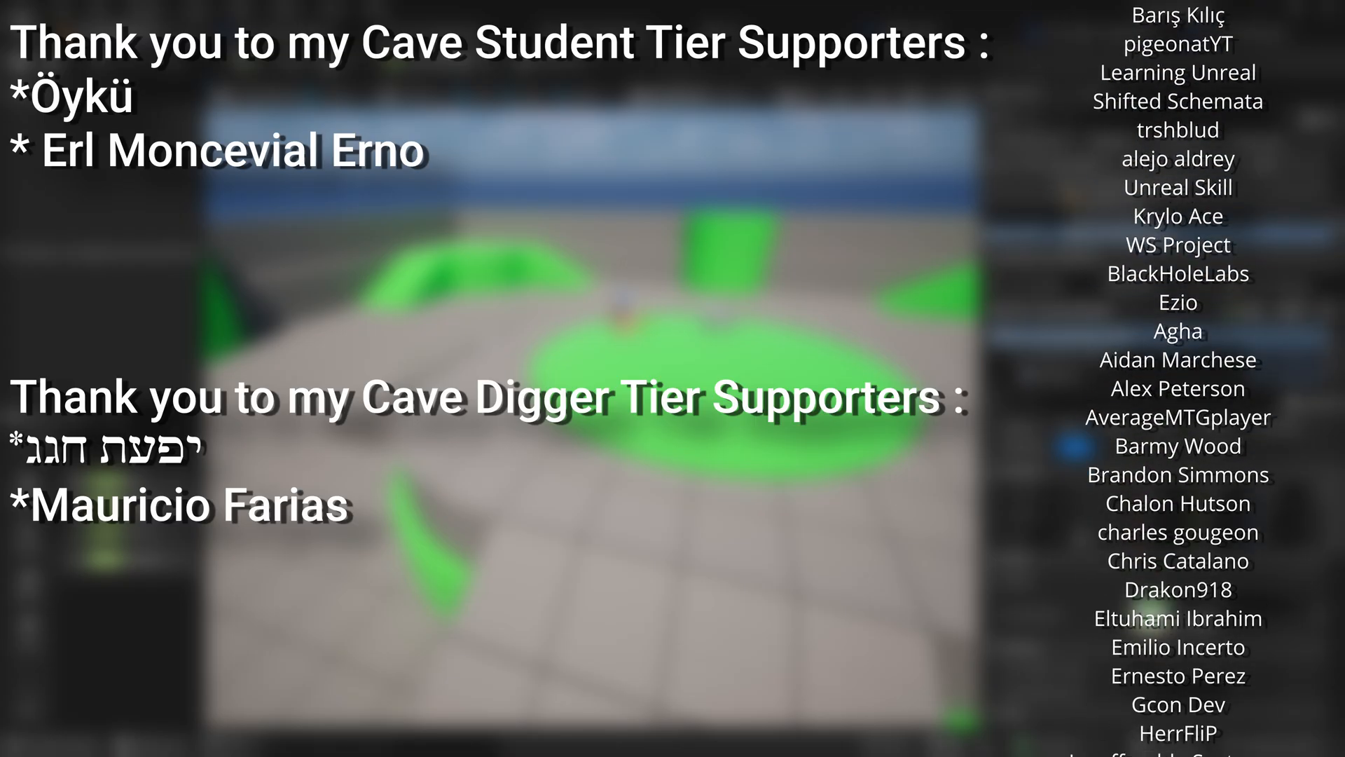